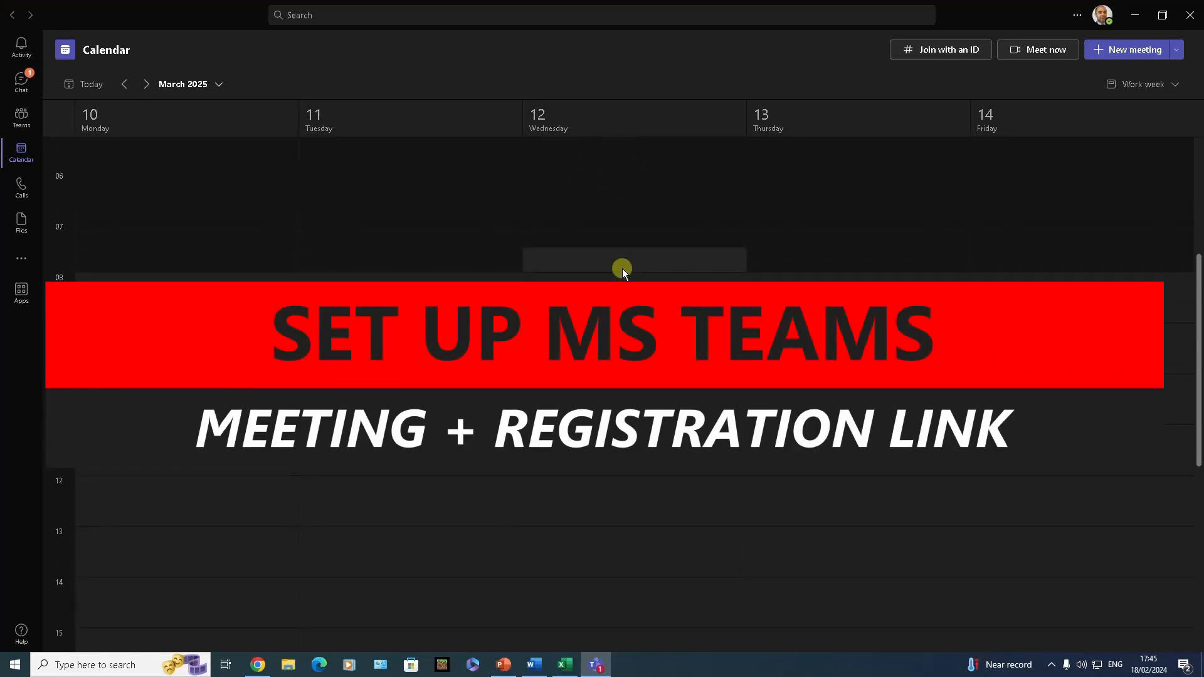
# Step: Start a new meeting from the Monday 10 March 09:00 calendar slot
pyautogui.scroll(-3)
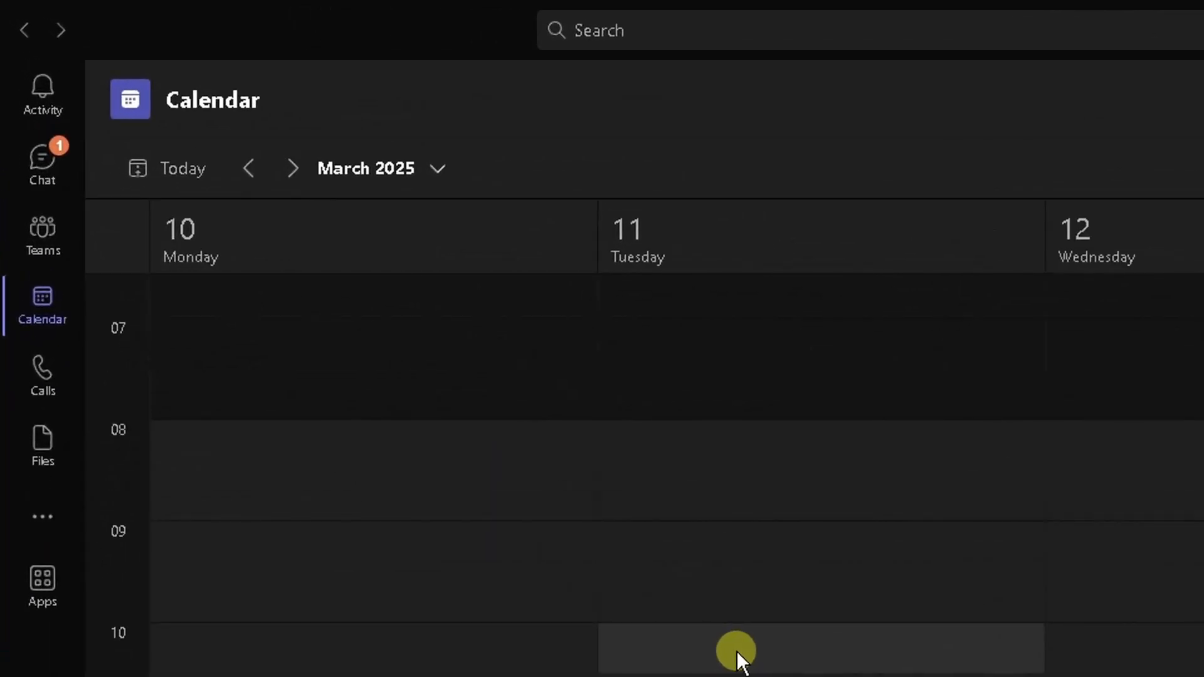
pyautogui.moveTo(725, 630)
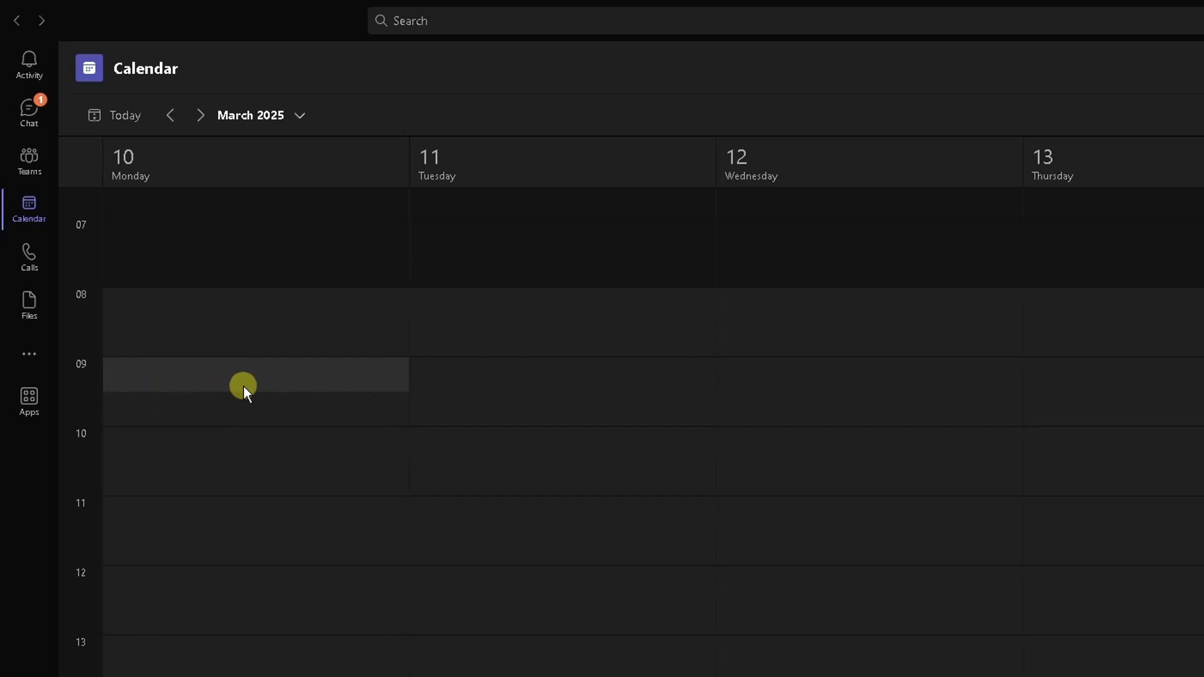
pyautogui.moveTo(256, 380)
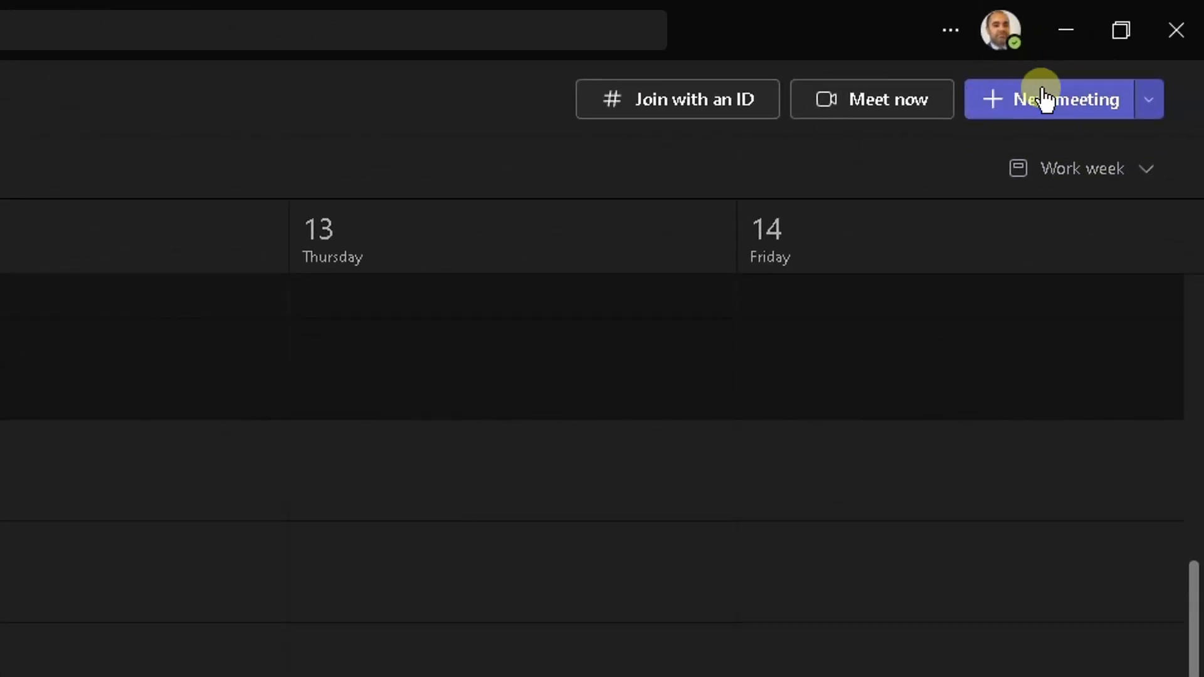
pyautogui.click(1148, 99)
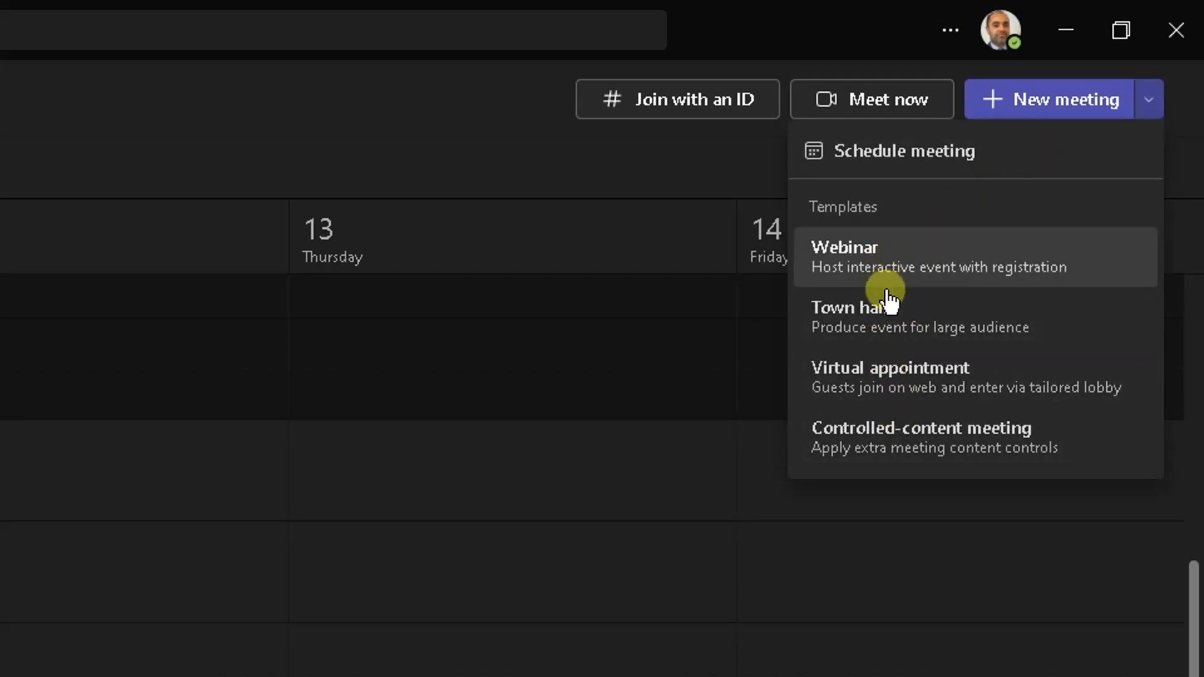
pyautogui.moveTo(940, 150)
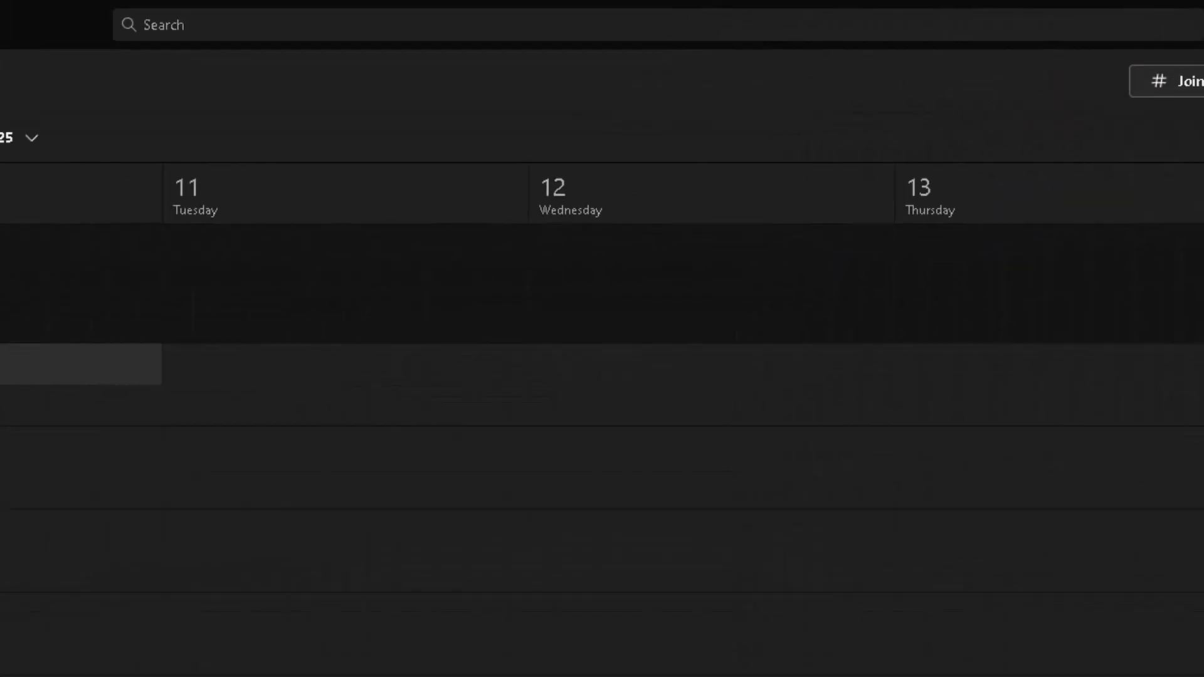
pyautogui.click(345, 410)
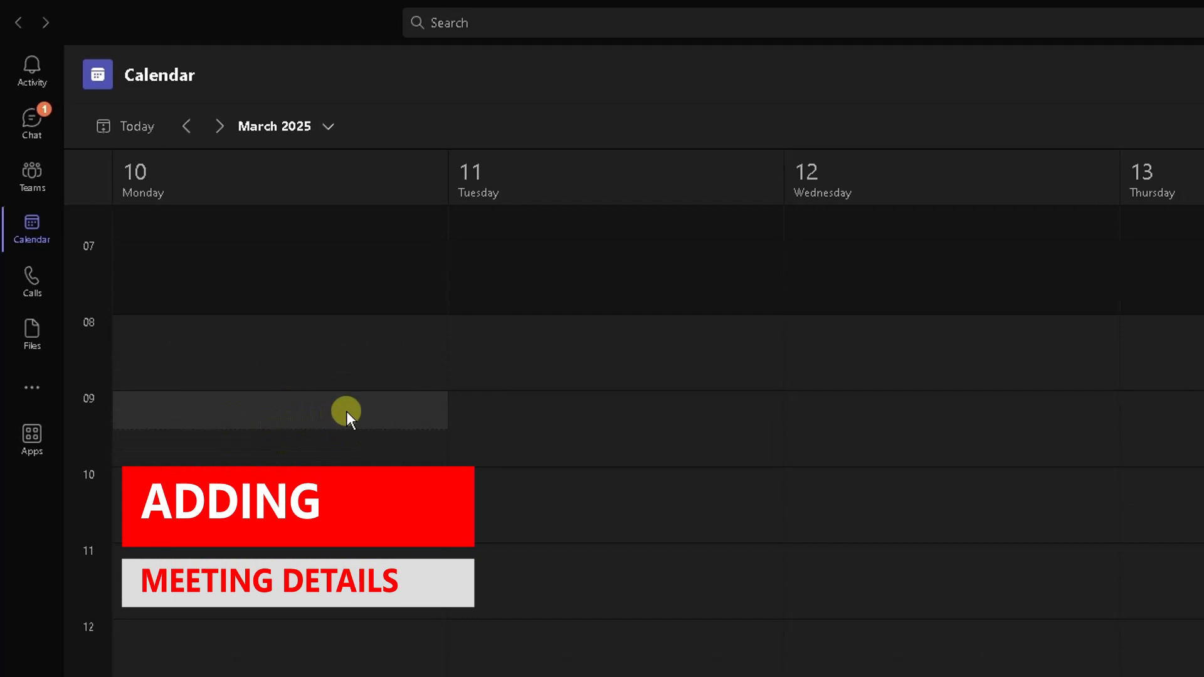
pyautogui.click(278, 409)
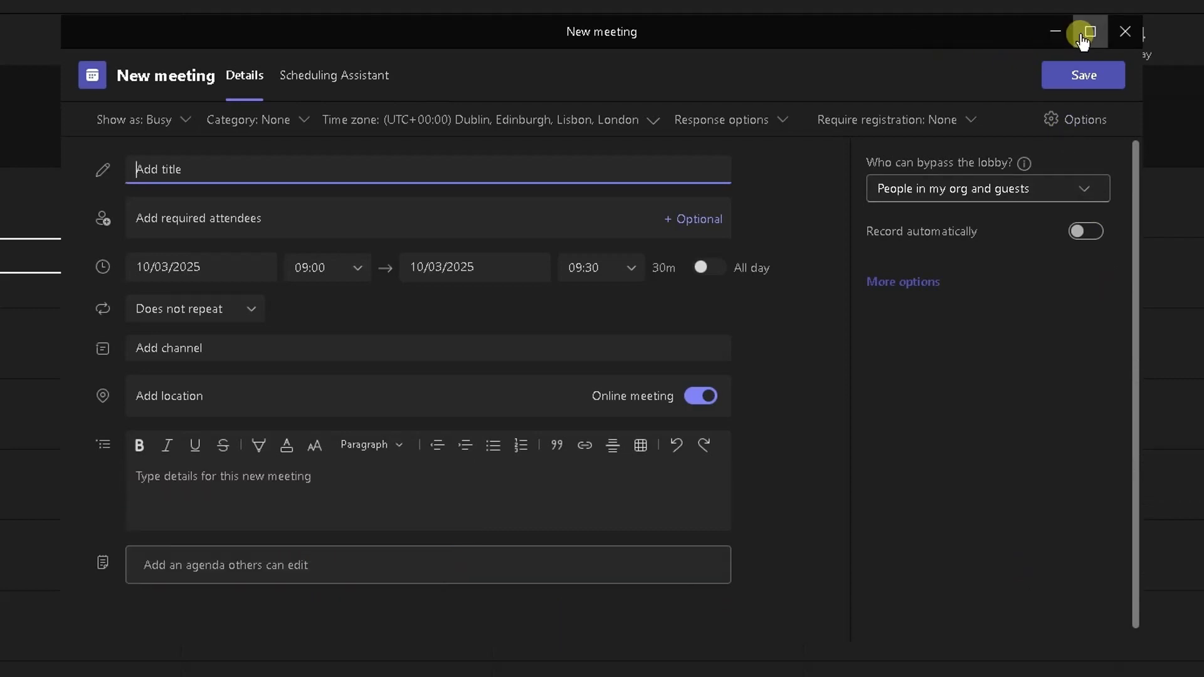
# Step: Maximize the new meeting window and title the meeting 'RA Solutions'
pyautogui.click(1088, 31)
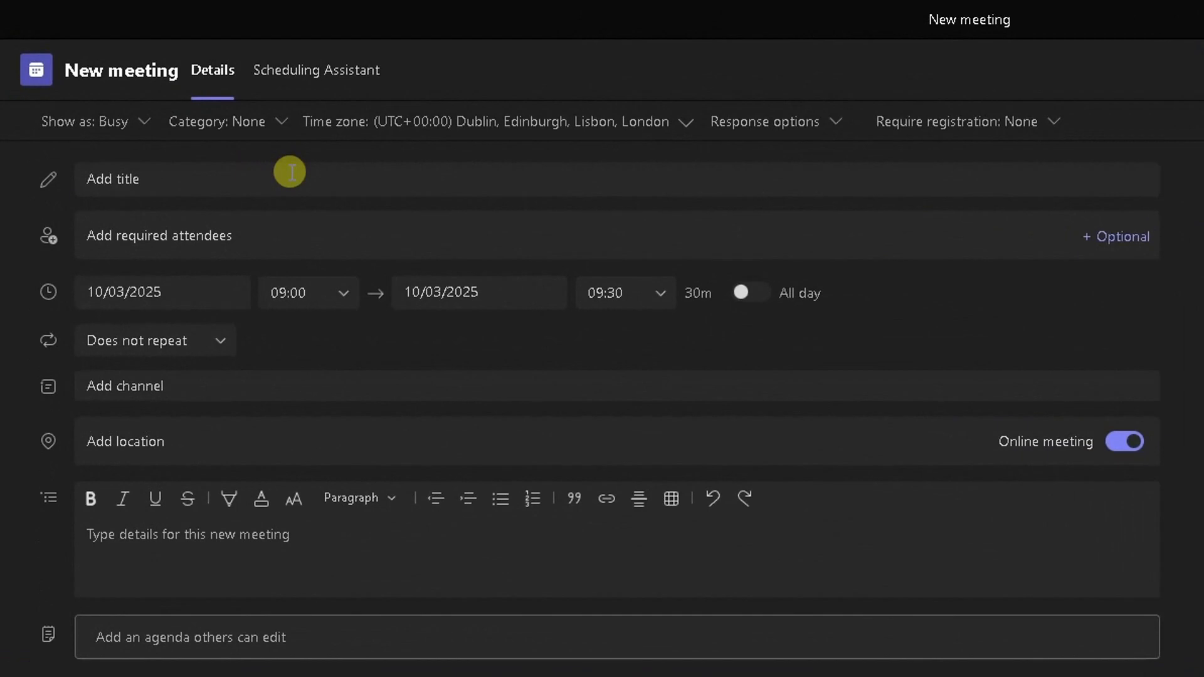
pyautogui.click(292, 179)
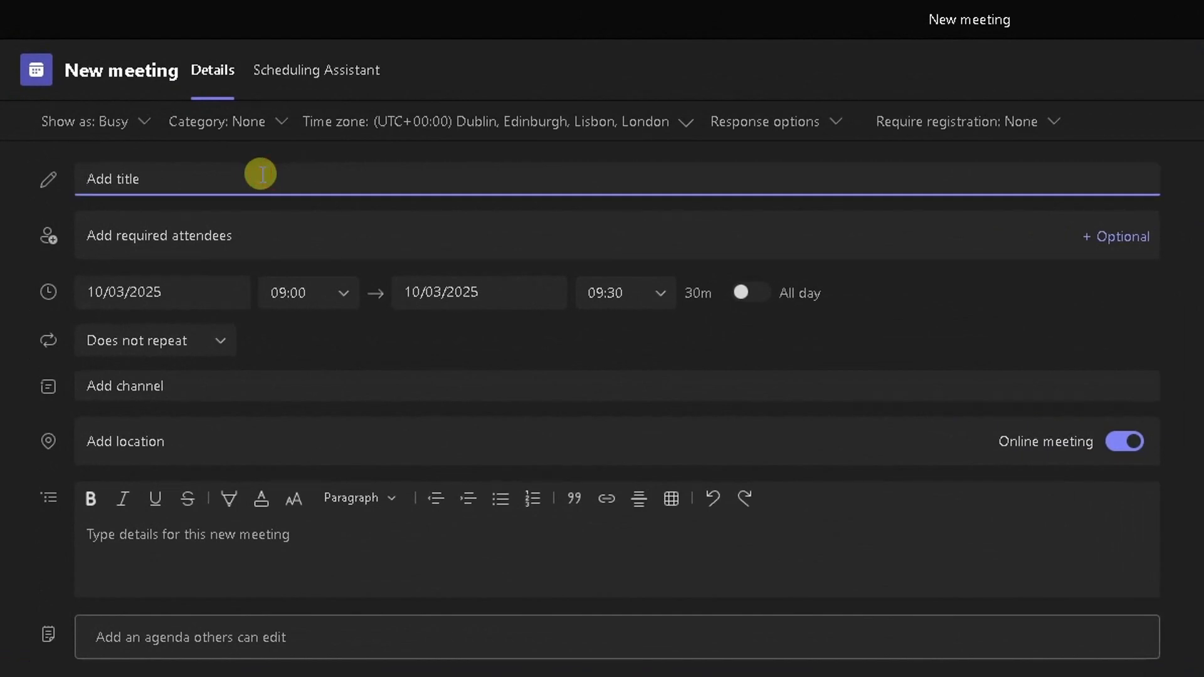
pyautogui.write('RA Si')
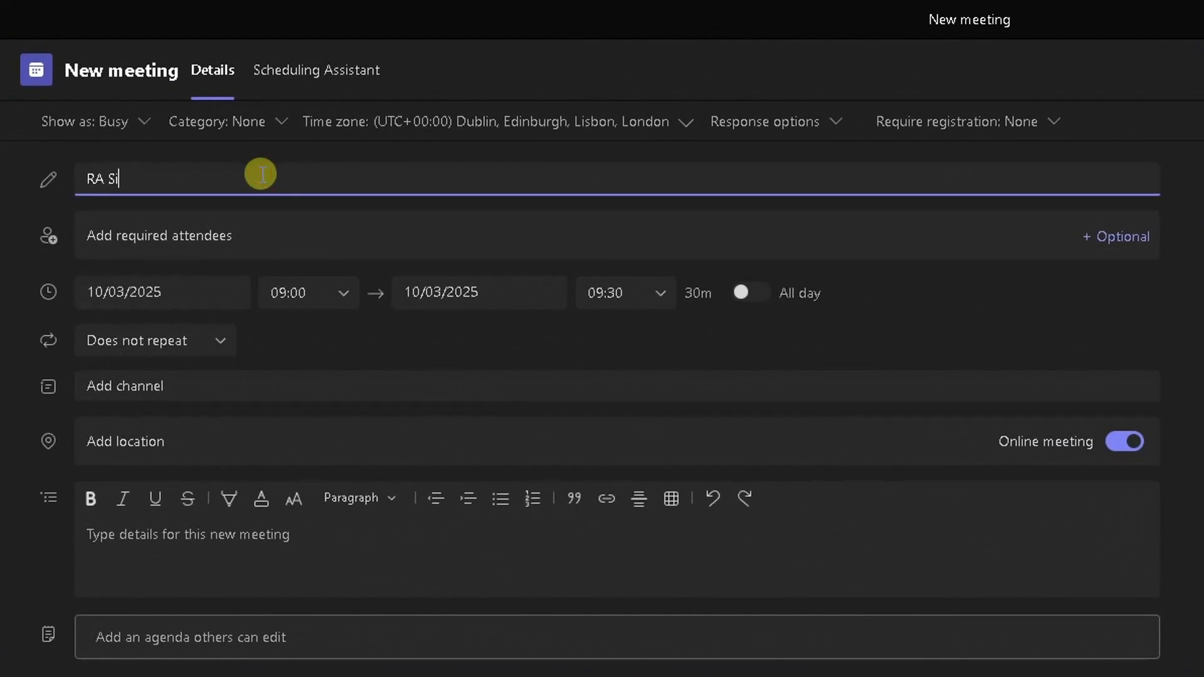
pyautogui.press('Backspace')
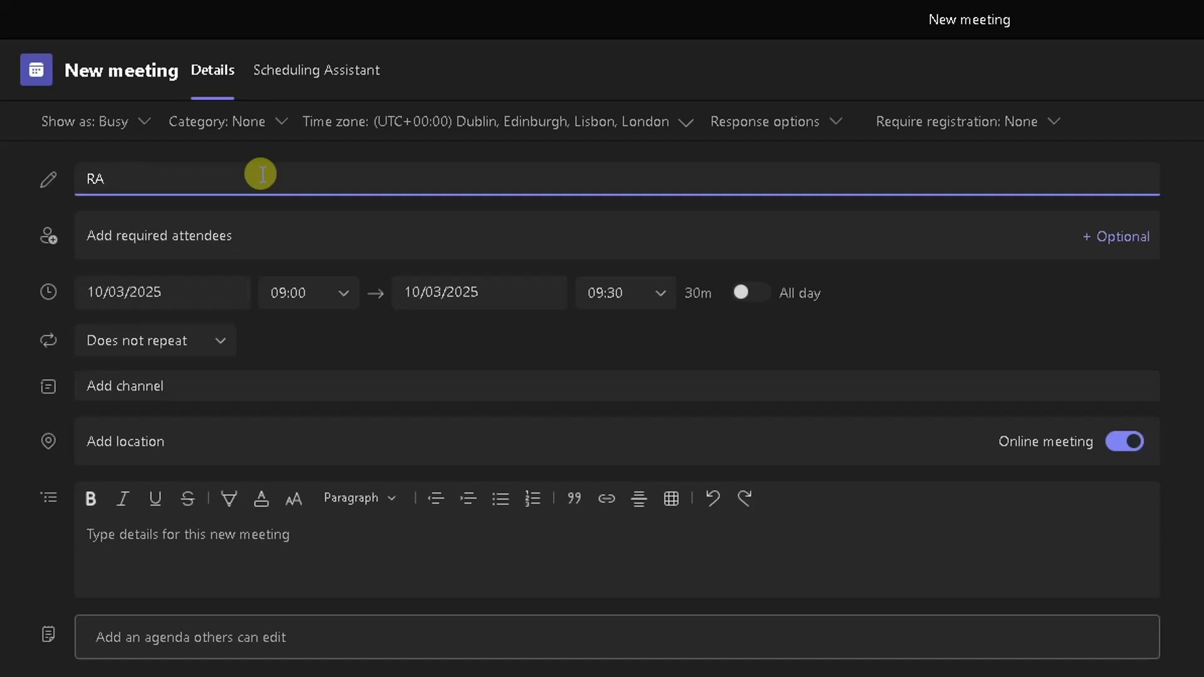
pyautogui.write('Solutiuo')
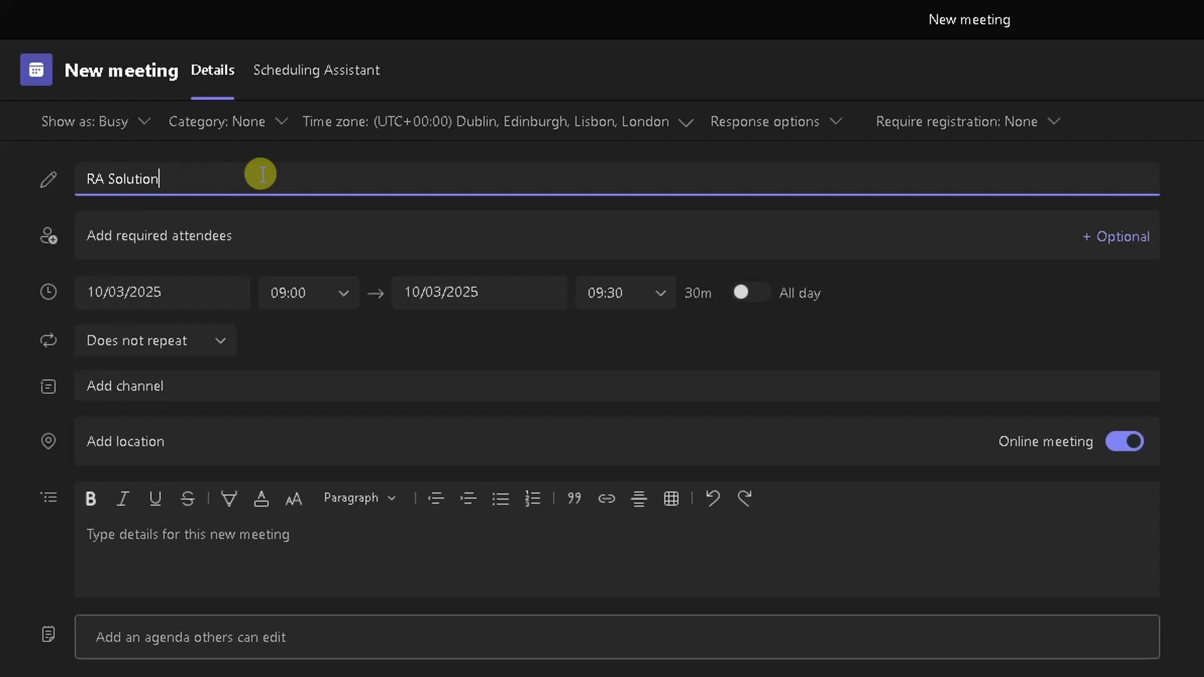
pyautogui.write('s')
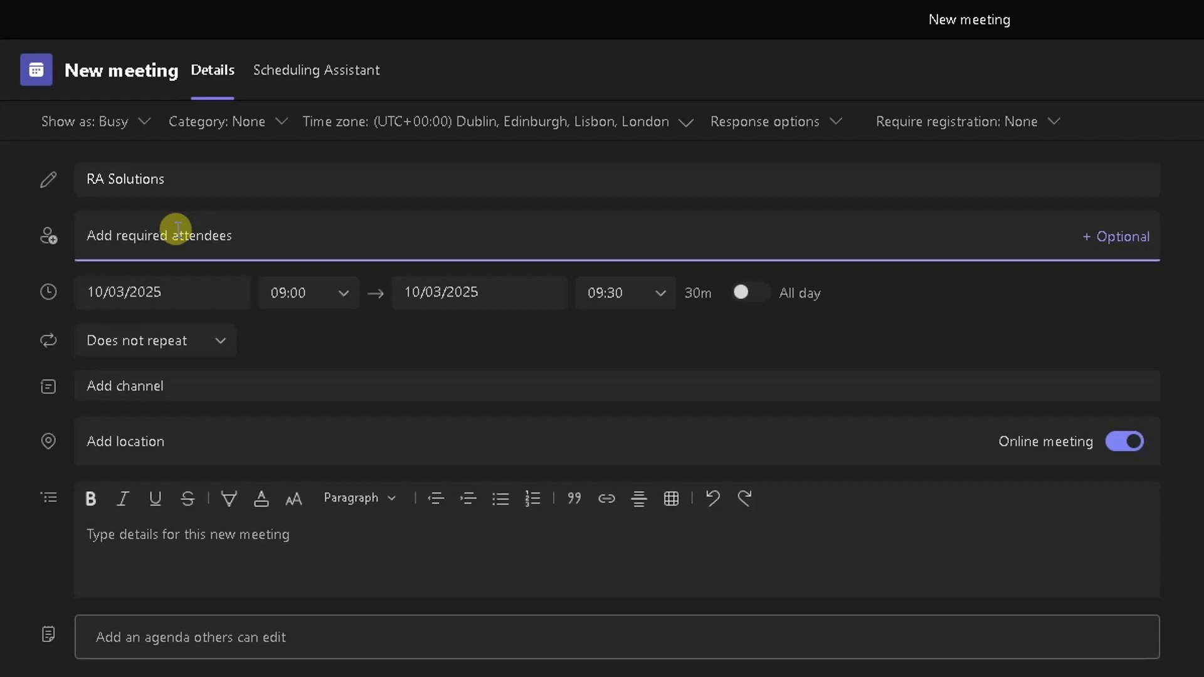
pyautogui.moveTo(113, 235)
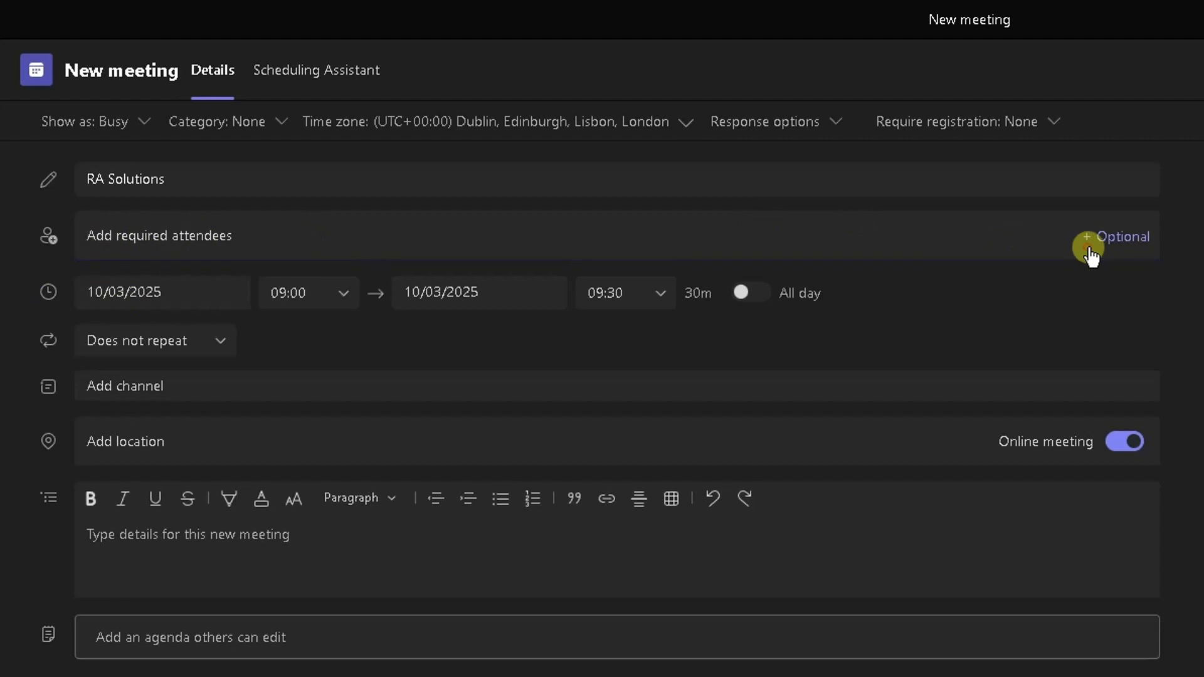
# Step: Show the optional attendees field and review the repeat choices, leaving the meeting one-off
pyautogui.click(1121, 237)
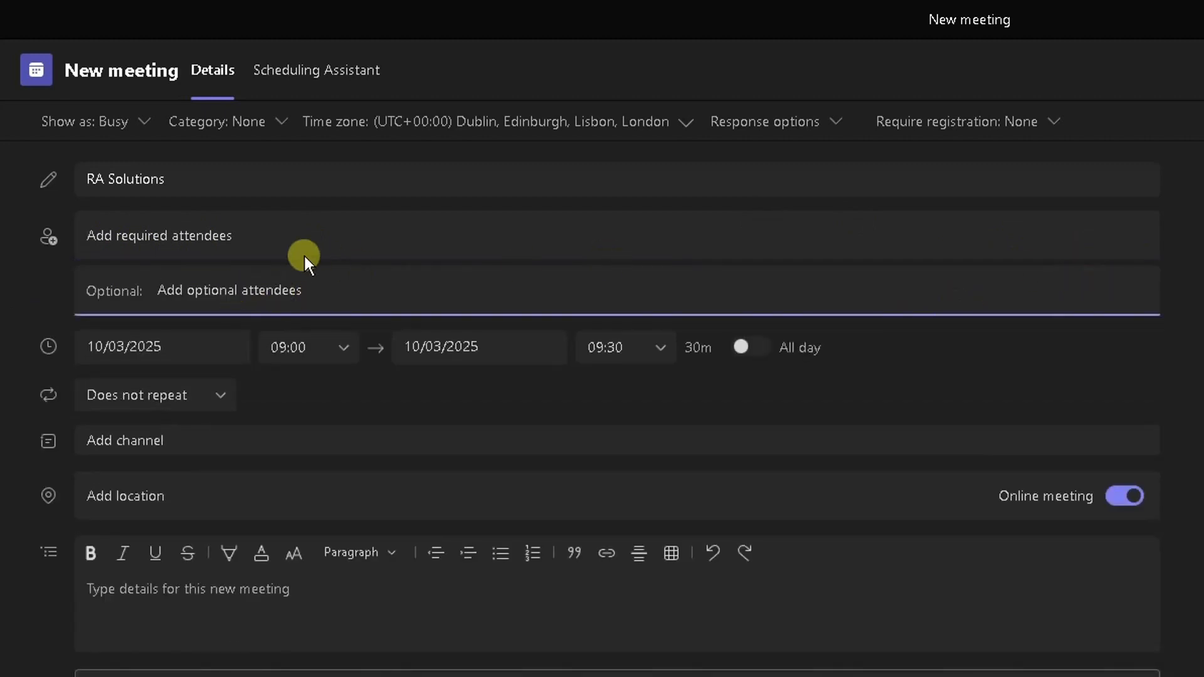
pyautogui.moveTo(215, 270)
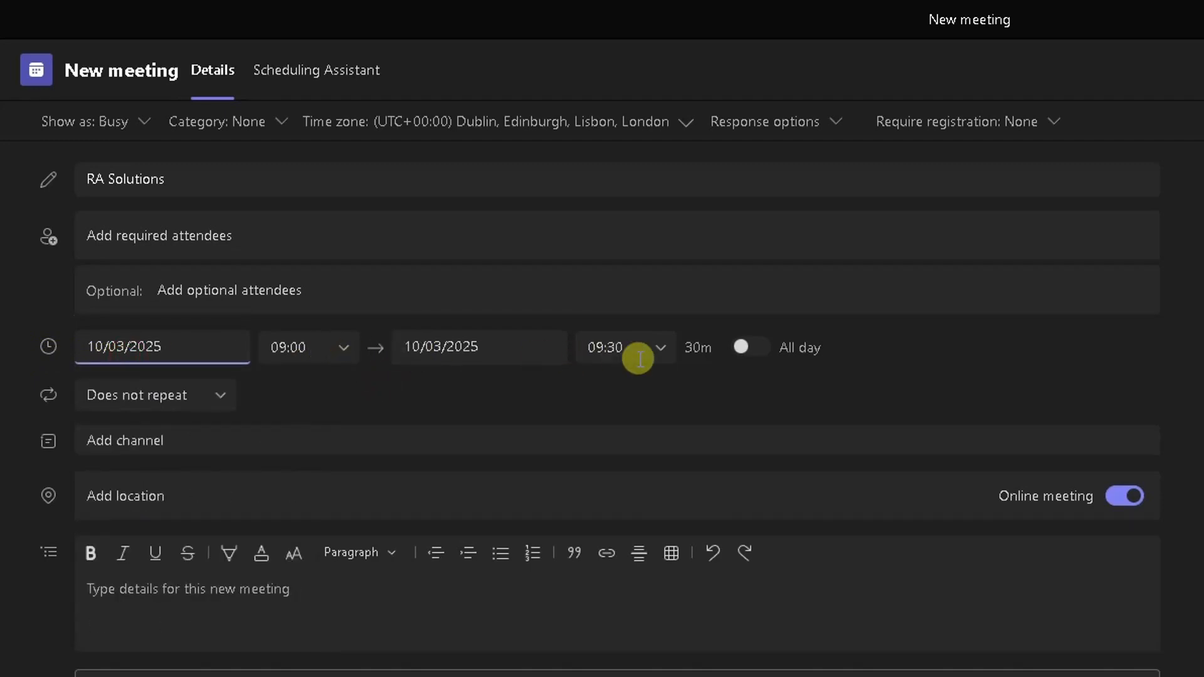
pyautogui.moveTo(624, 353)
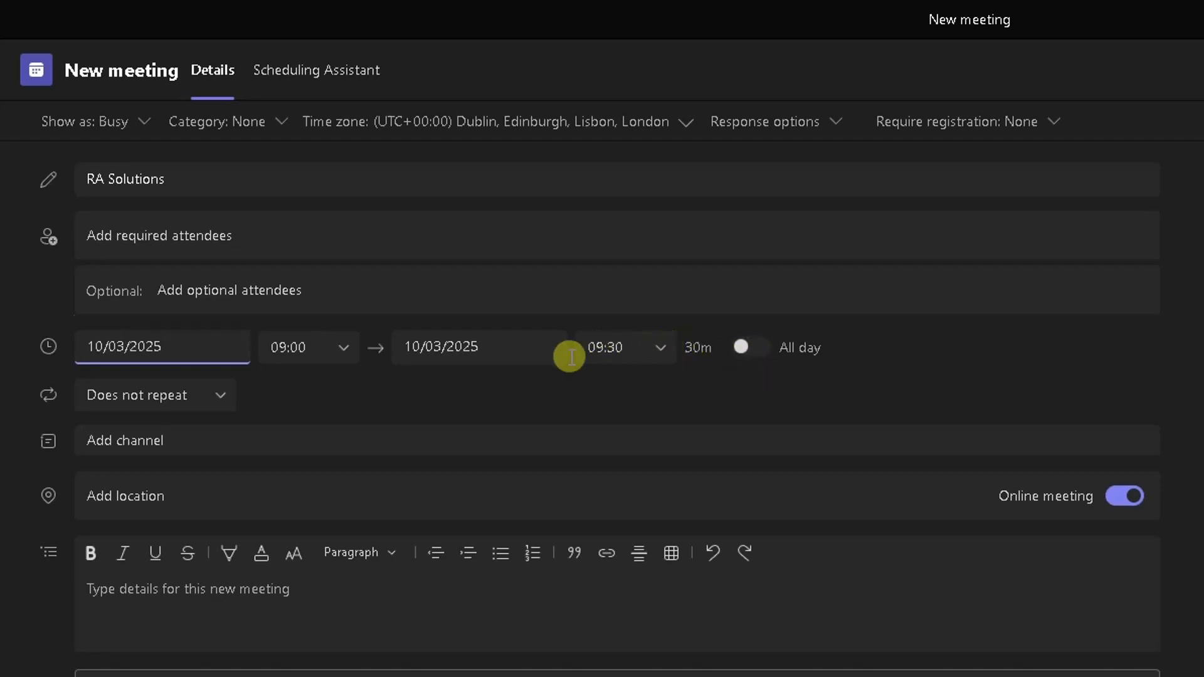
pyautogui.click(153, 394)
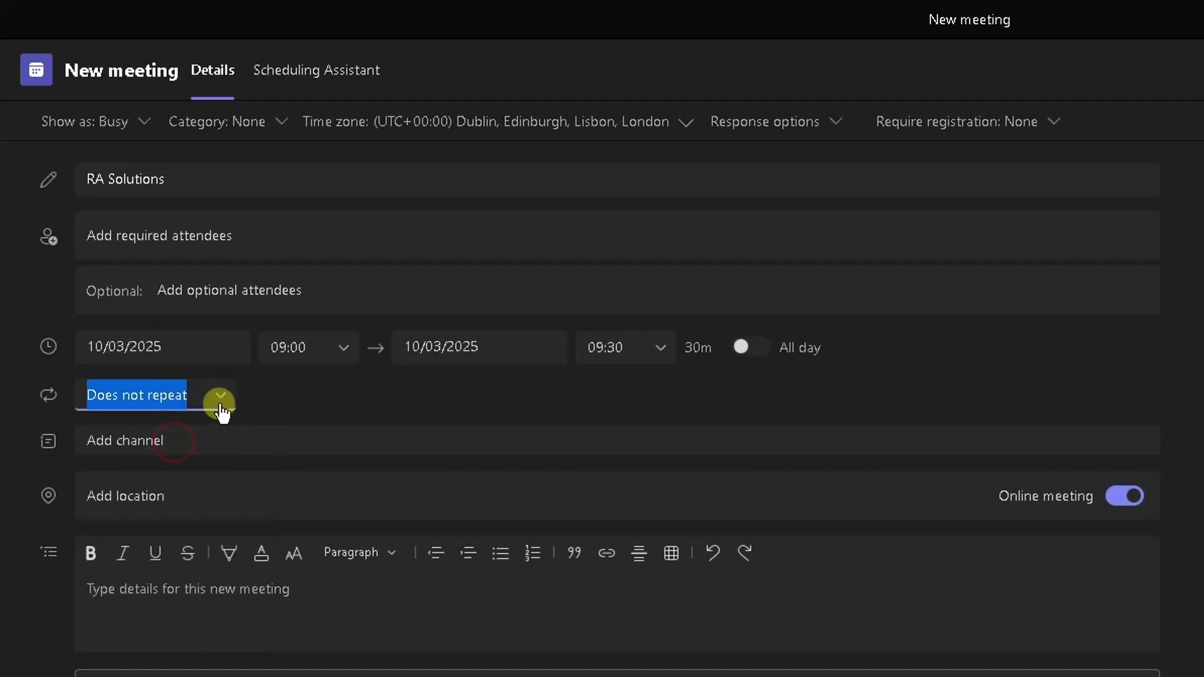
pyautogui.click(219, 394)
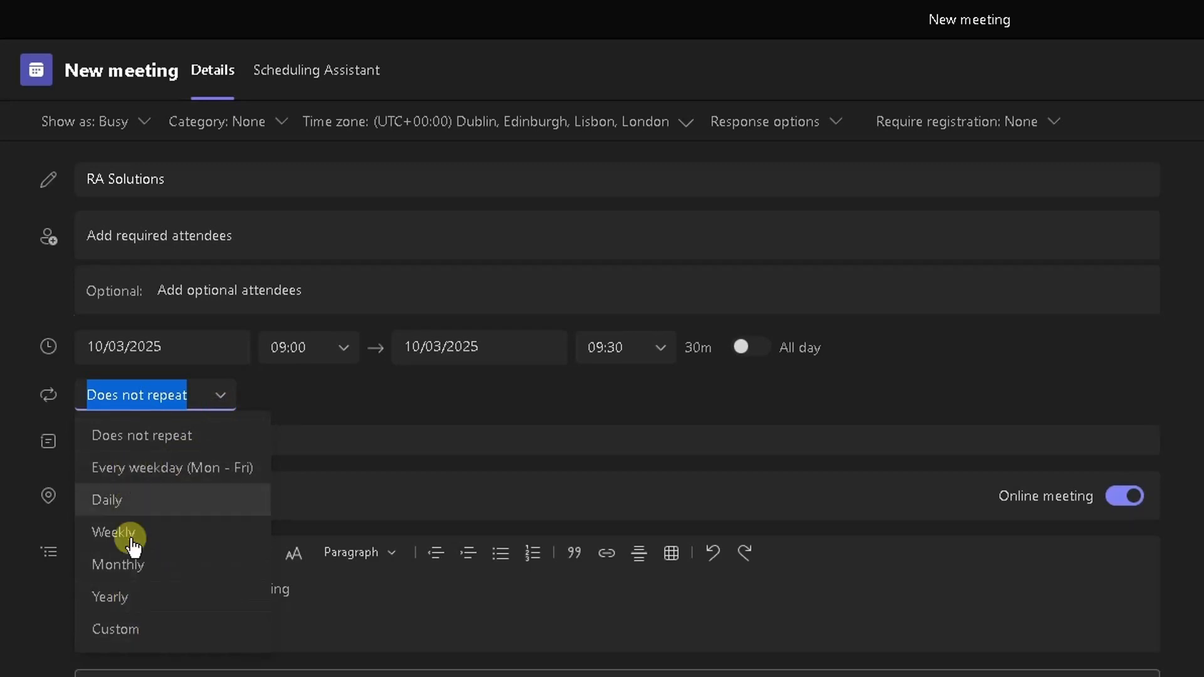
pyautogui.moveTo(316, 406)
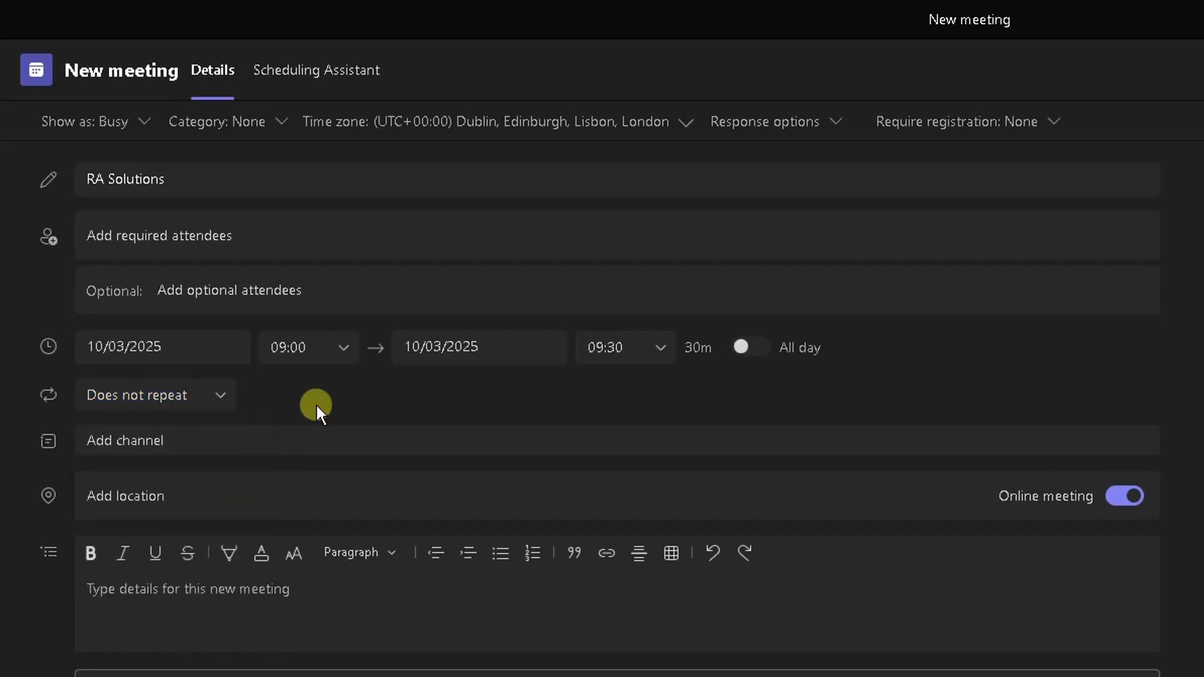
pyautogui.moveTo(232, 437)
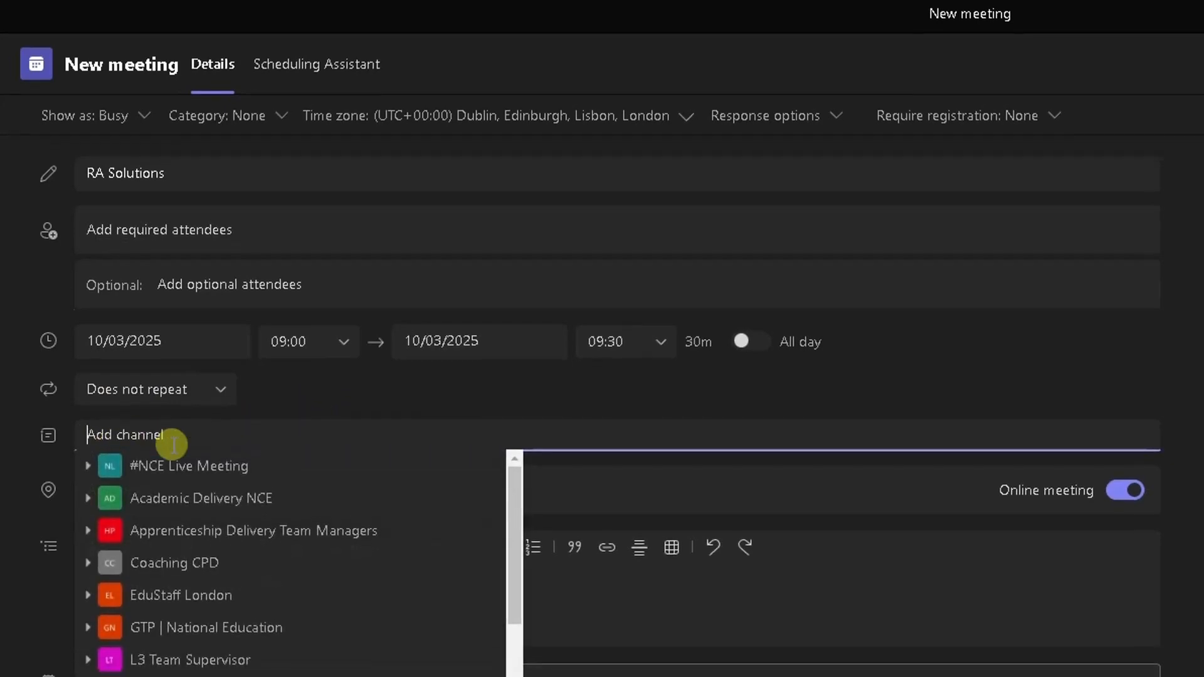
pyautogui.scroll(-3)
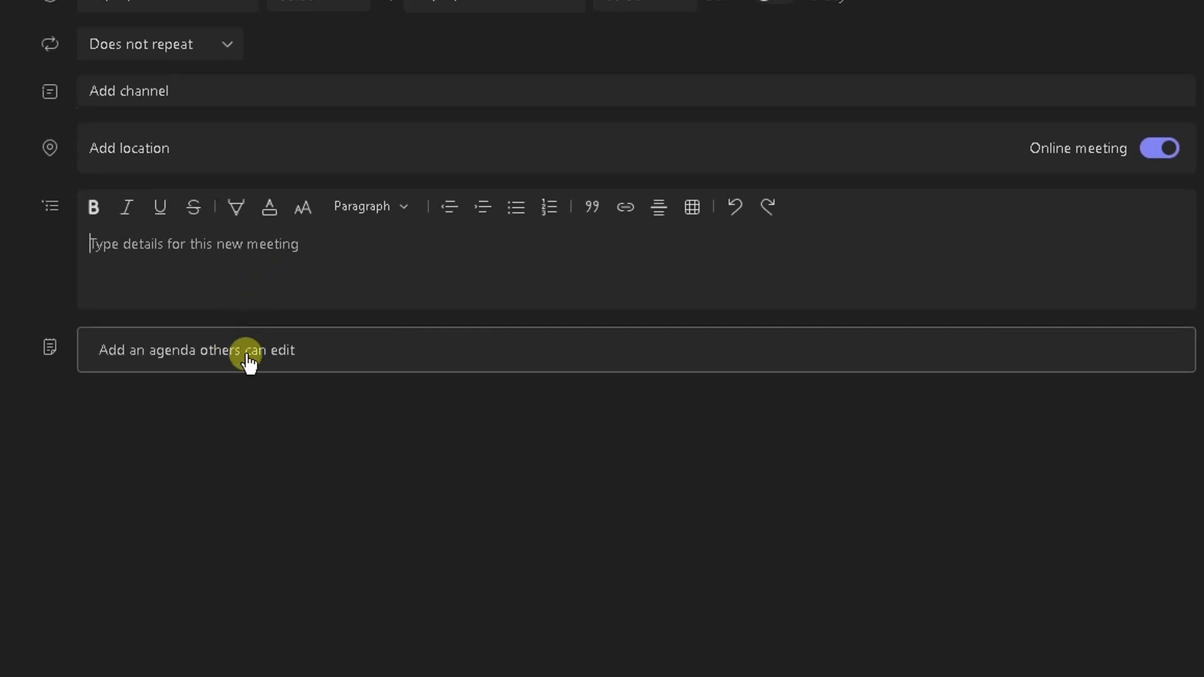
pyautogui.moveTo(225, 362)
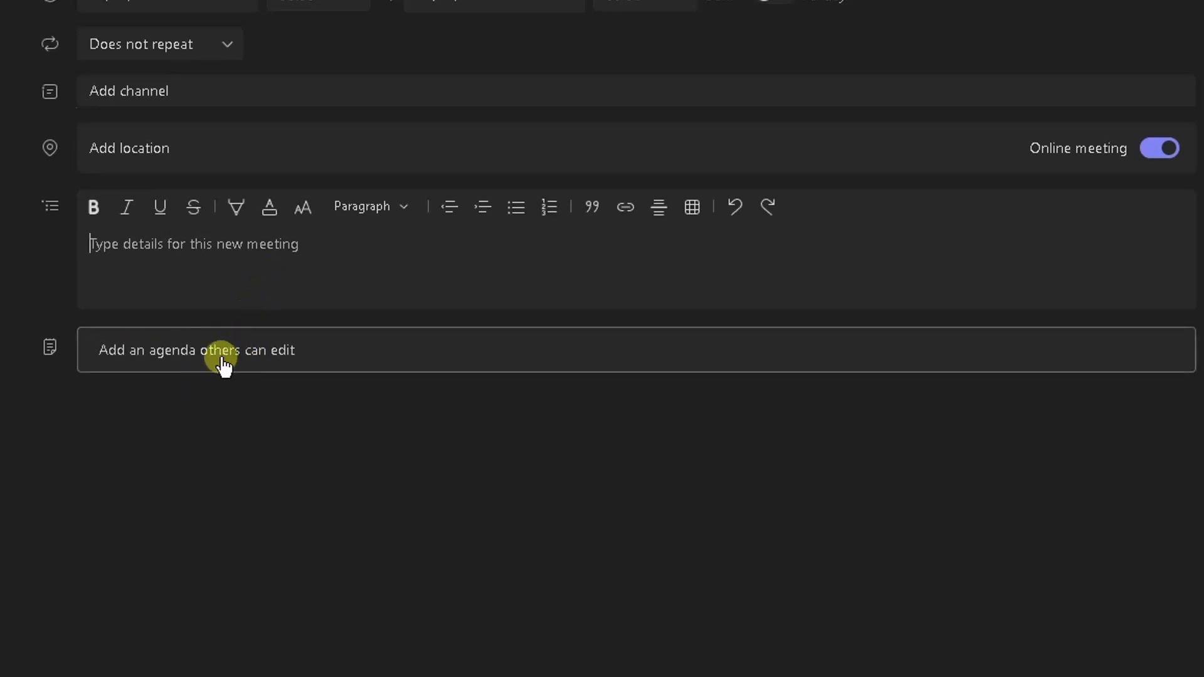
pyautogui.moveTo(167, 368)
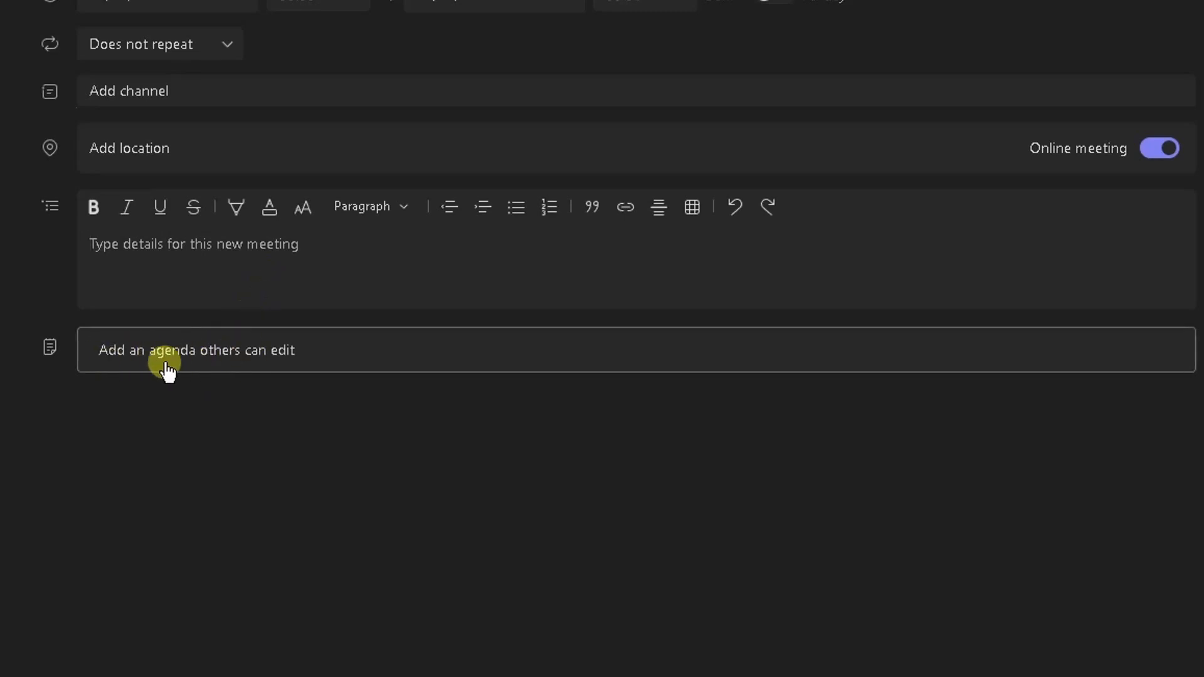
pyautogui.moveTo(223, 377)
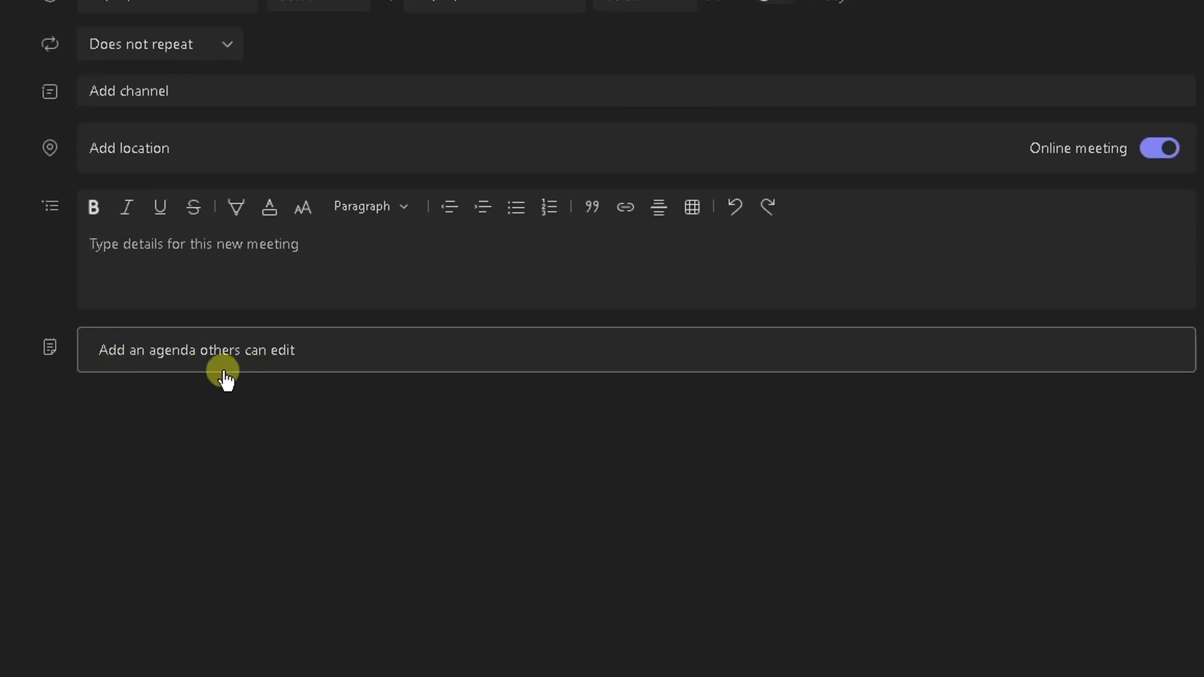
pyautogui.moveTo(255, 376)
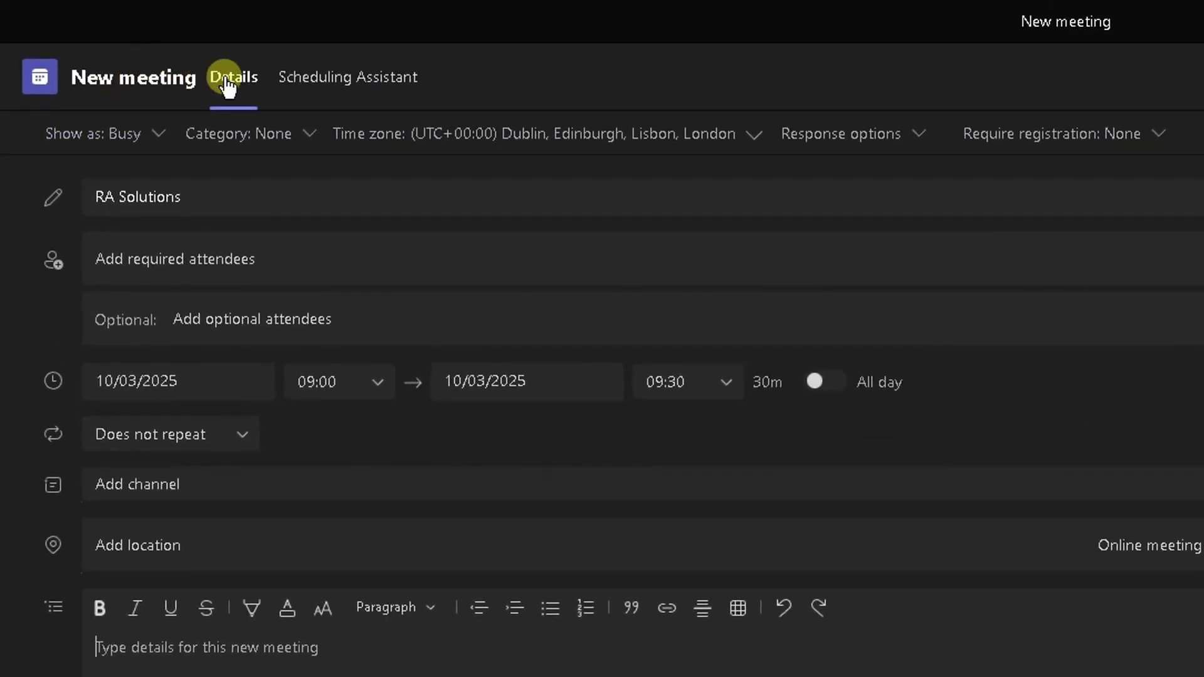
pyautogui.moveTo(345, 92)
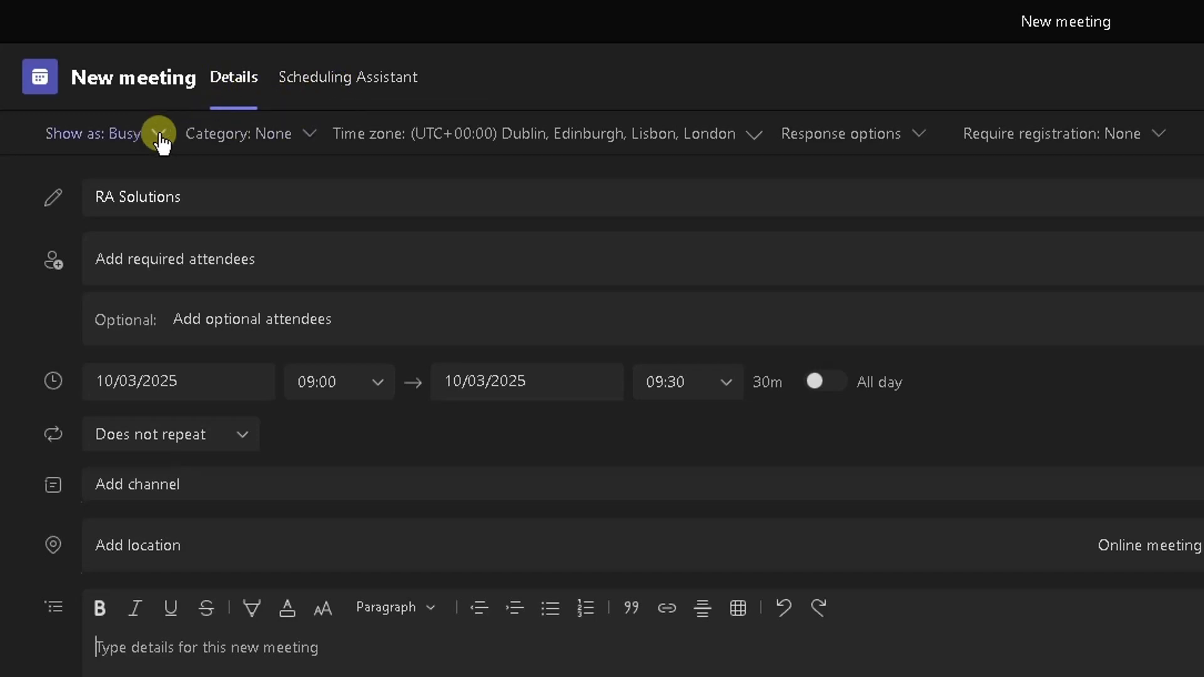
# Step: Keep Show as Busy, assign Green Category, and review the response options
pyautogui.click(157, 133)
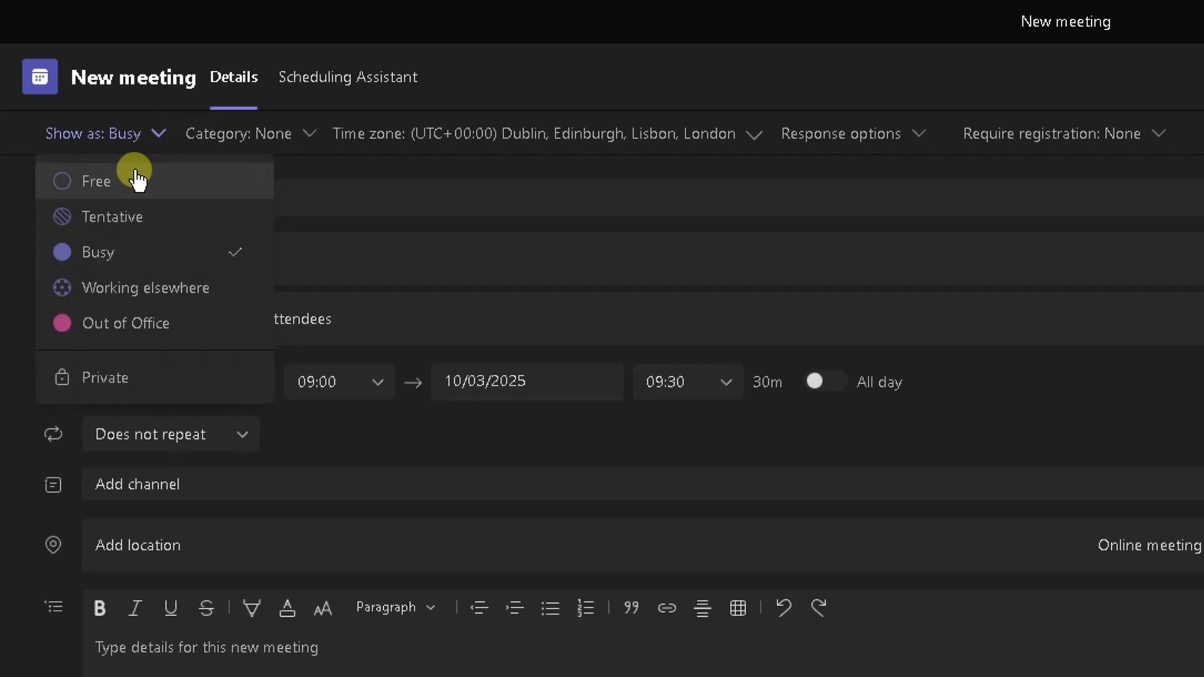
pyautogui.moveTo(125, 356)
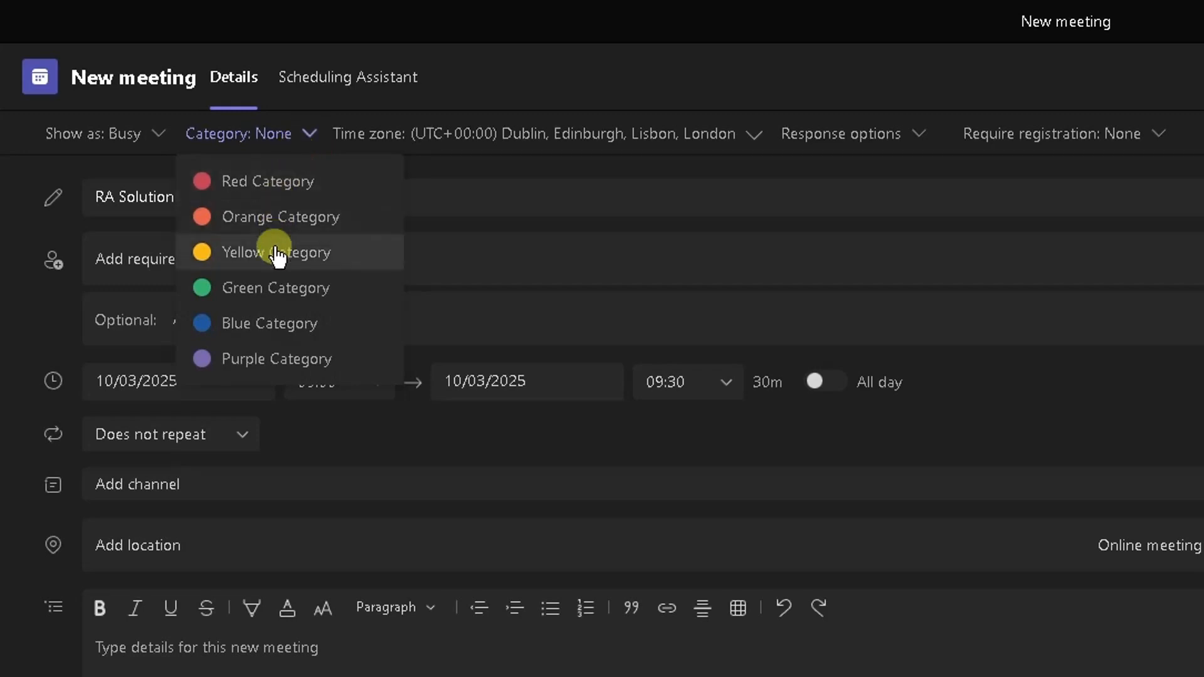
pyautogui.moveTo(275, 298)
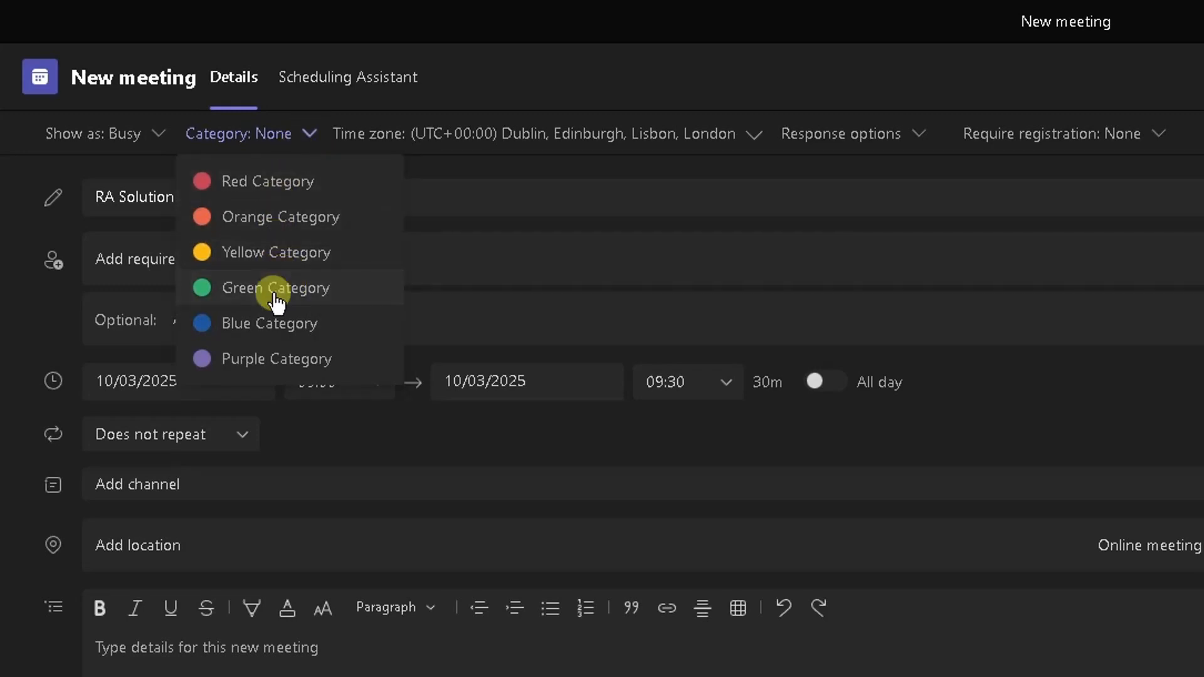
pyautogui.click(274, 287)
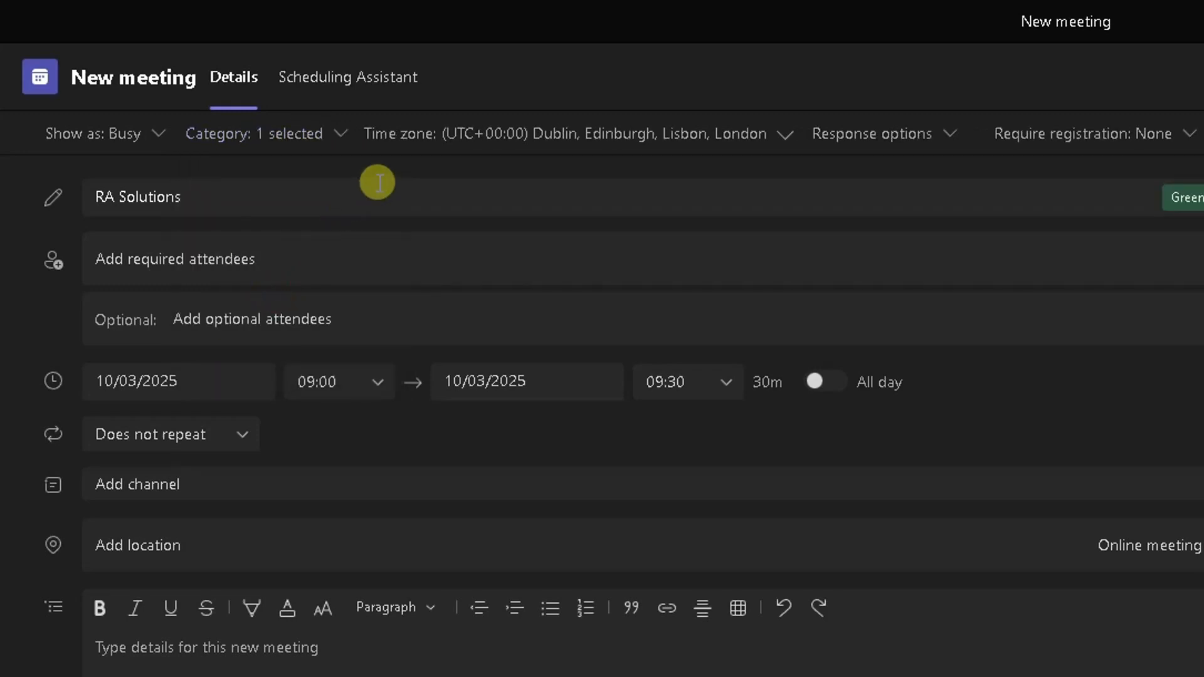
pyautogui.moveTo(361, 159)
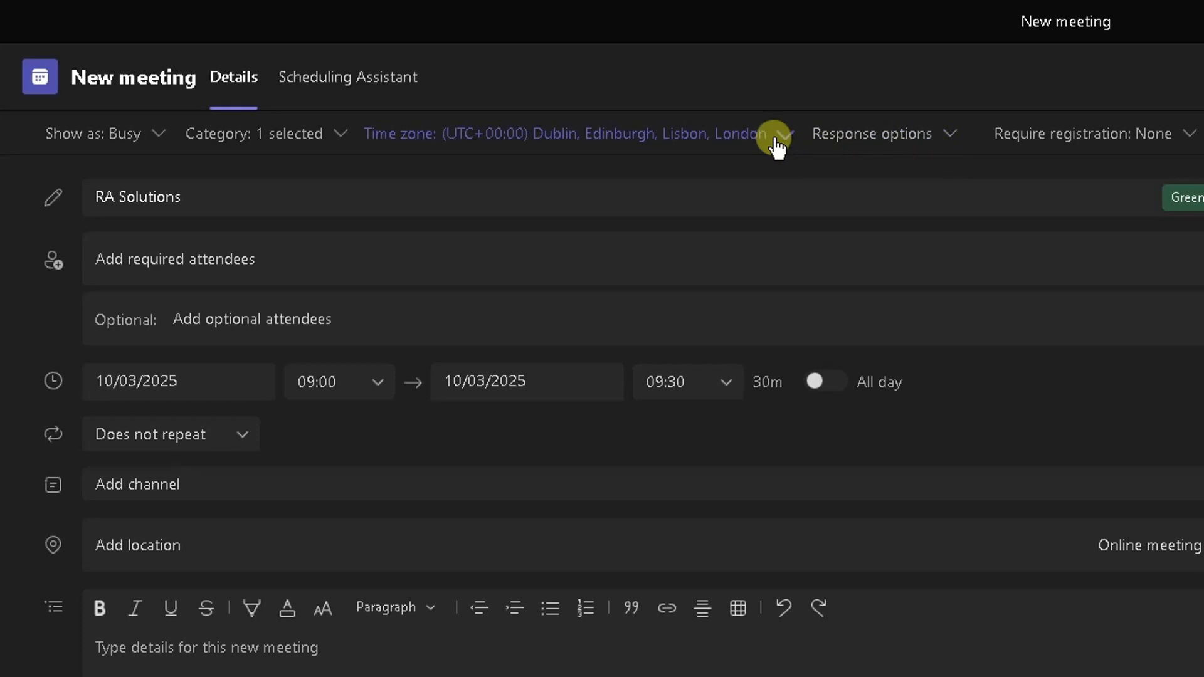
pyautogui.moveTo(860, 147)
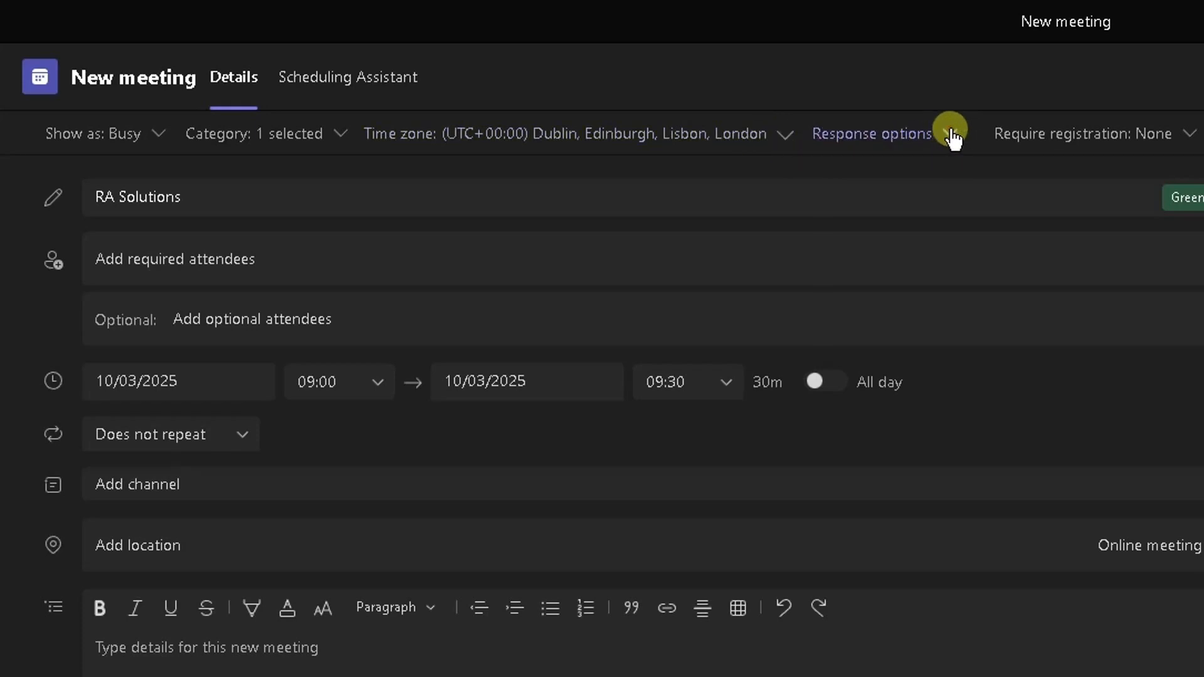
pyautogui.click(871, 134)
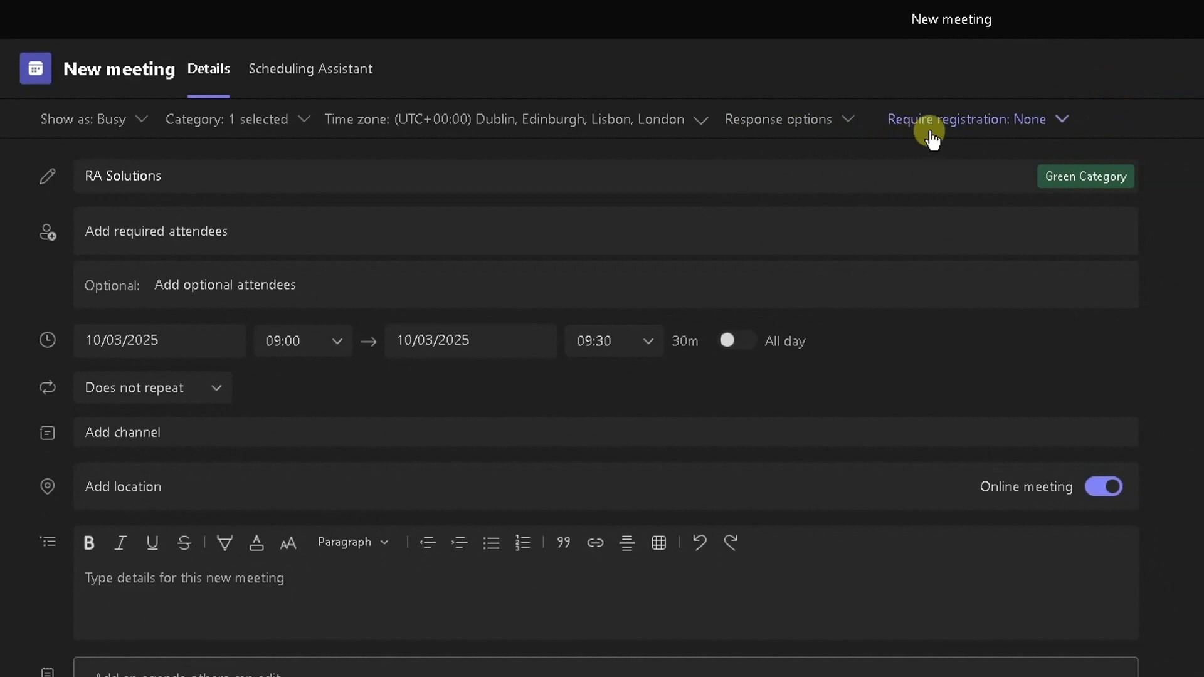
# Step: Open the Require registration choices, with None still selected
pyautogui.click(1063, 119)
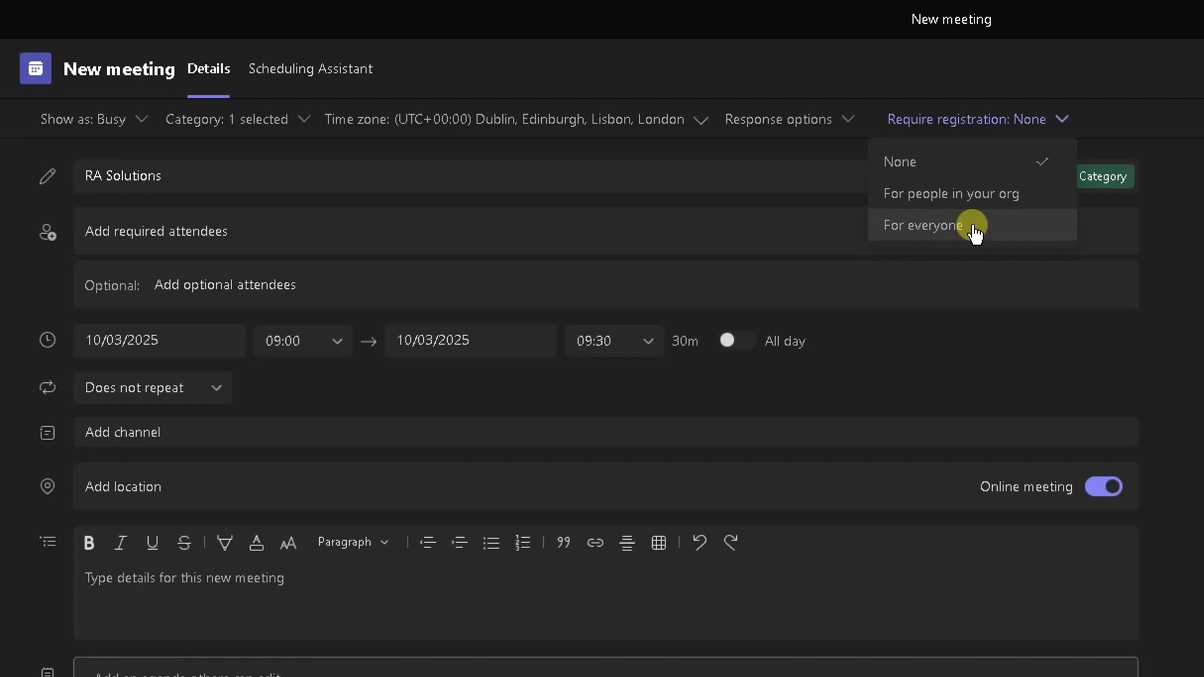
pyautogui.moveTo(975, 161)
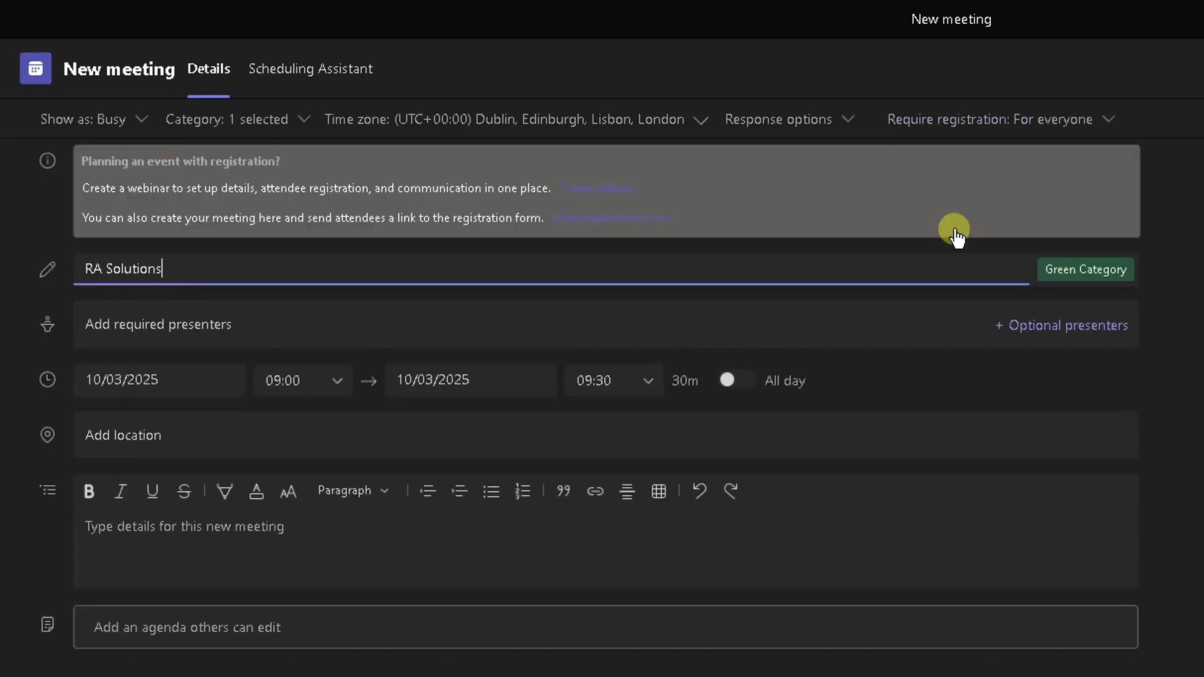
pyautogui.moveTo(902, 258)
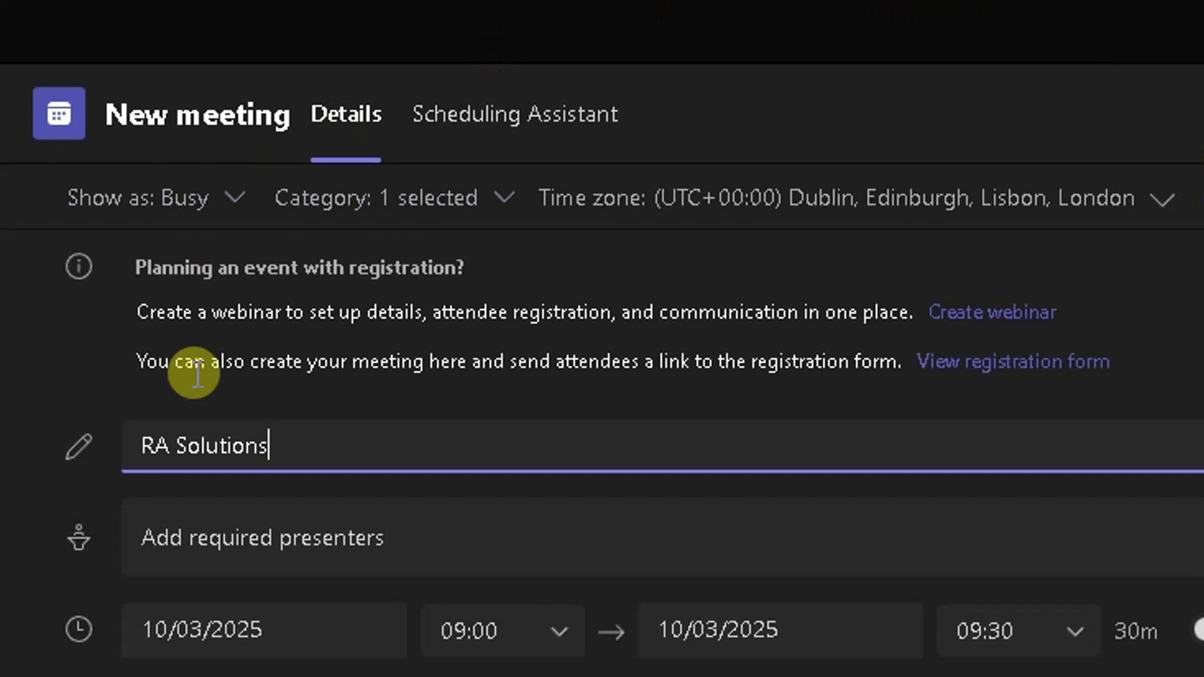
pyautogui.moveTo(196, 257)
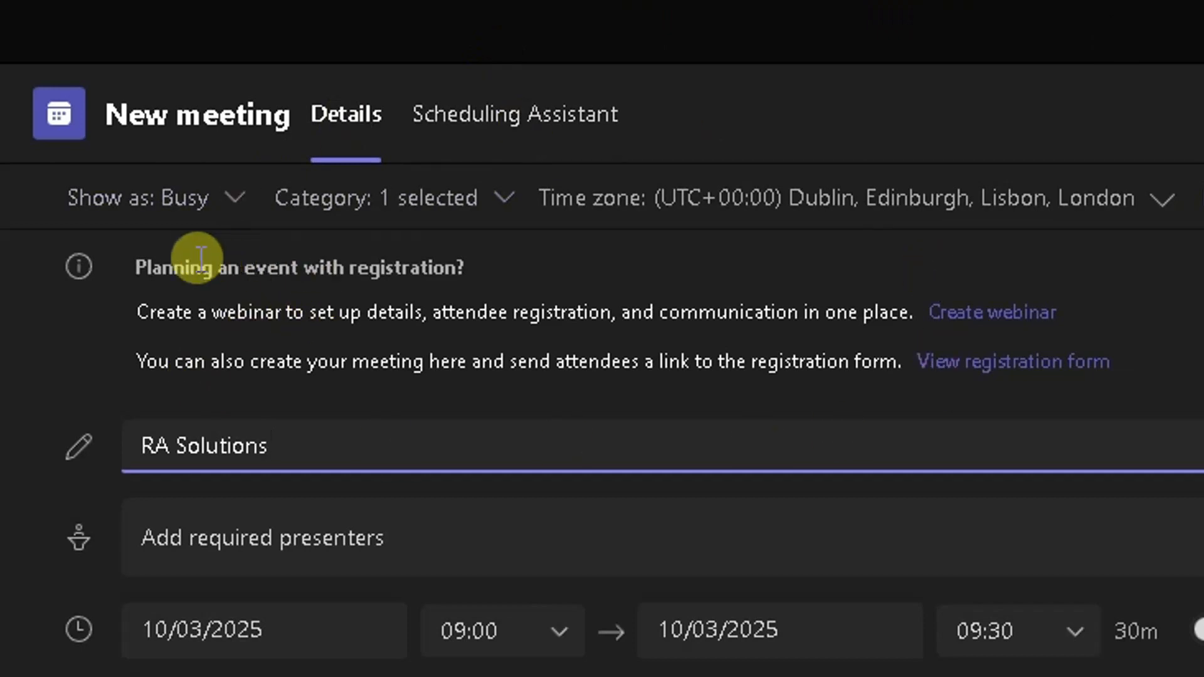
pyautogui.moveTo(391, 271)
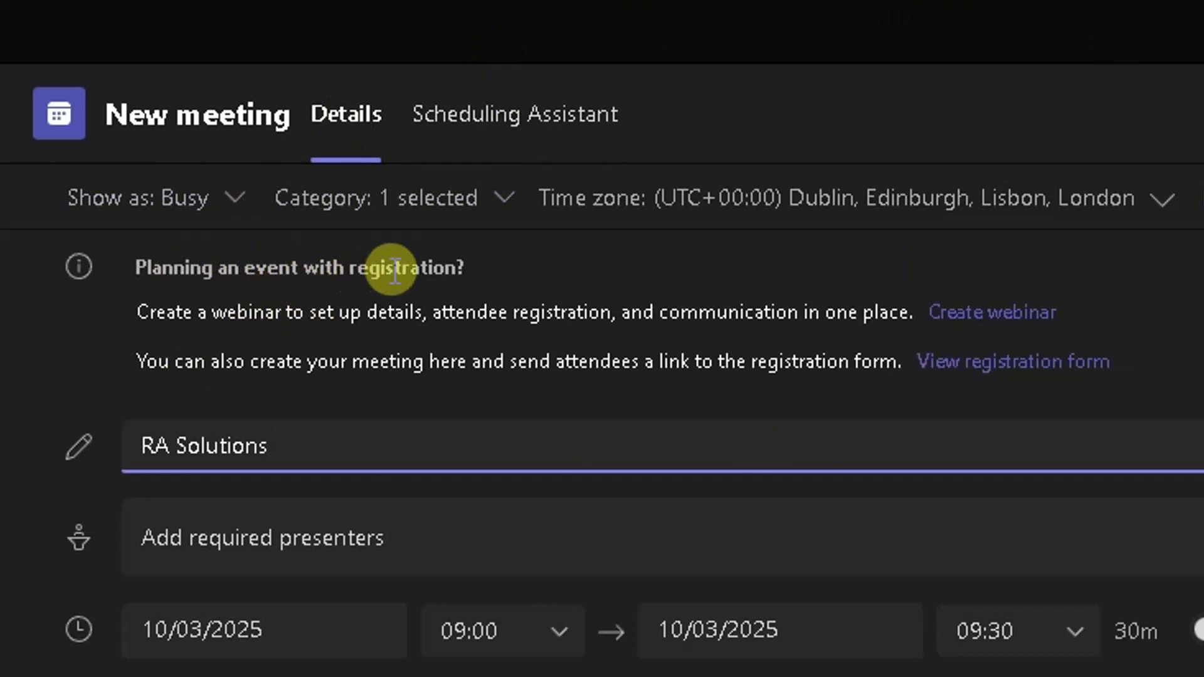
pyautogui.moveTo(281, 314)
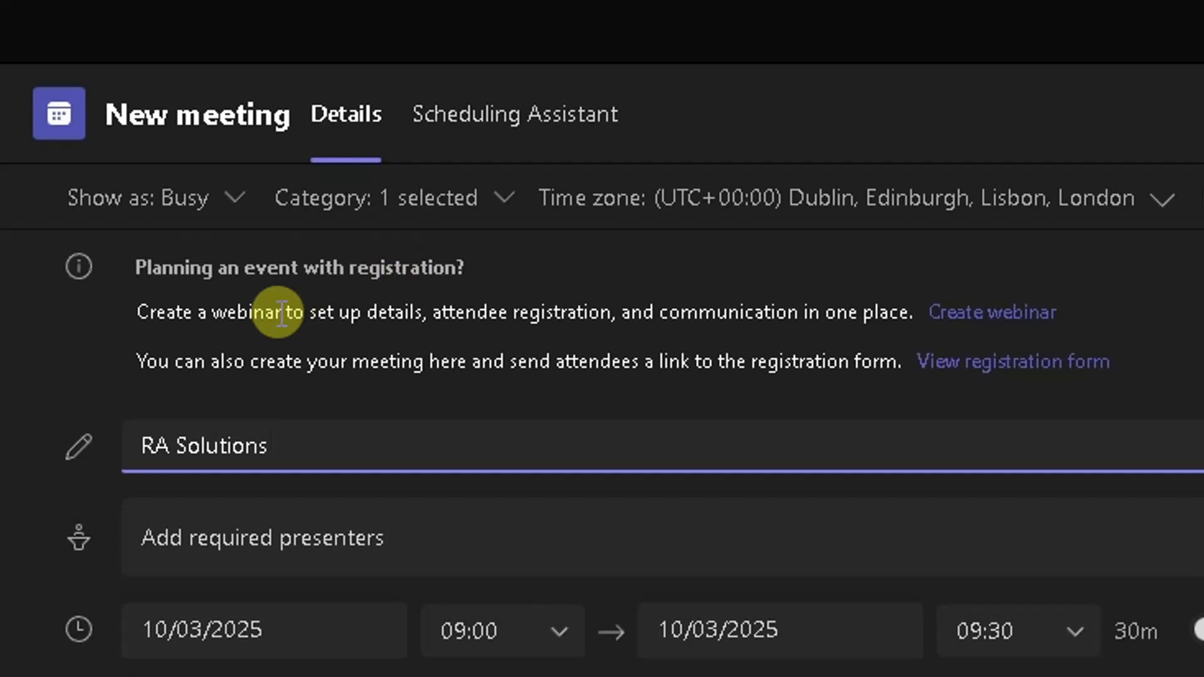
pyautogui.moveTo(643, 322)
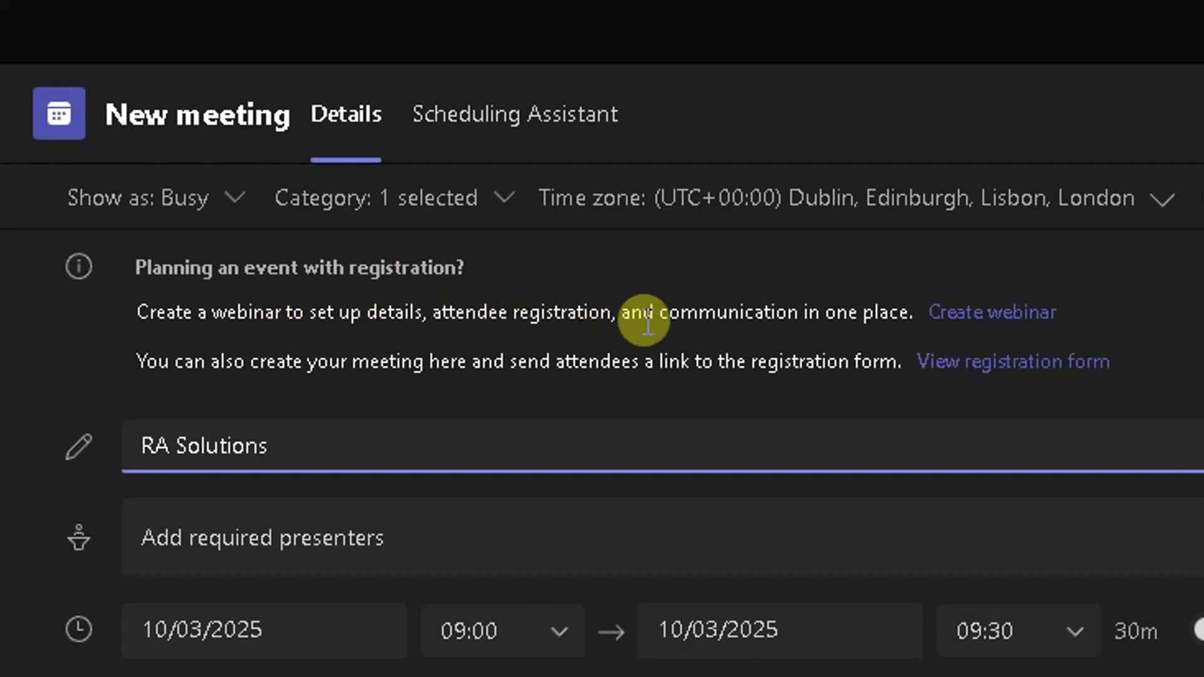
pyautogui.moveTo(694, 321)
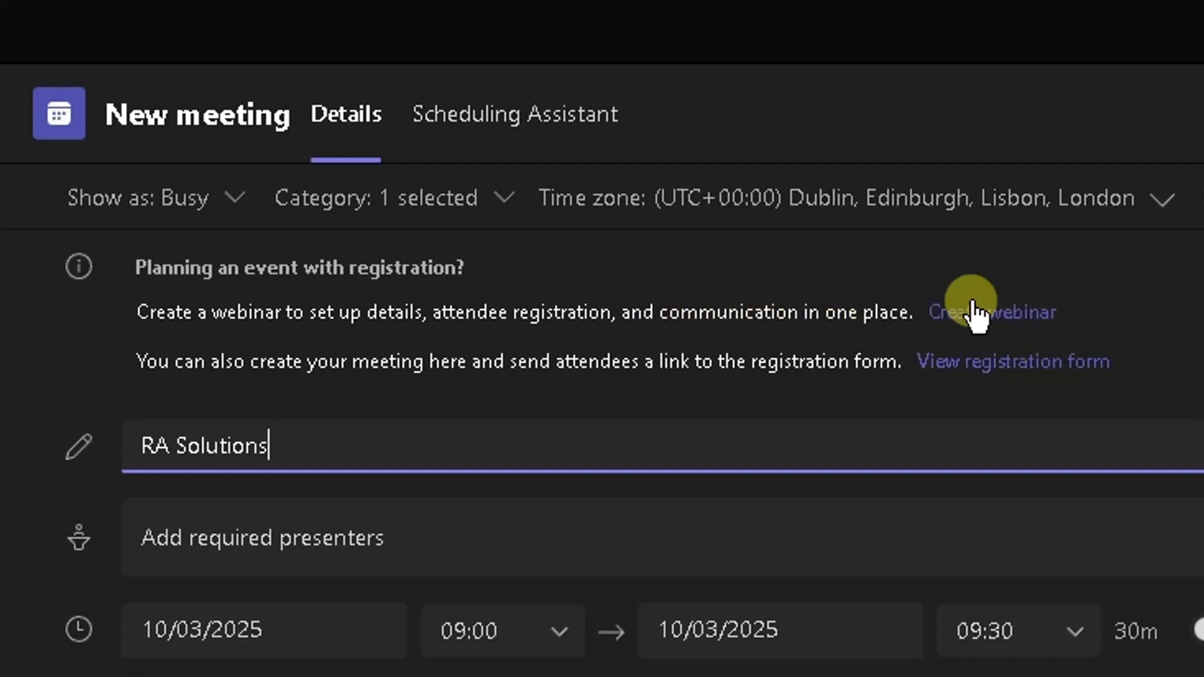
pyautogui.moveTo(225, 366)
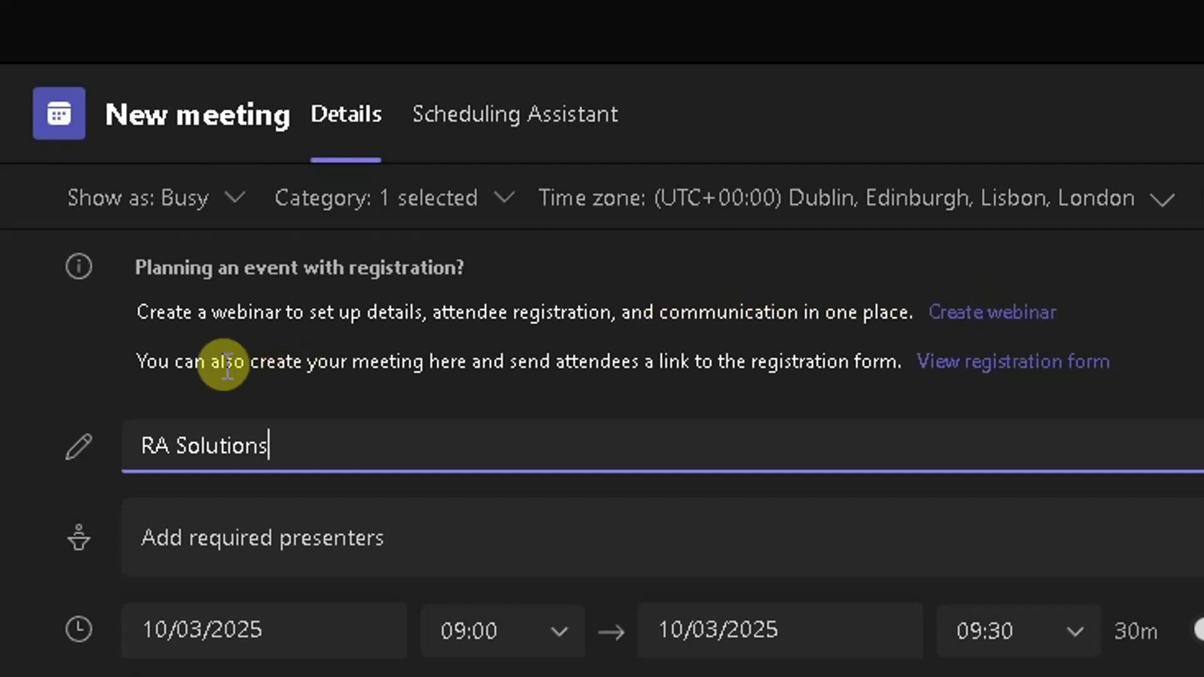
pyautogui.moveTo(471, 366)
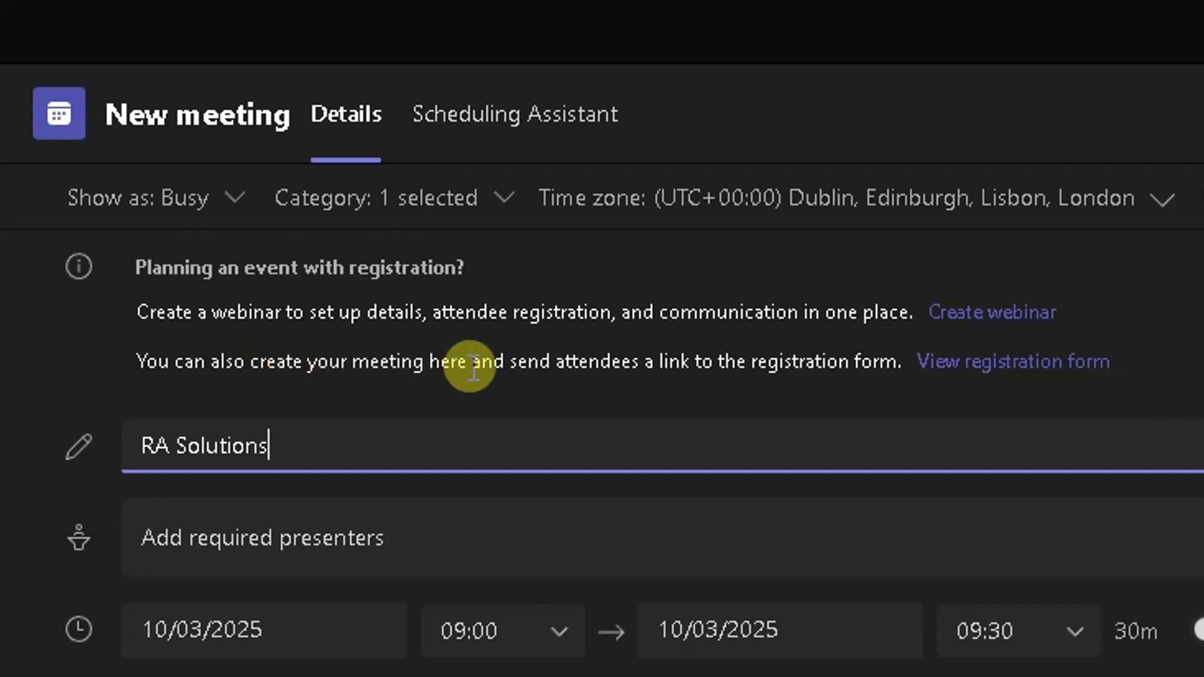
pyautogui.moveTo(1039, 380)
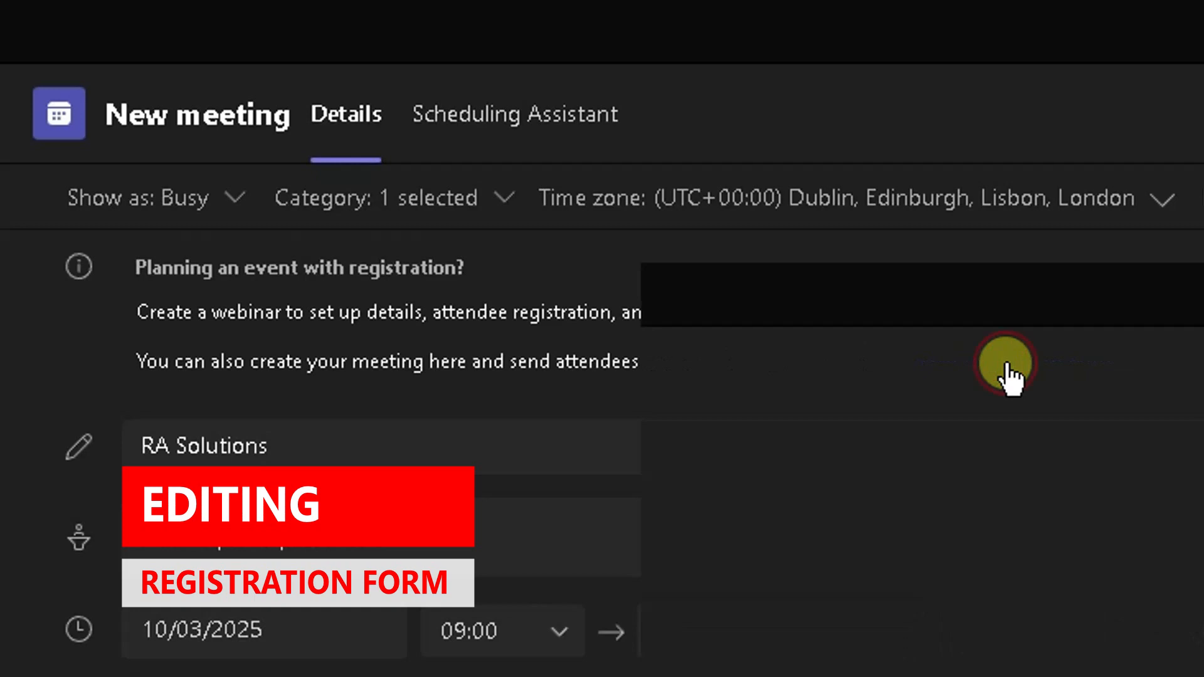
# Step: Open the webinar registration form and title it 'Register for RA solutions meeting'
pyautogui.click(1002, 364)
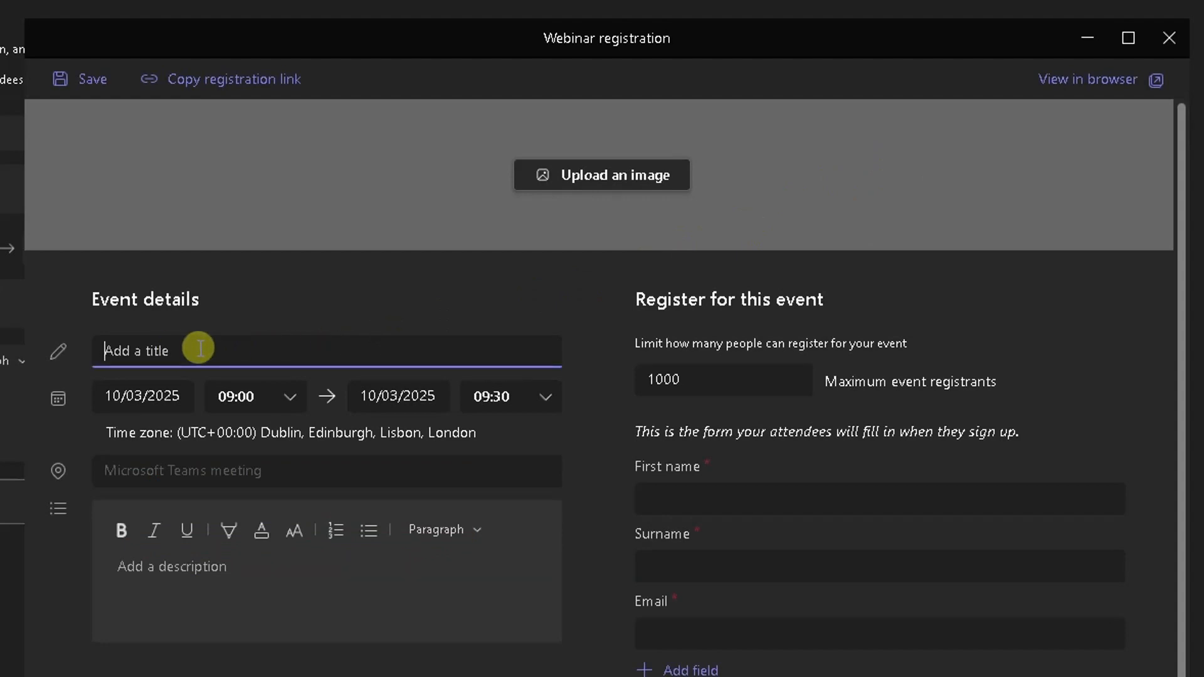
pyautogui.write('Register for')
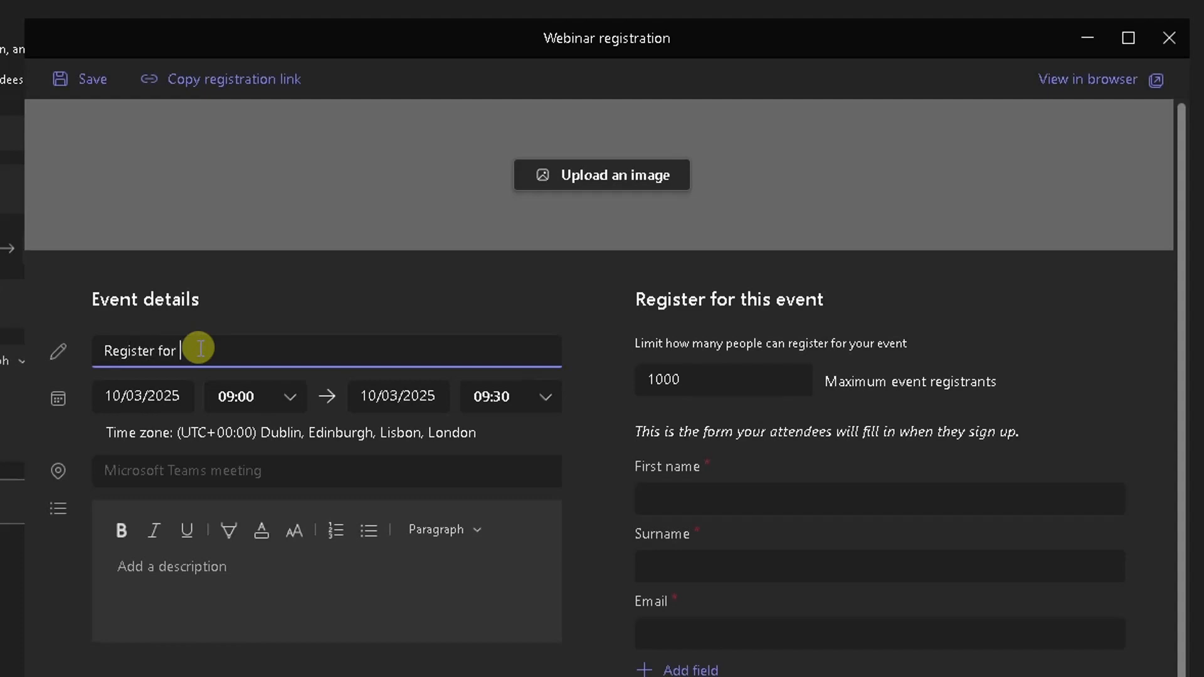
pyautogui.write('RA solutions meeting')
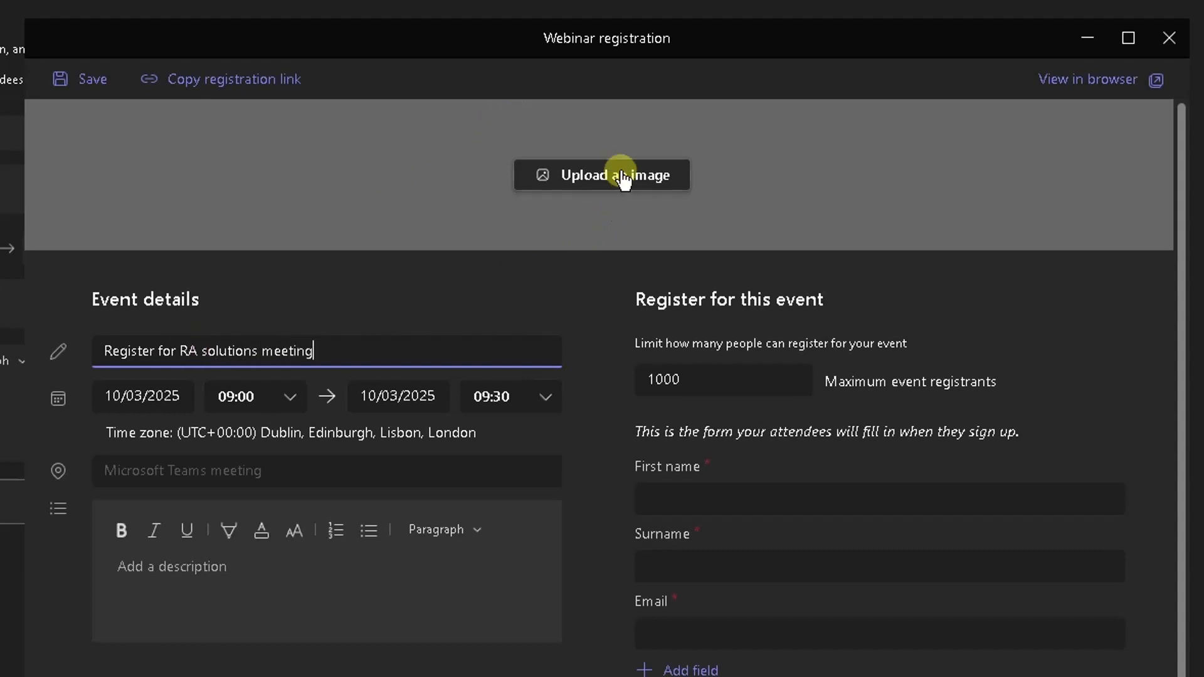
pyautogui.moveTo(603, 184)
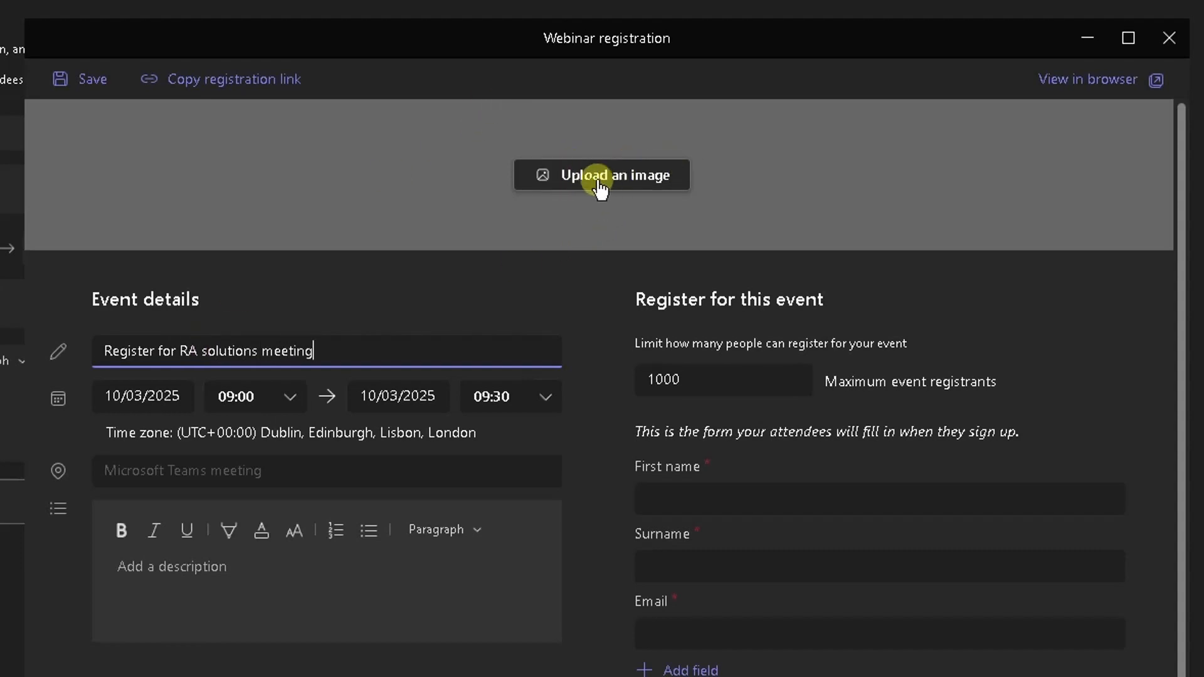
pyautogui.moveTo(537, 280)
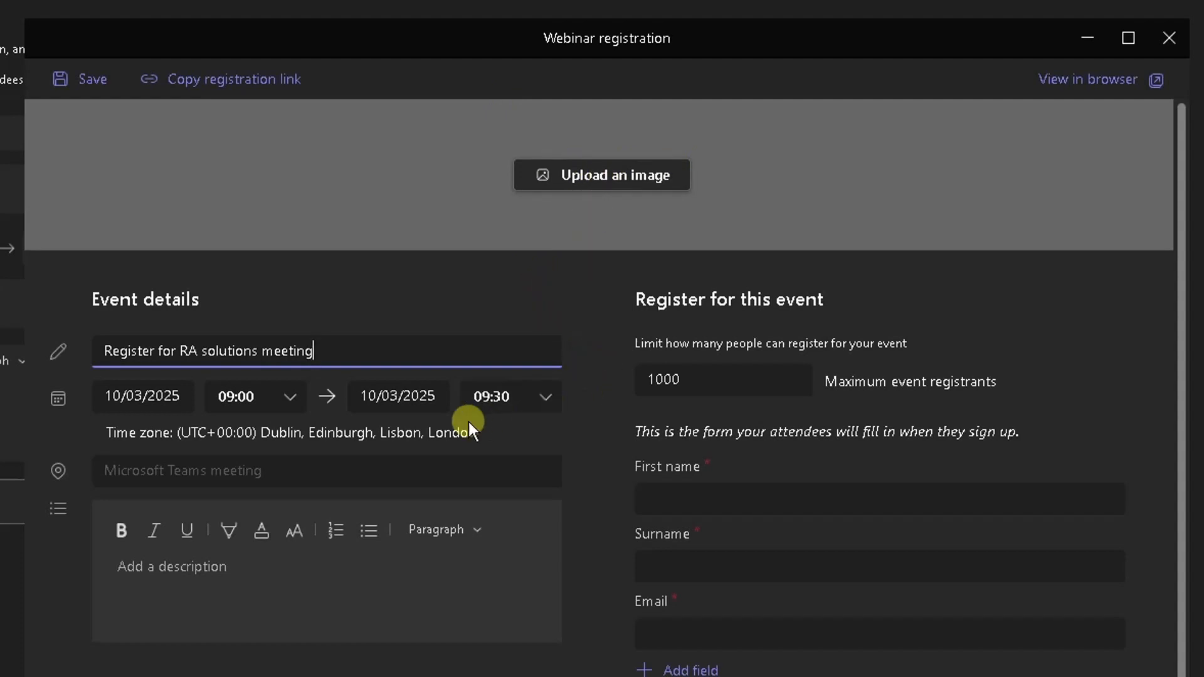
pyautogui.moveTo(414, 403)
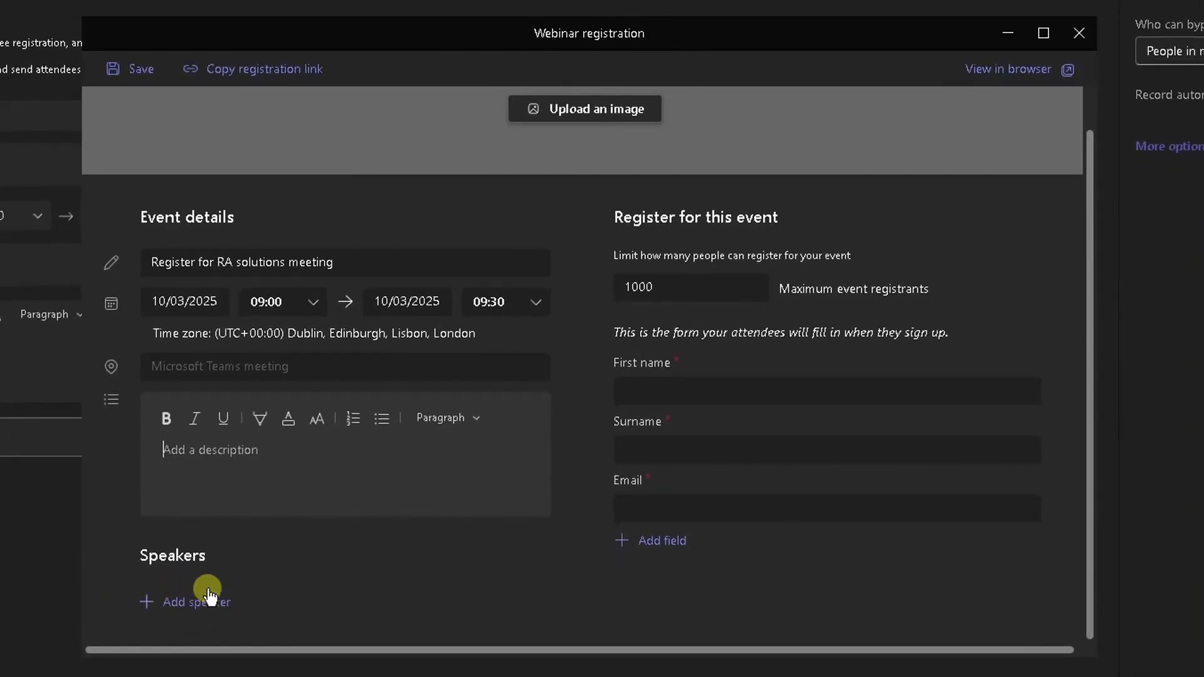
pyautogui.scroll(-3)
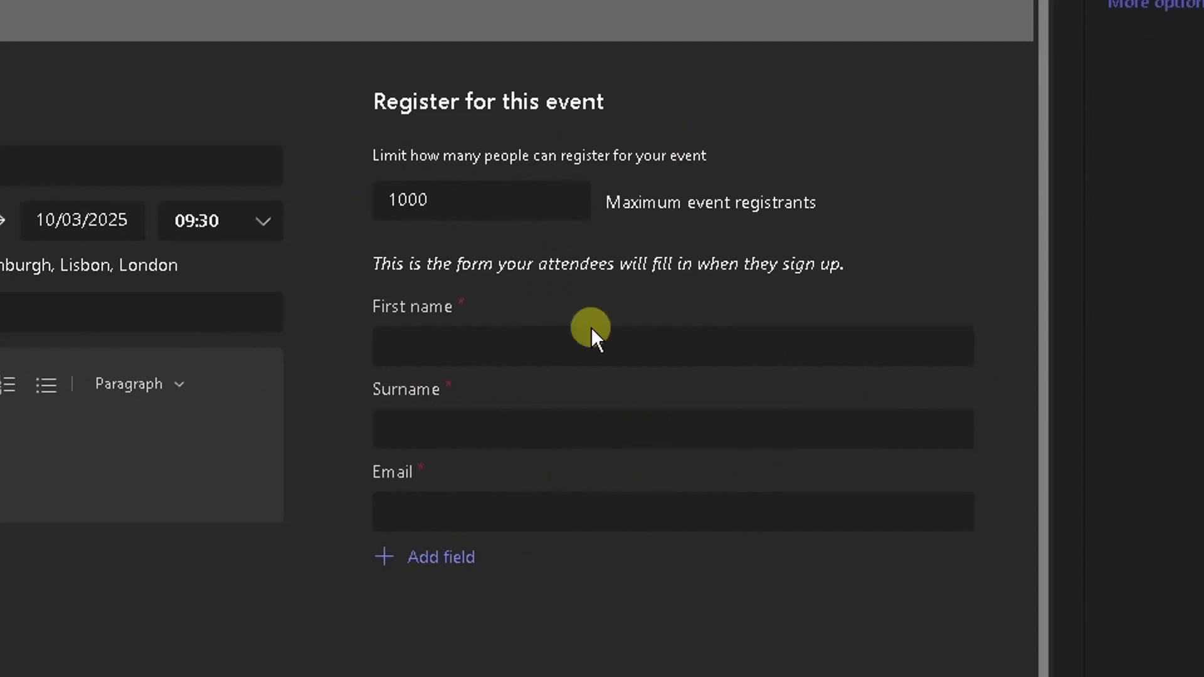
pyautogui.moveTo(459, 357)
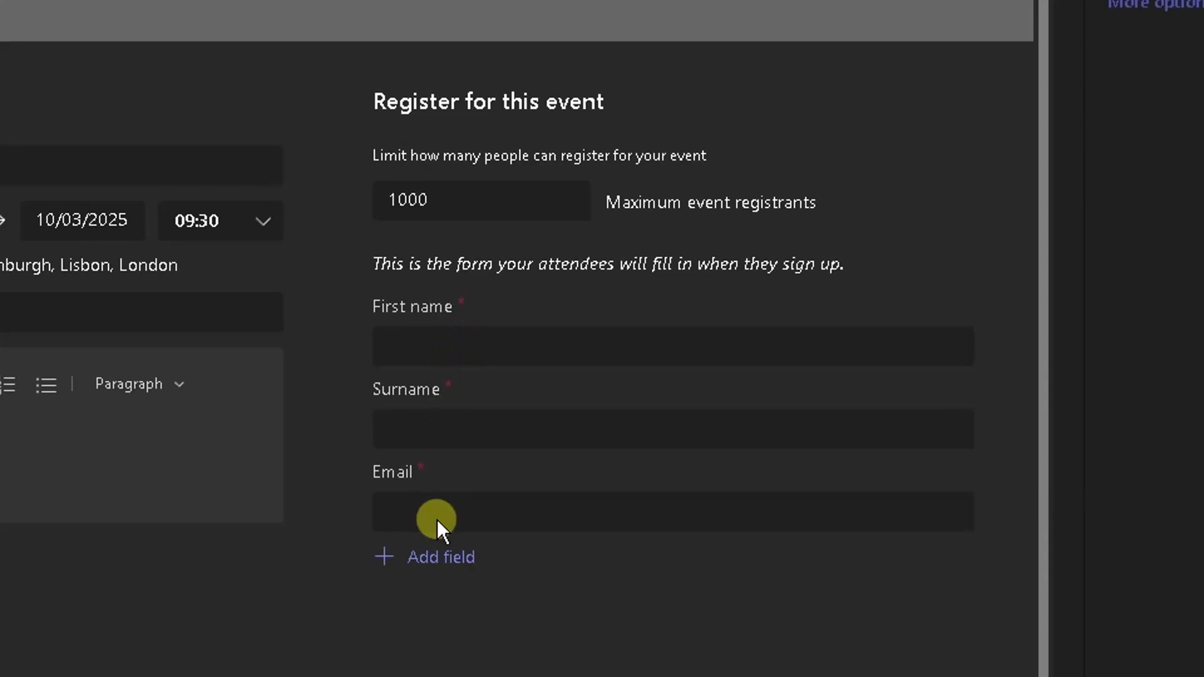
pyautogui.moveTo(421, 568)
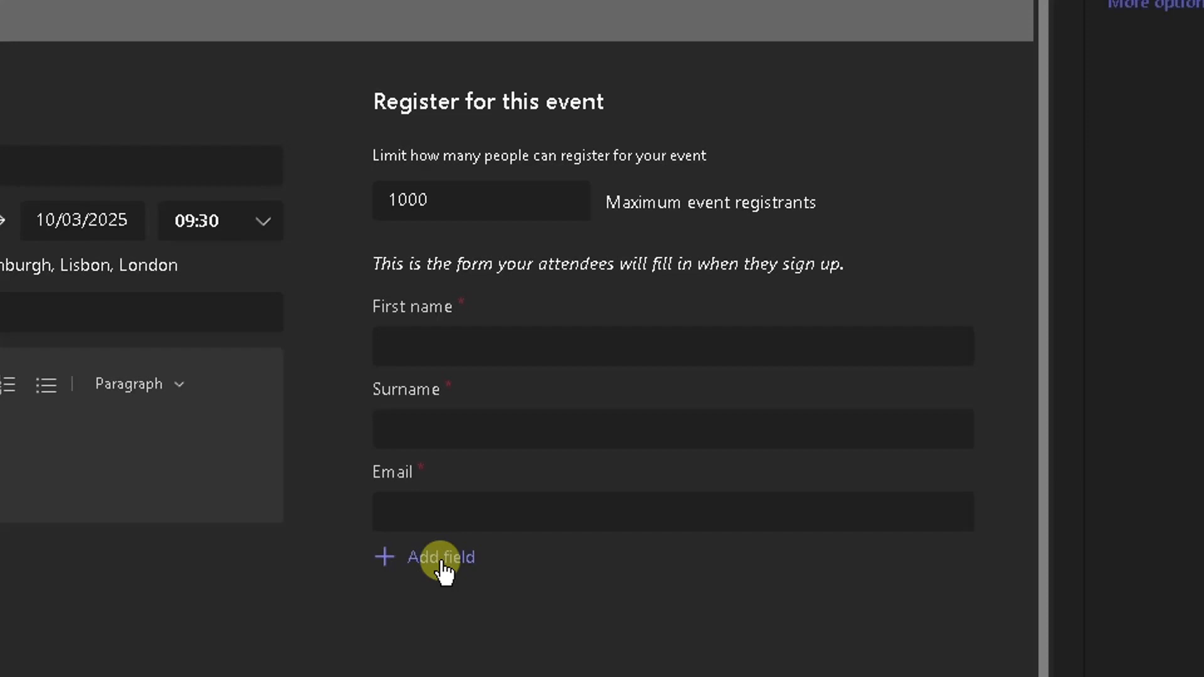
pyautogui.moveTo(482, 229)
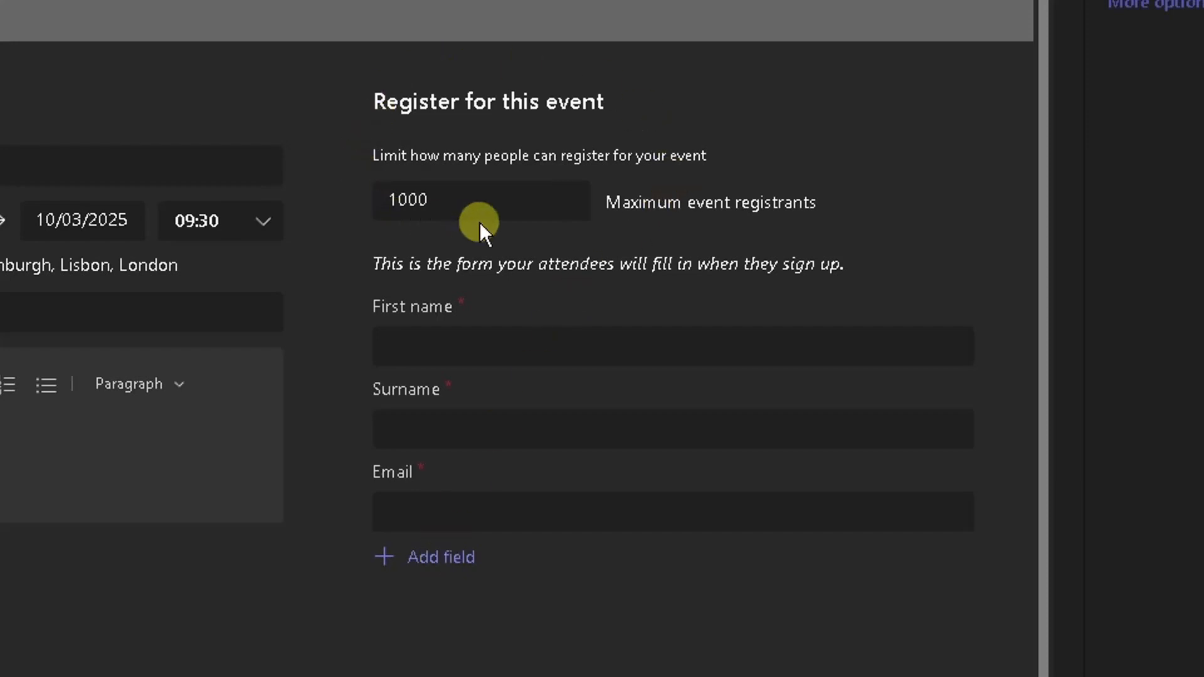
pyautogui.moveTo(431, 250)
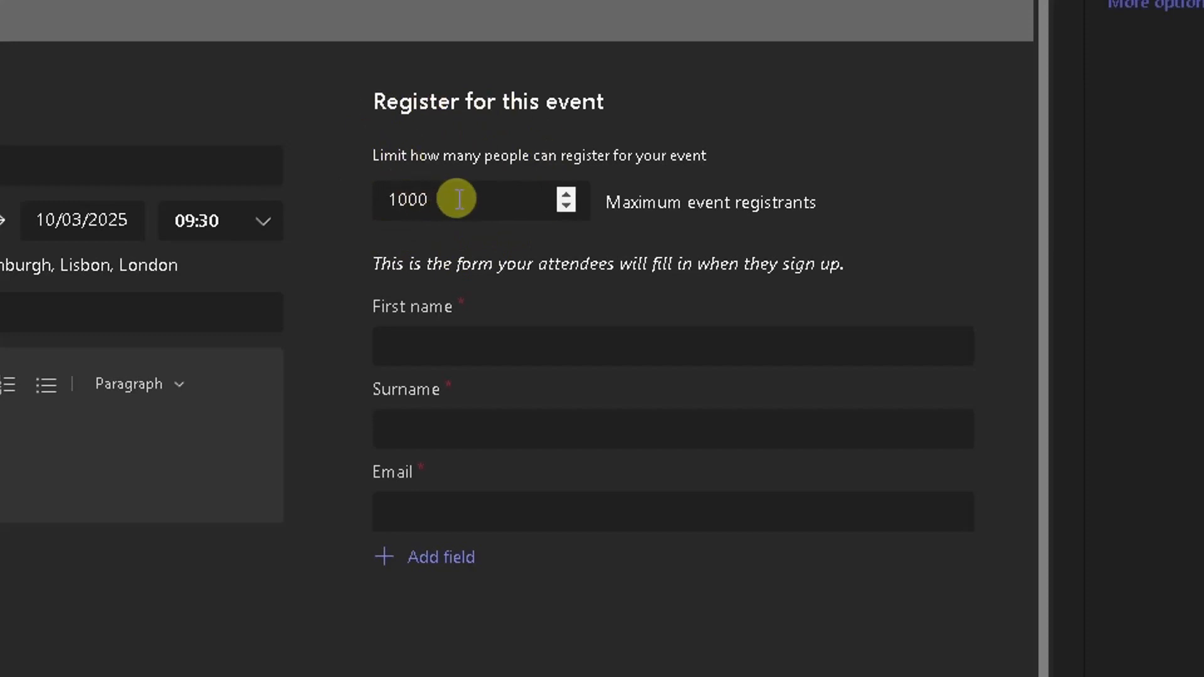
pyautogui.tripleClick(407, 199)
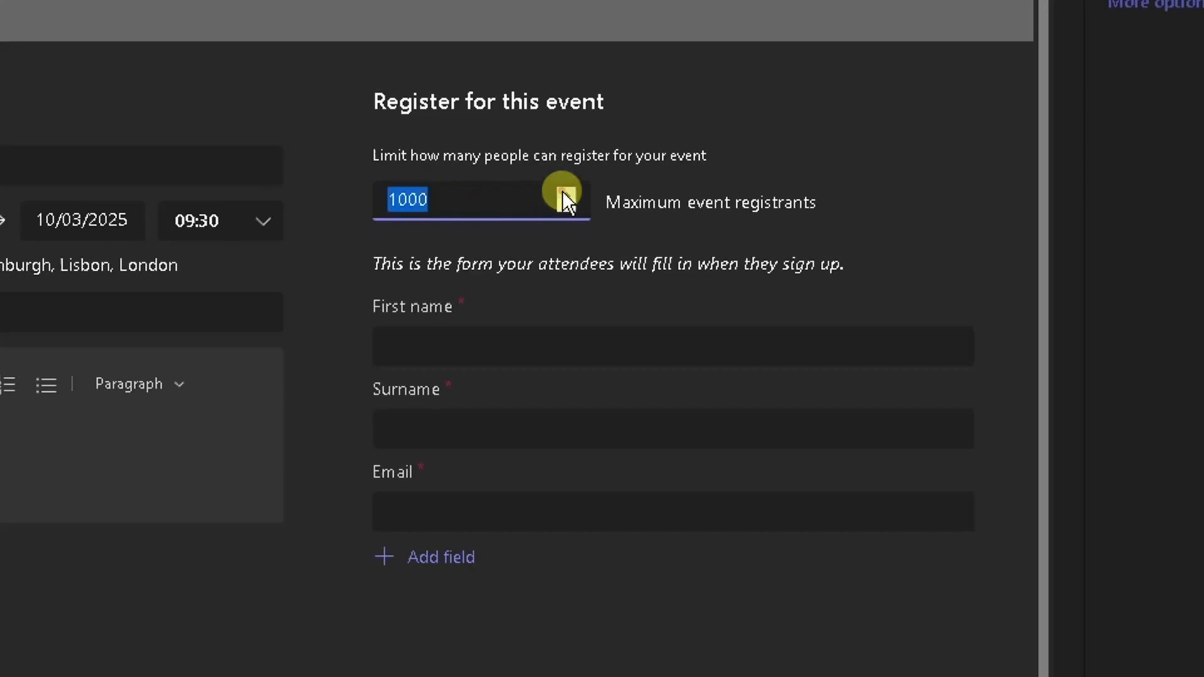
pyautogui.click(461, 199)
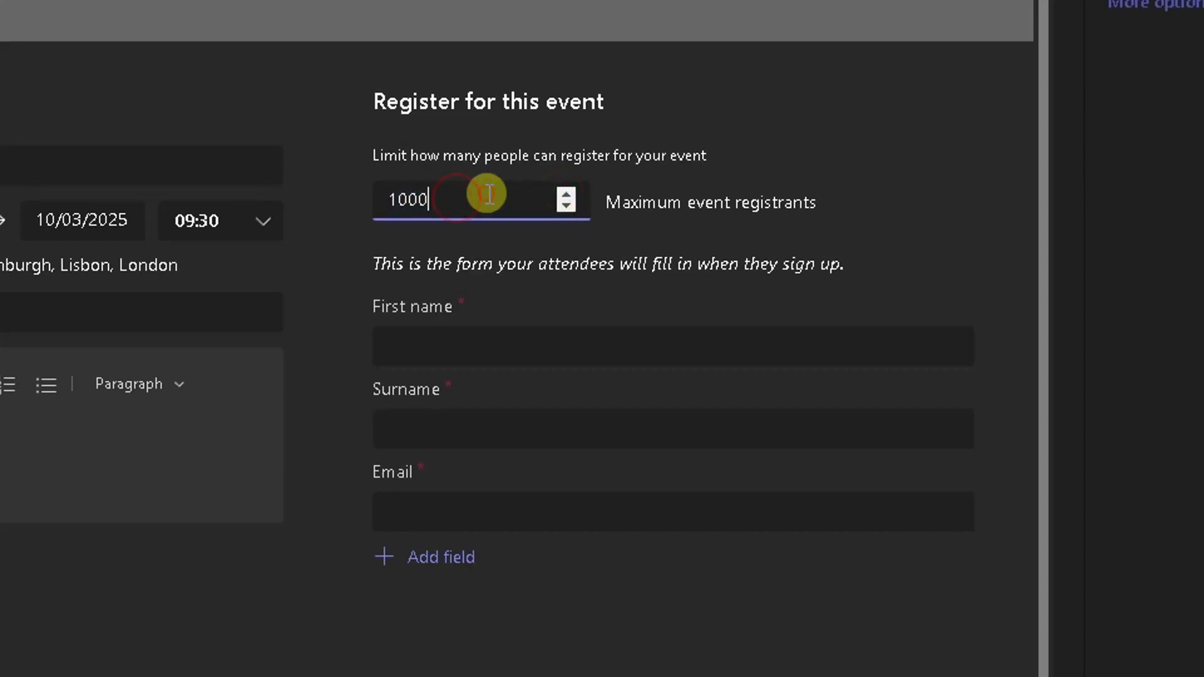
pyautogui.tripleClick(407, 201)
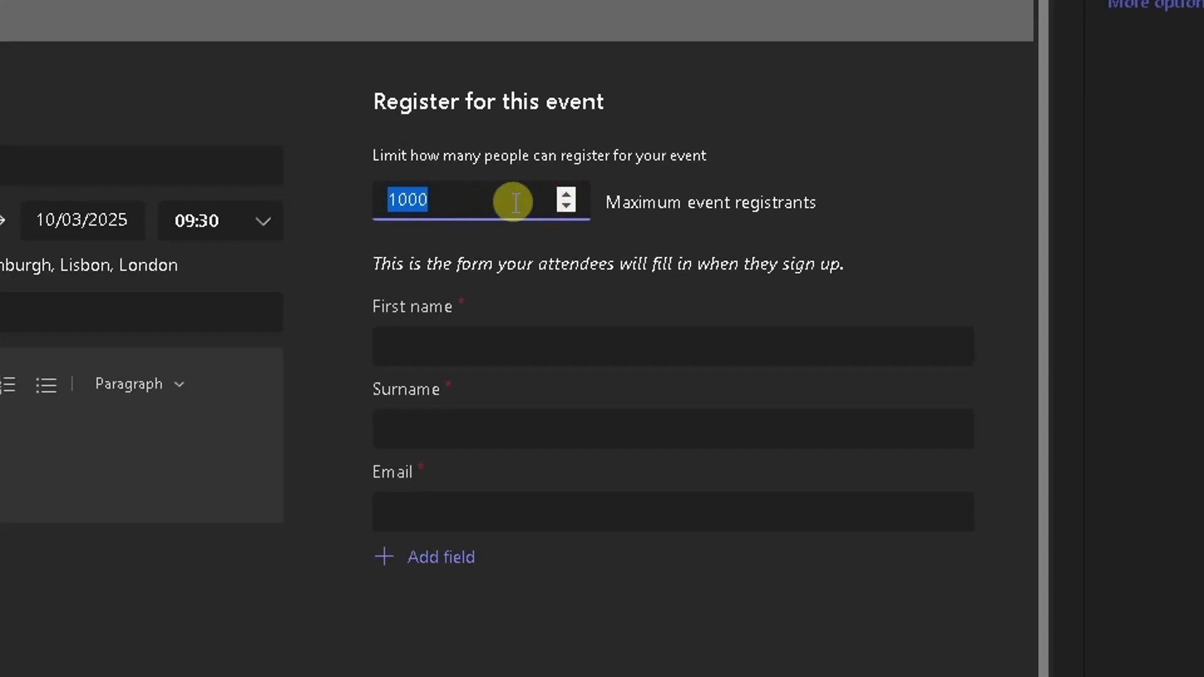
pyautogui.write('50')
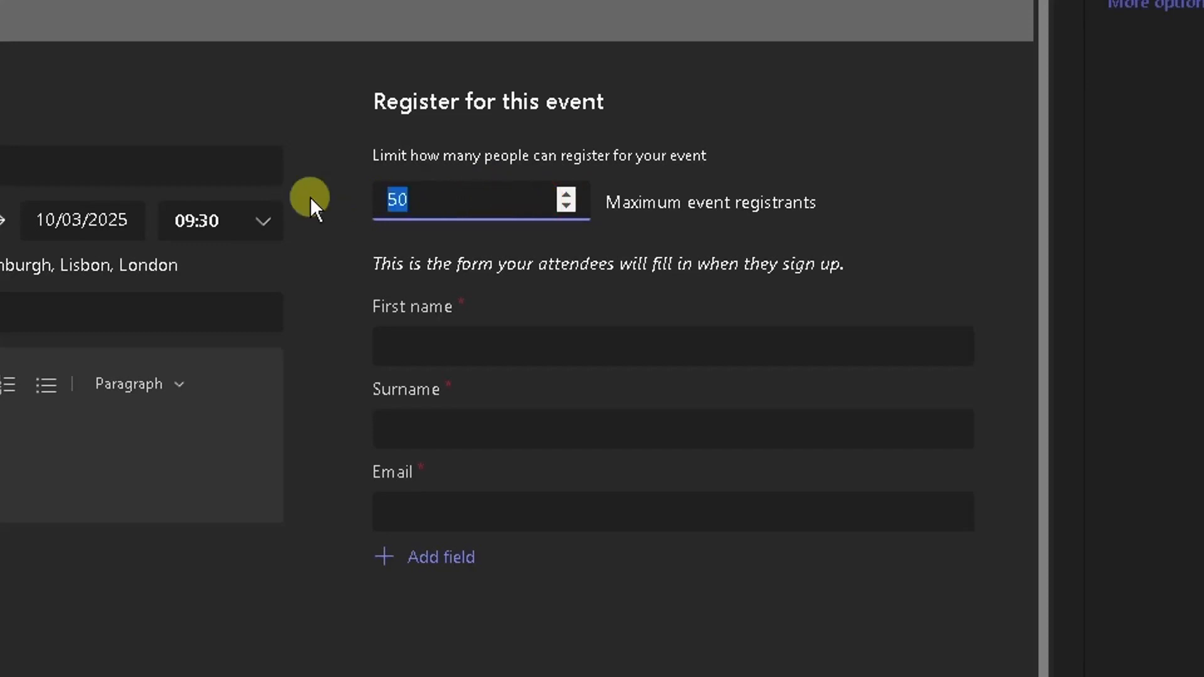
pyautogui.write('1000')
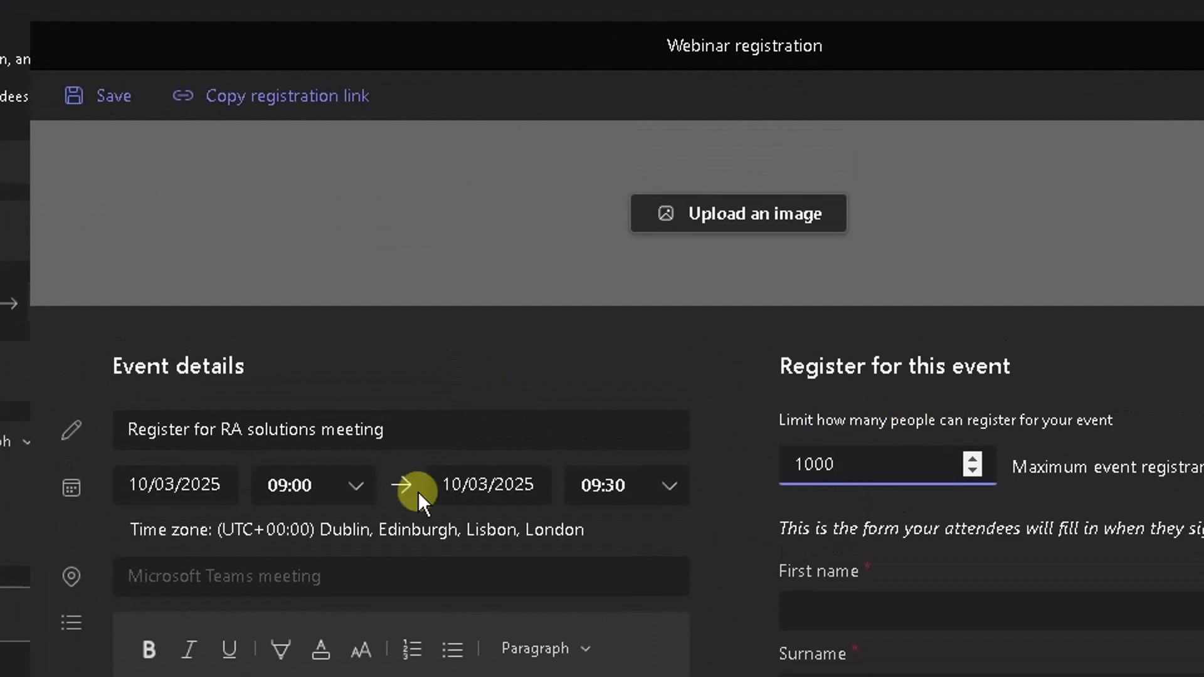
pyautogui.scroll(-3)
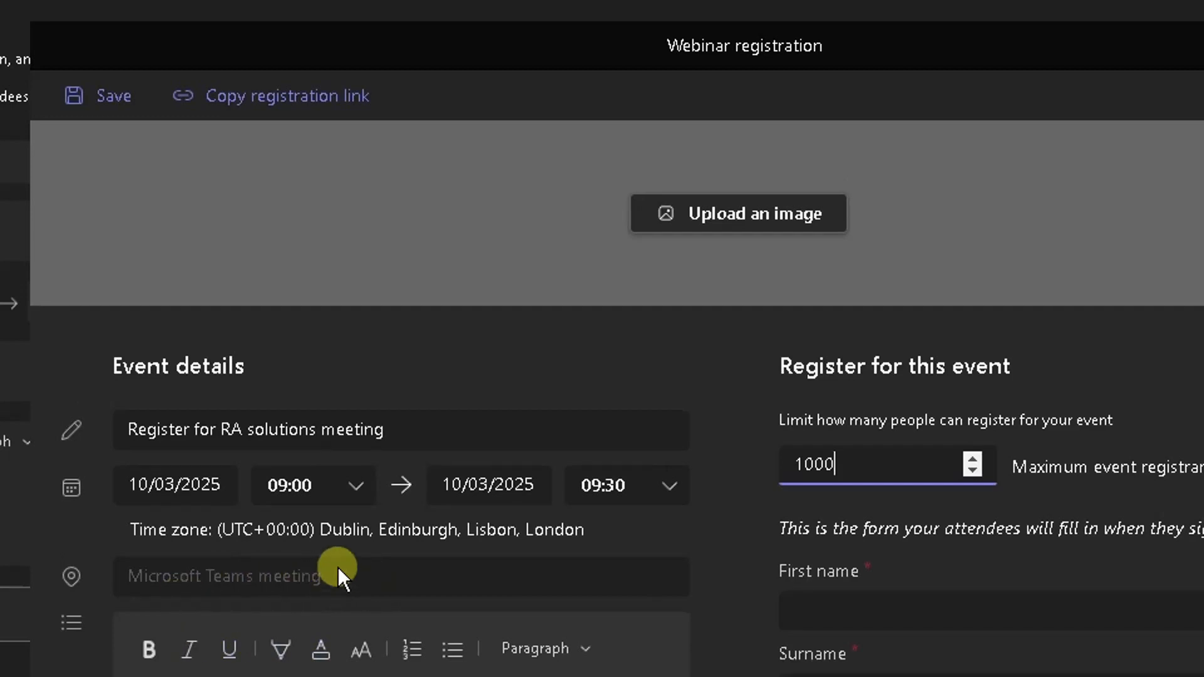
pyautogui.moveTo(103, 103)
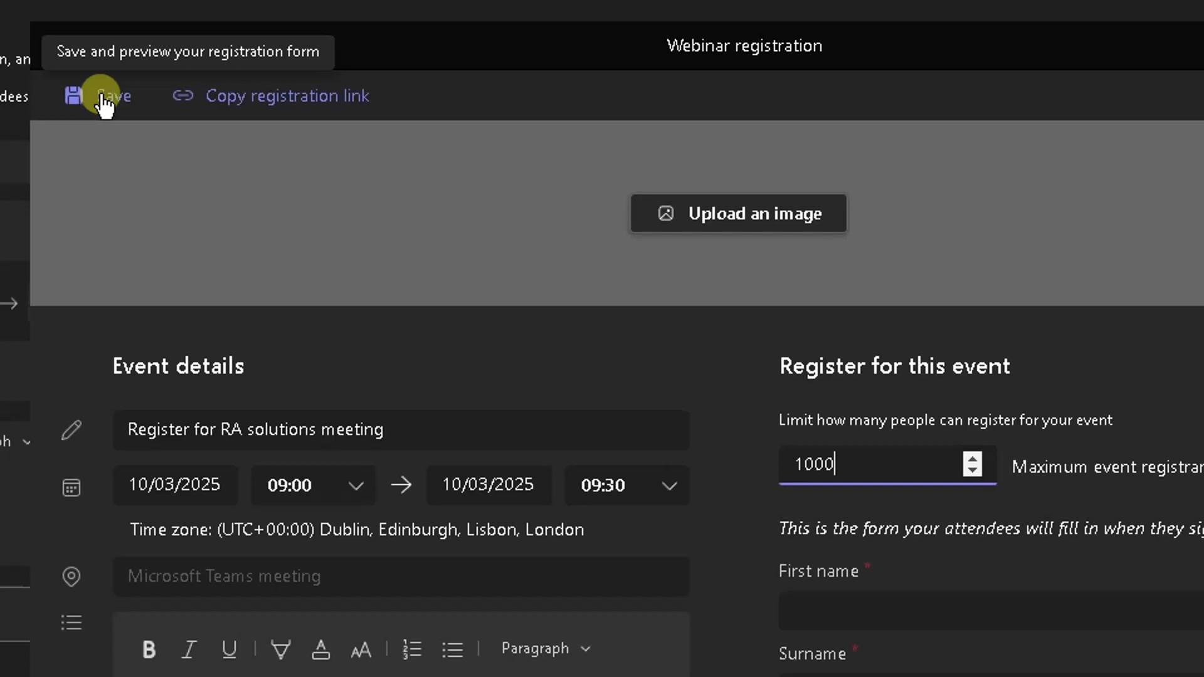
# Step: Save the registration form, copy the registration link, and view it in the browser
pyautogui.click(96, 95)
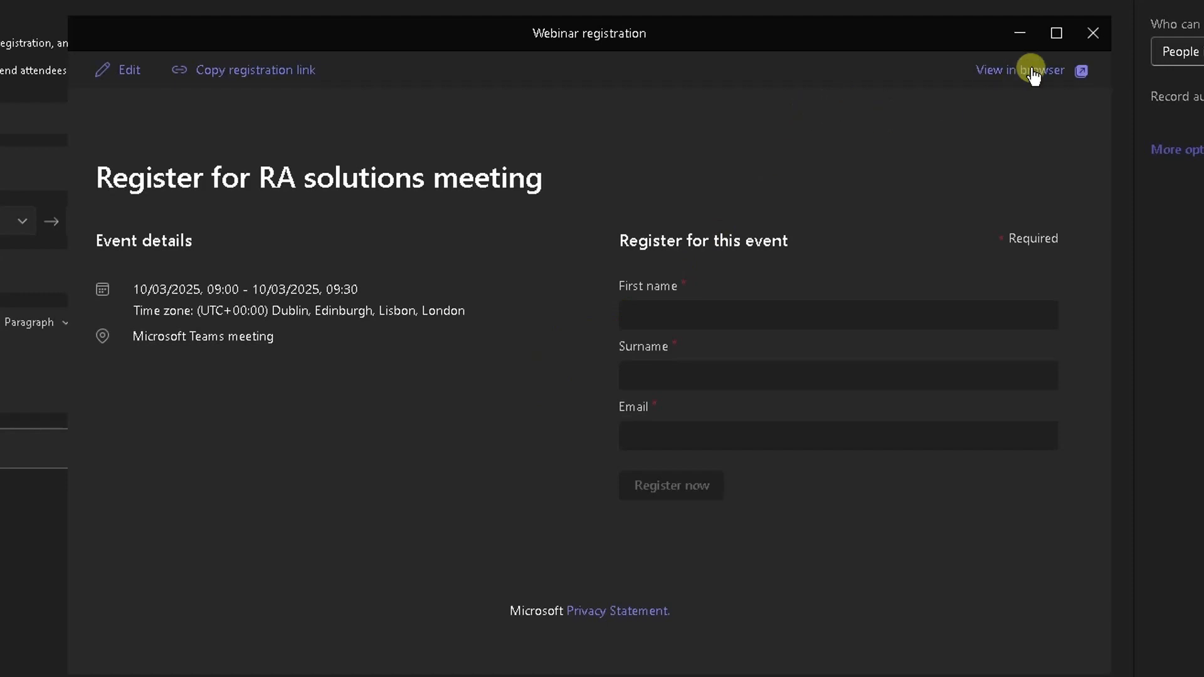
pyautogui.moveTo(999, 245)
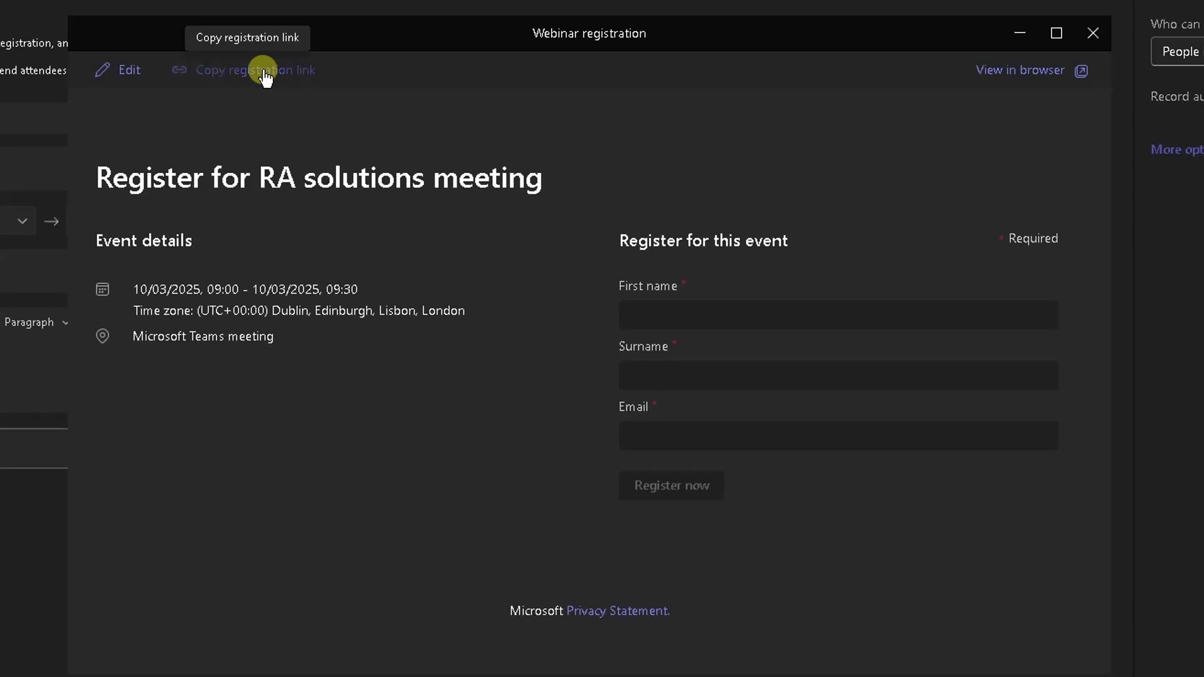
pyautogui.click(256, 70)
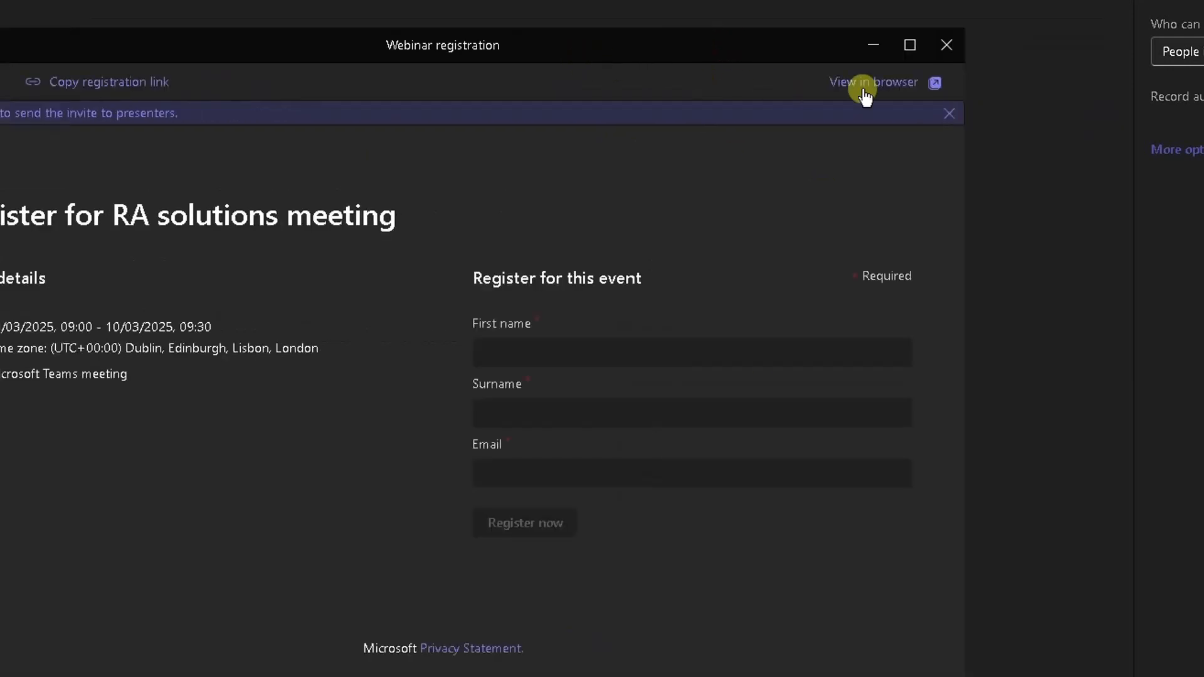
pyautogui.click(947, 44)
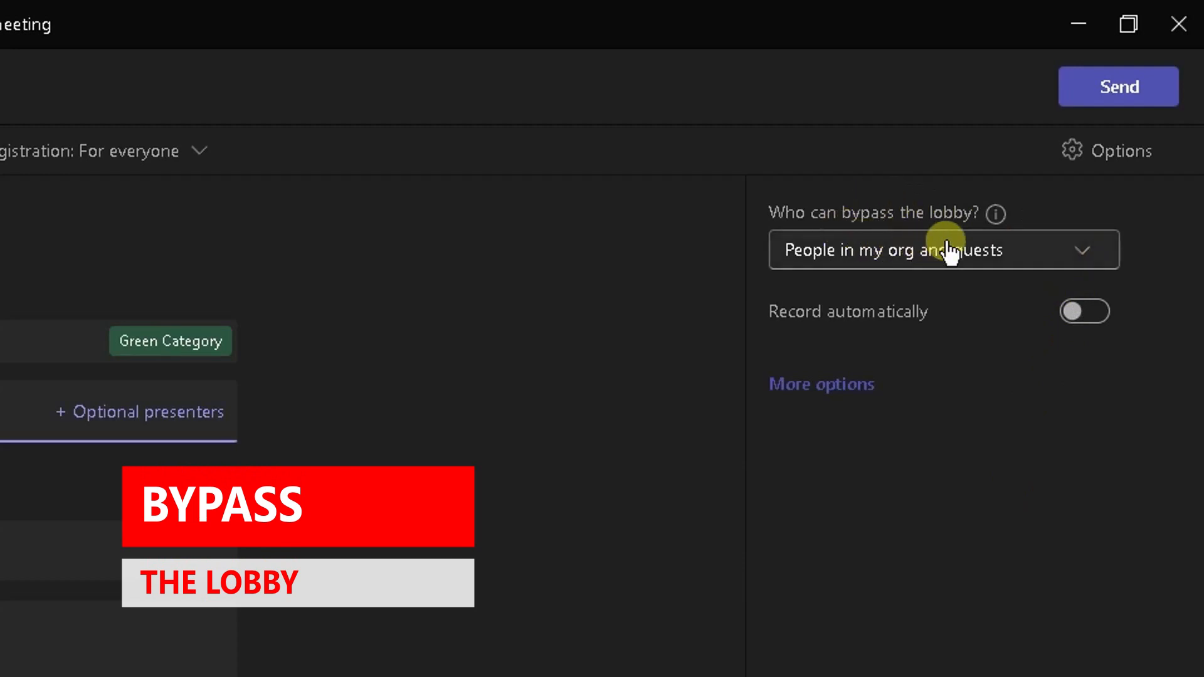
pyautogui.moveTo(941, 242)
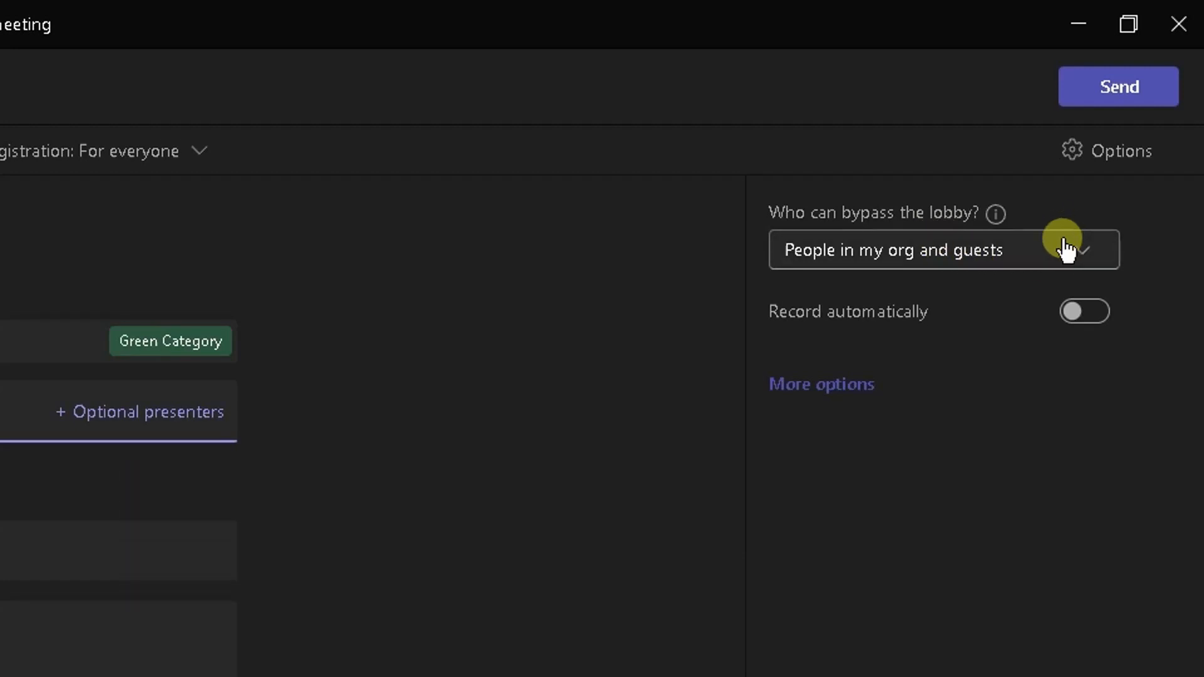
pyautogui.moveTo(1088, 260)
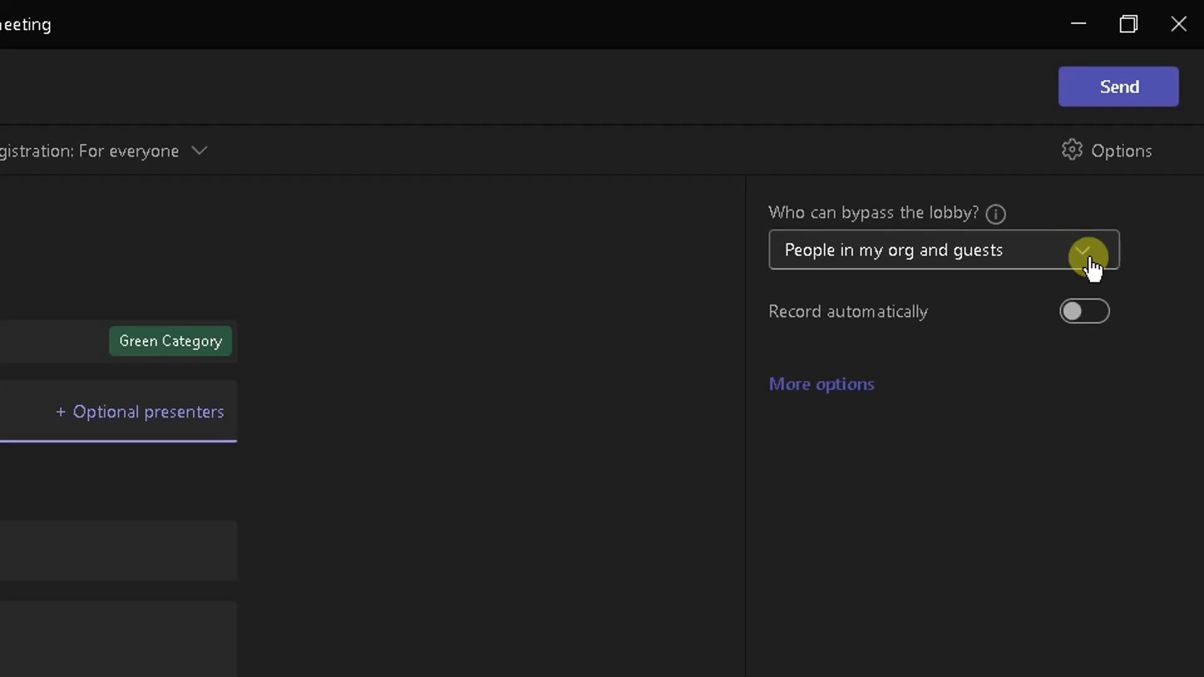
# Step: Set 'Who can bypass the lobby?' to People in my org
pyautogui.click(941, 250)
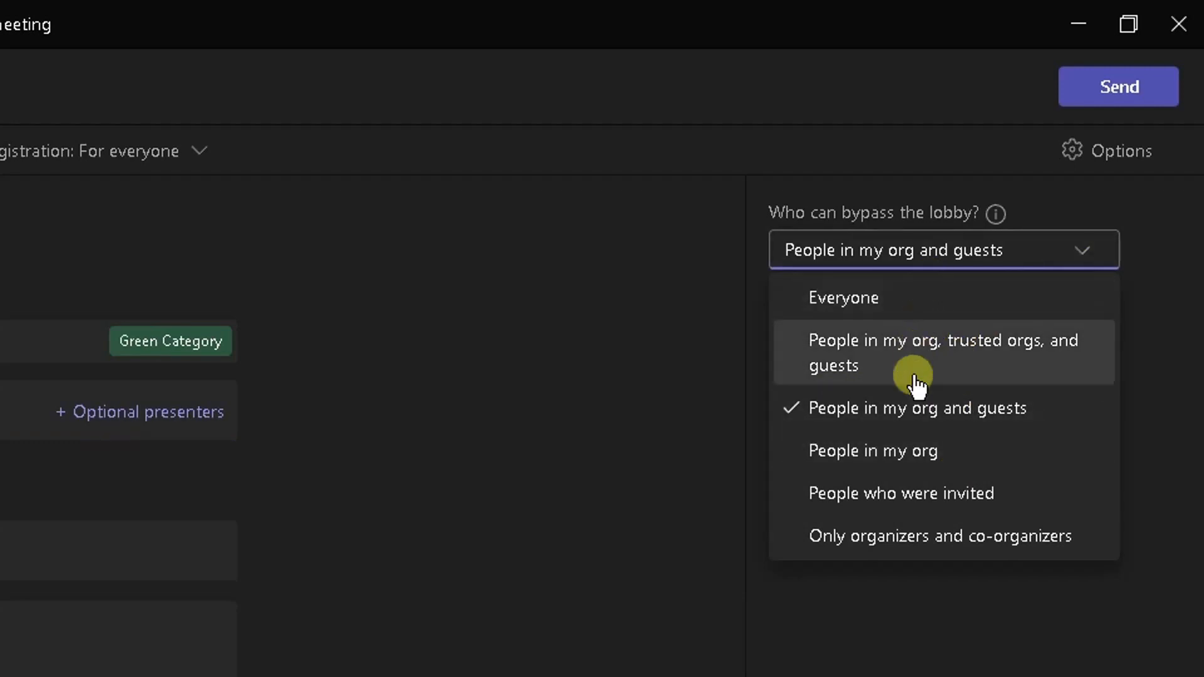
pyautogui.moveTo(868, 451)
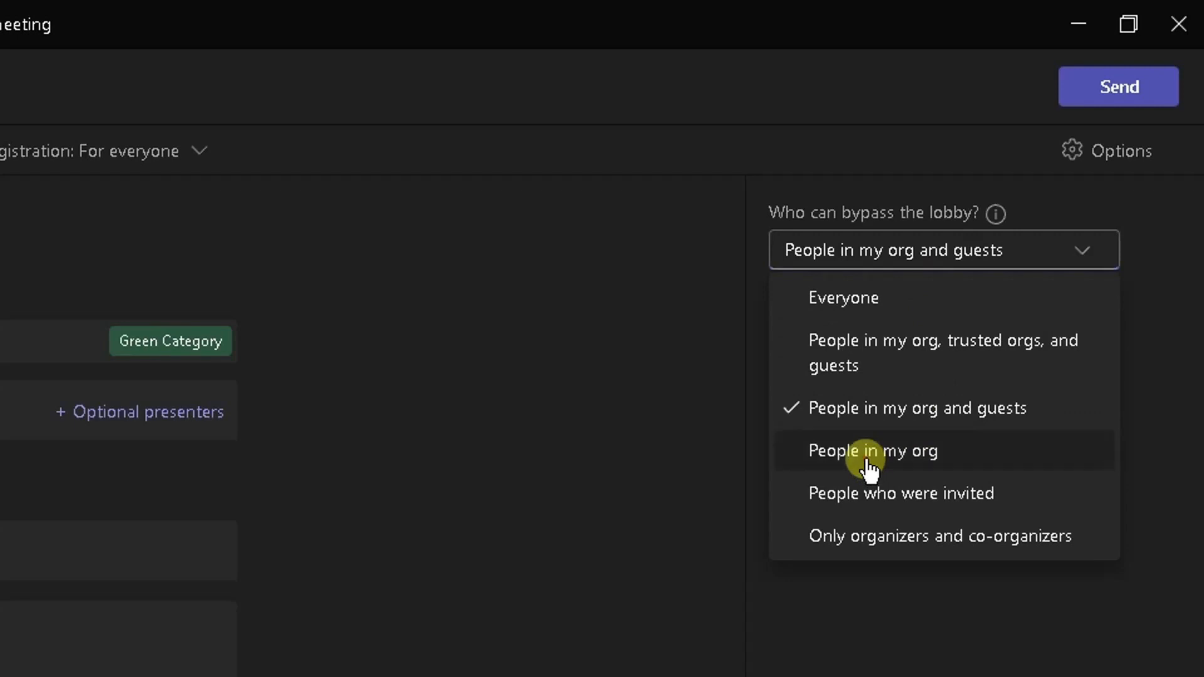
pyautogui.click(872, 451)
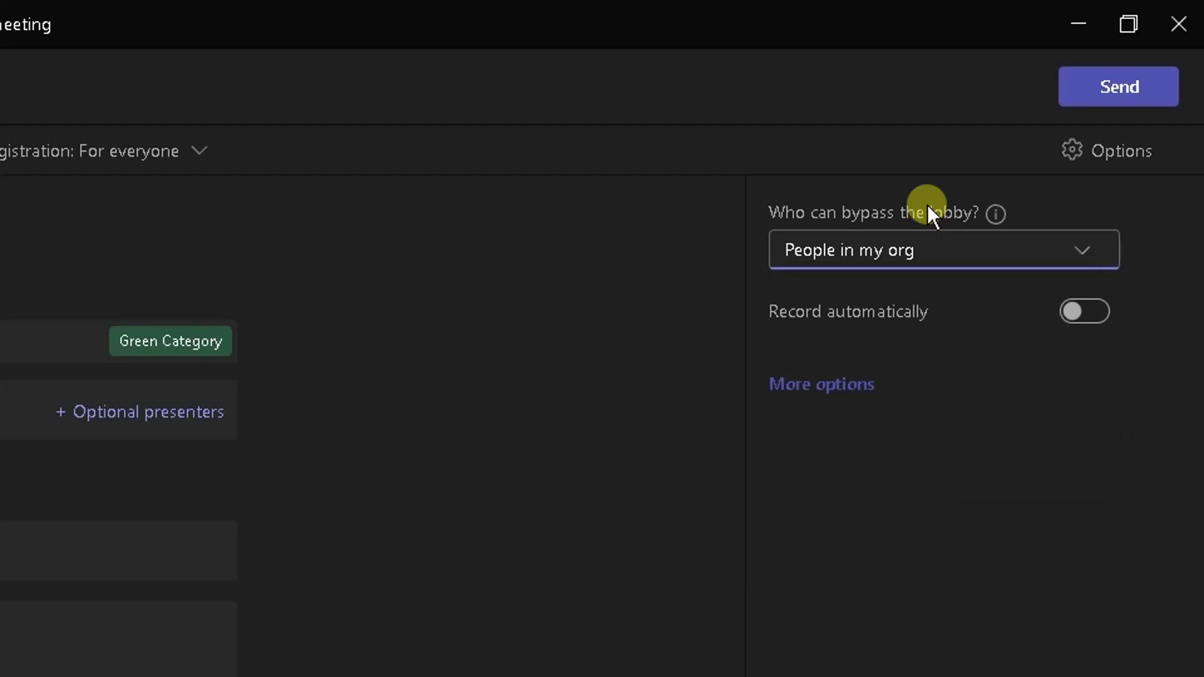
pyautogui.moveTo(940, 270)
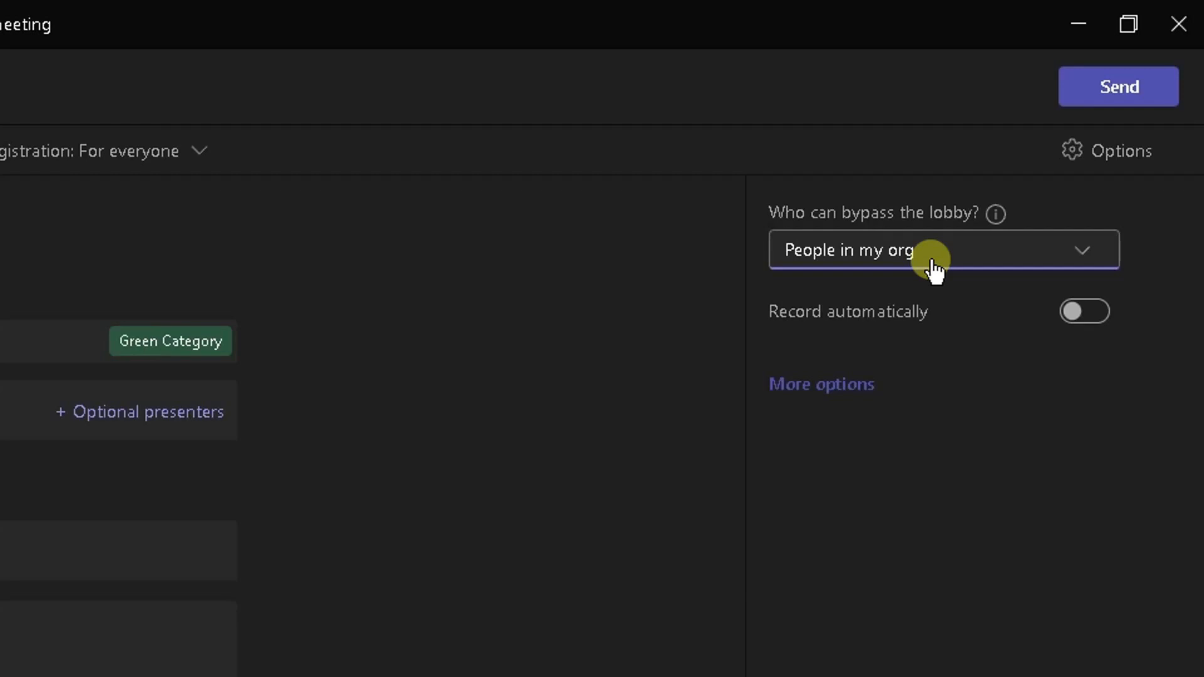
pyautogui.moveTo(975, 267)
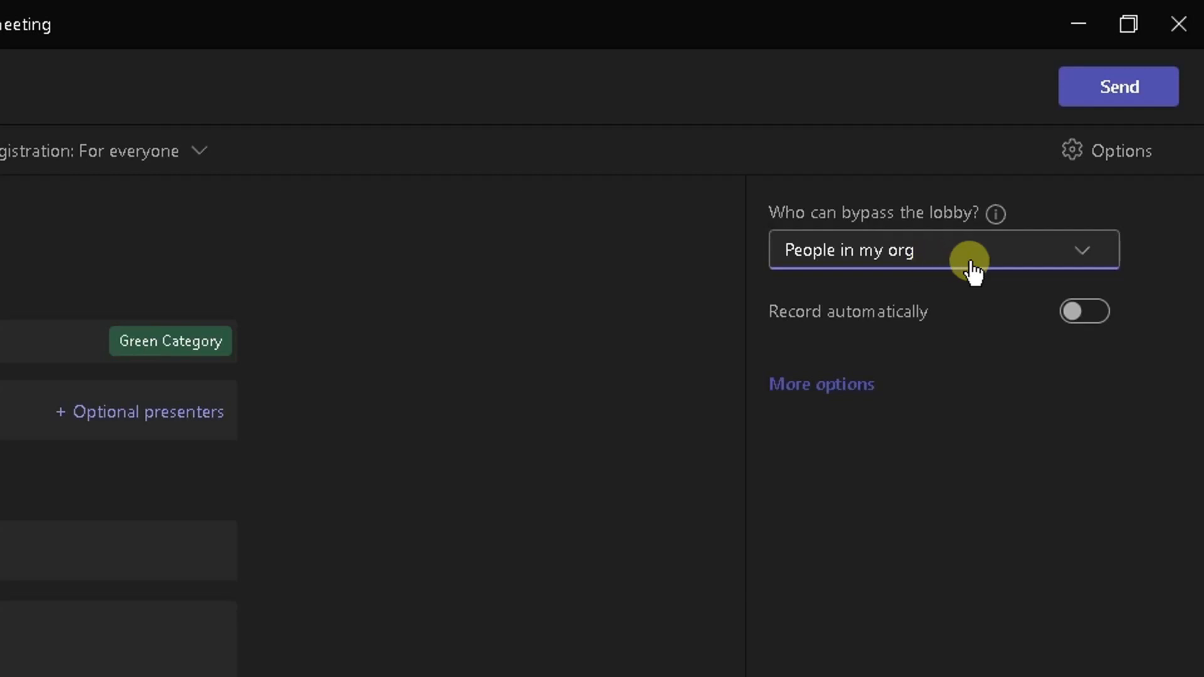
pyautogui.moveTo(1067, 261)
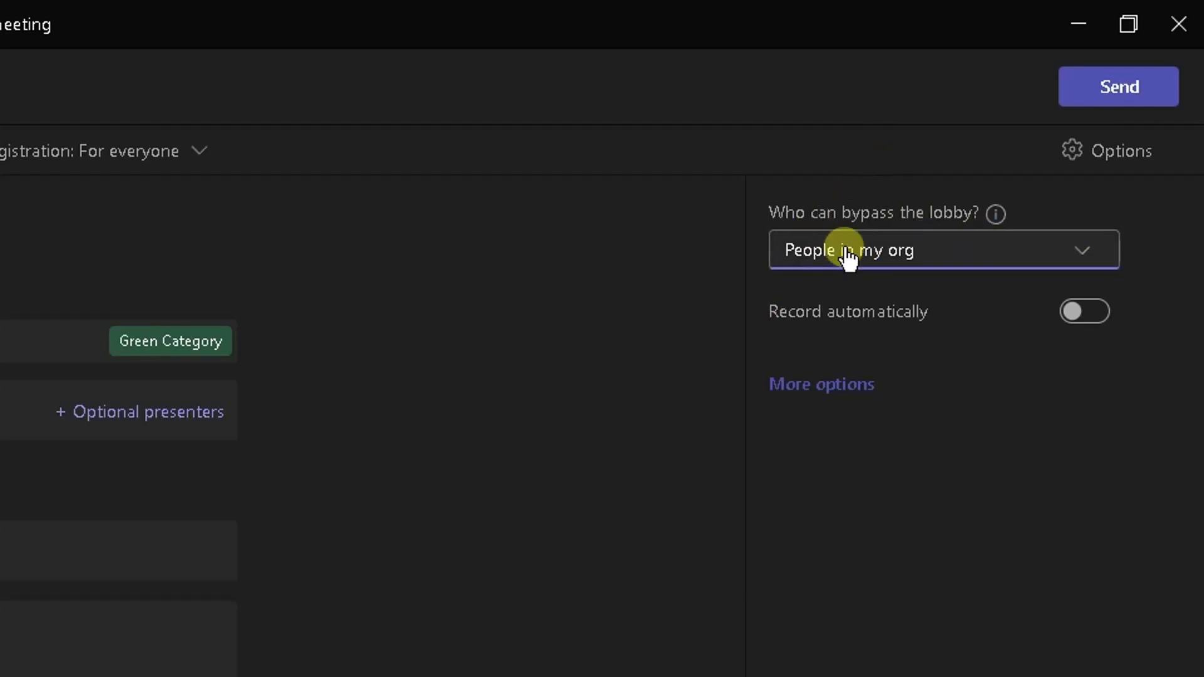
pyautogui.moveTo(931, 227)
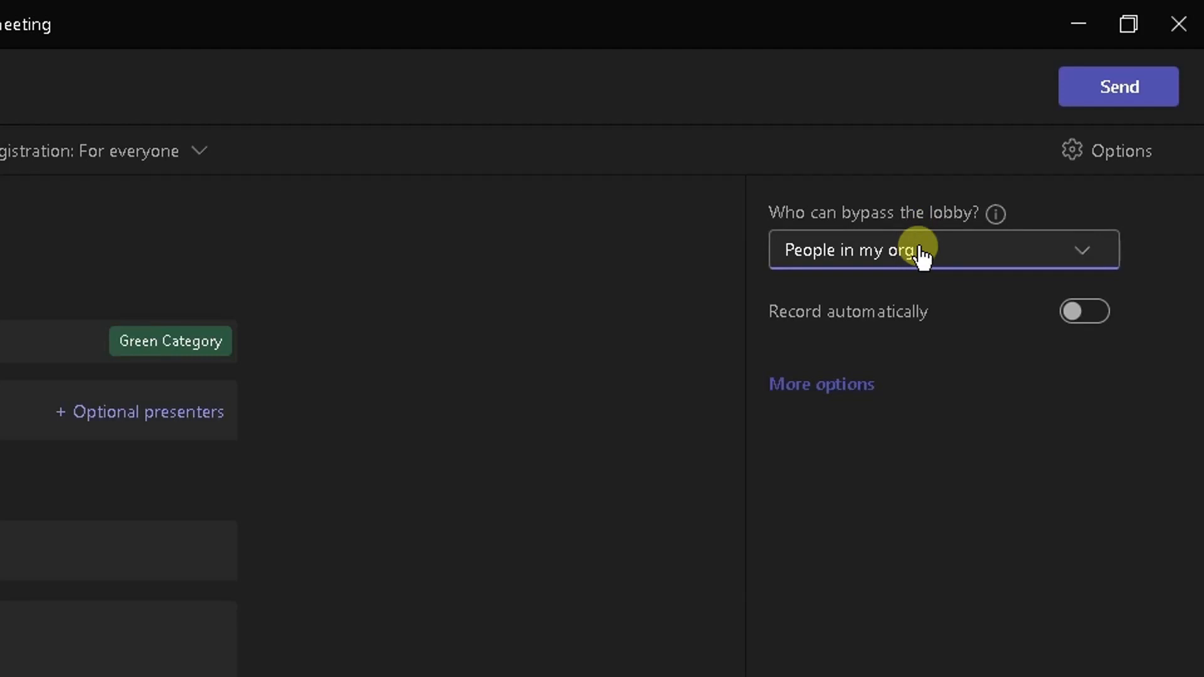
pyautogui.moveTo(933, 257)
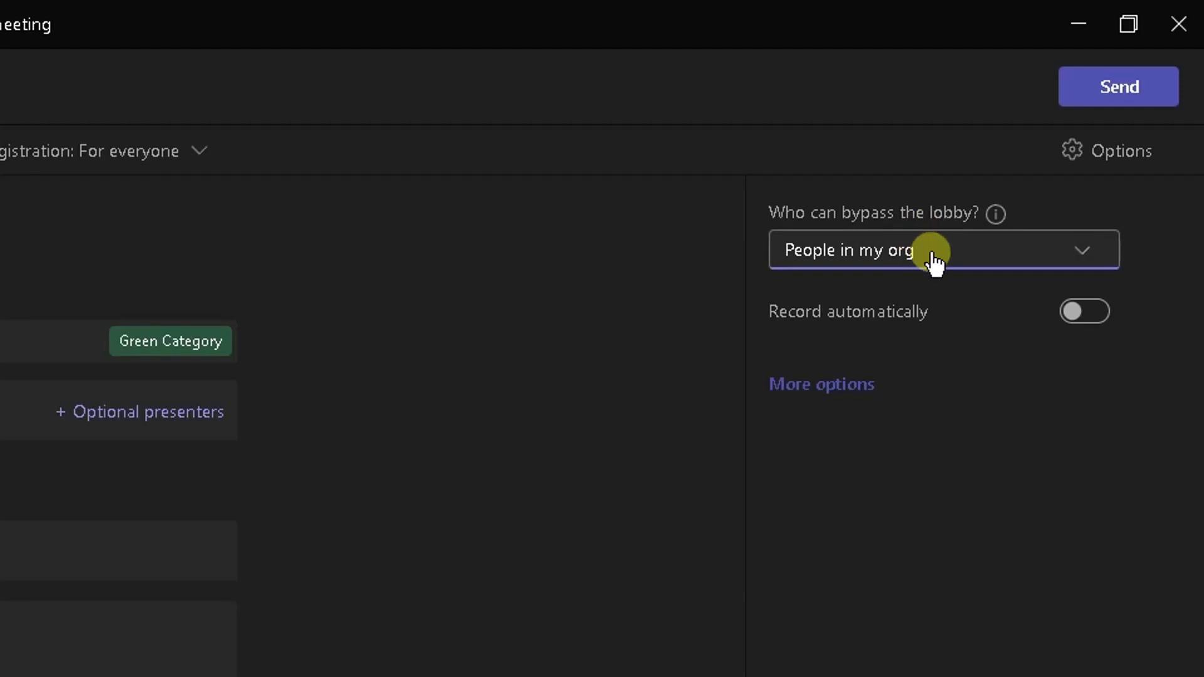
pyautogui.click(943, 249)
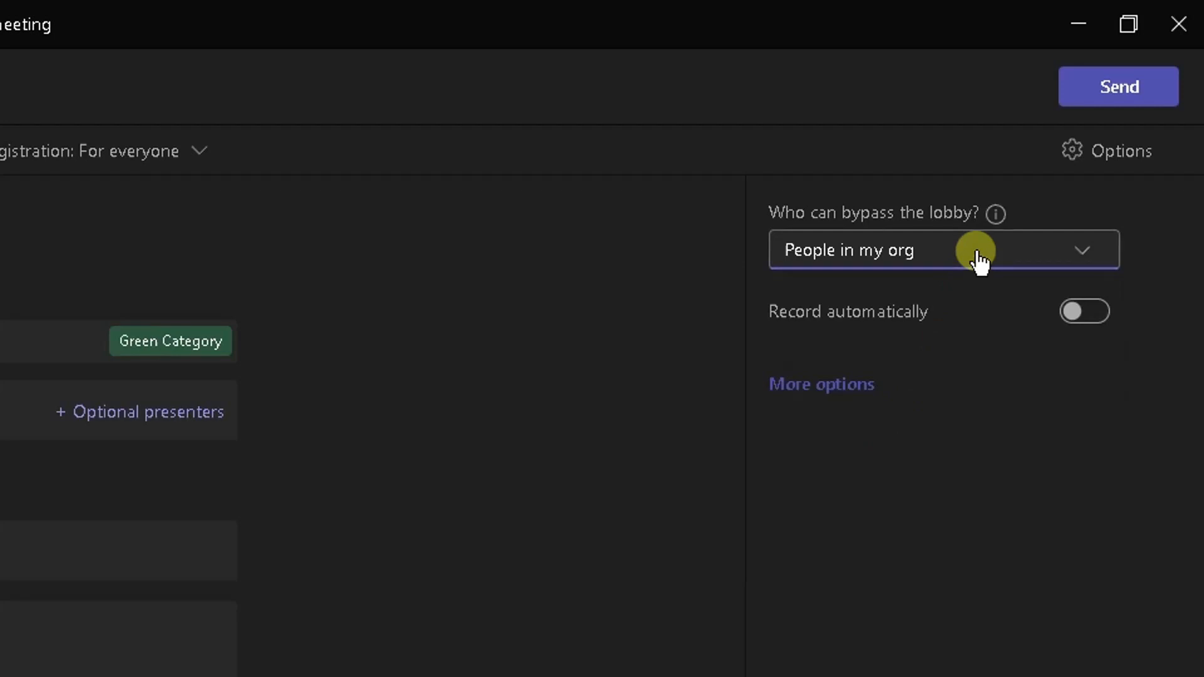
pyautogui.click(943, 249)
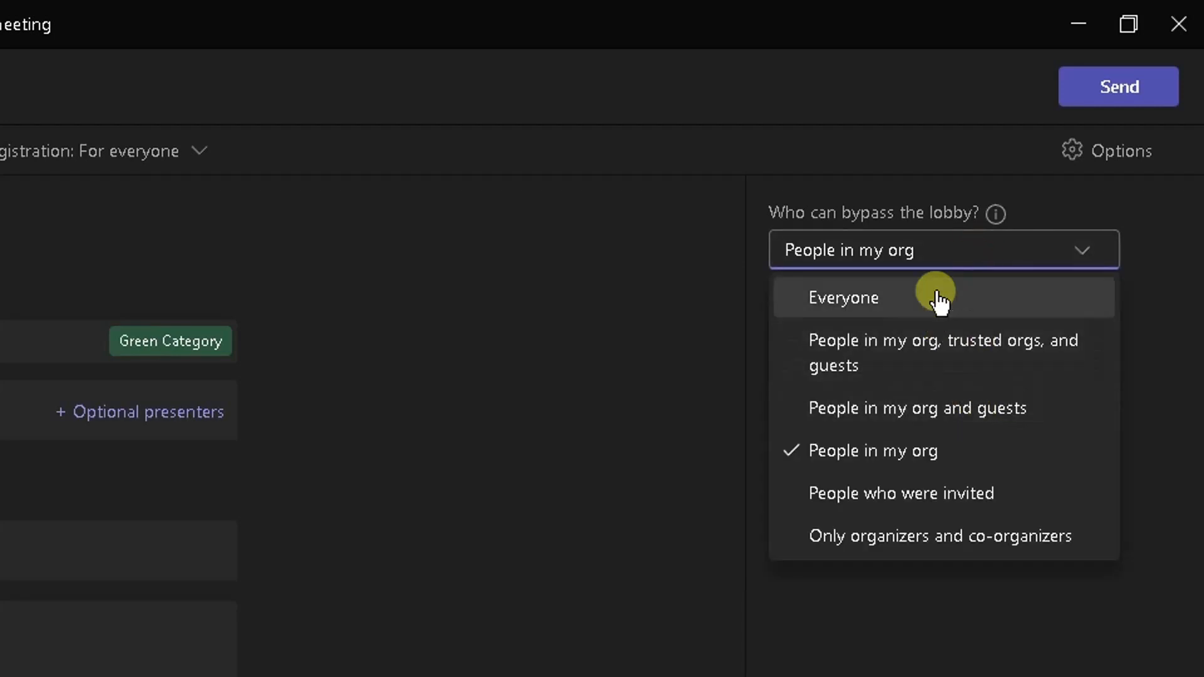
pyautogui.moveTo(937, 338)
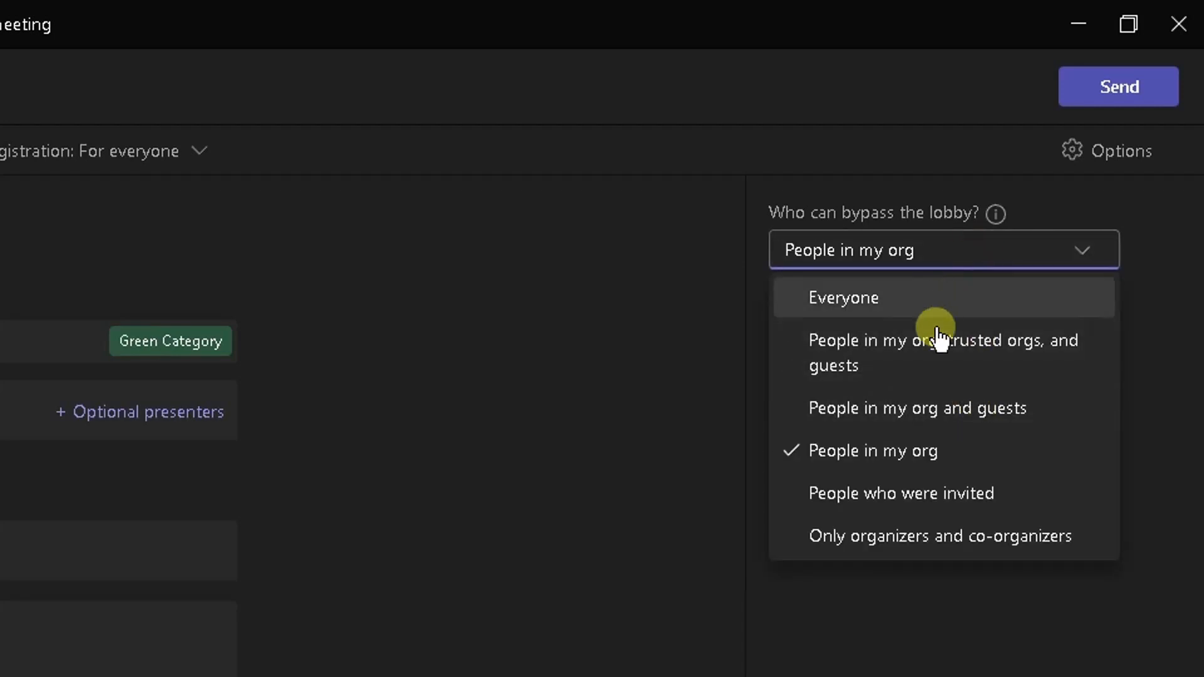
pyautogui.moveTo(941, 361)
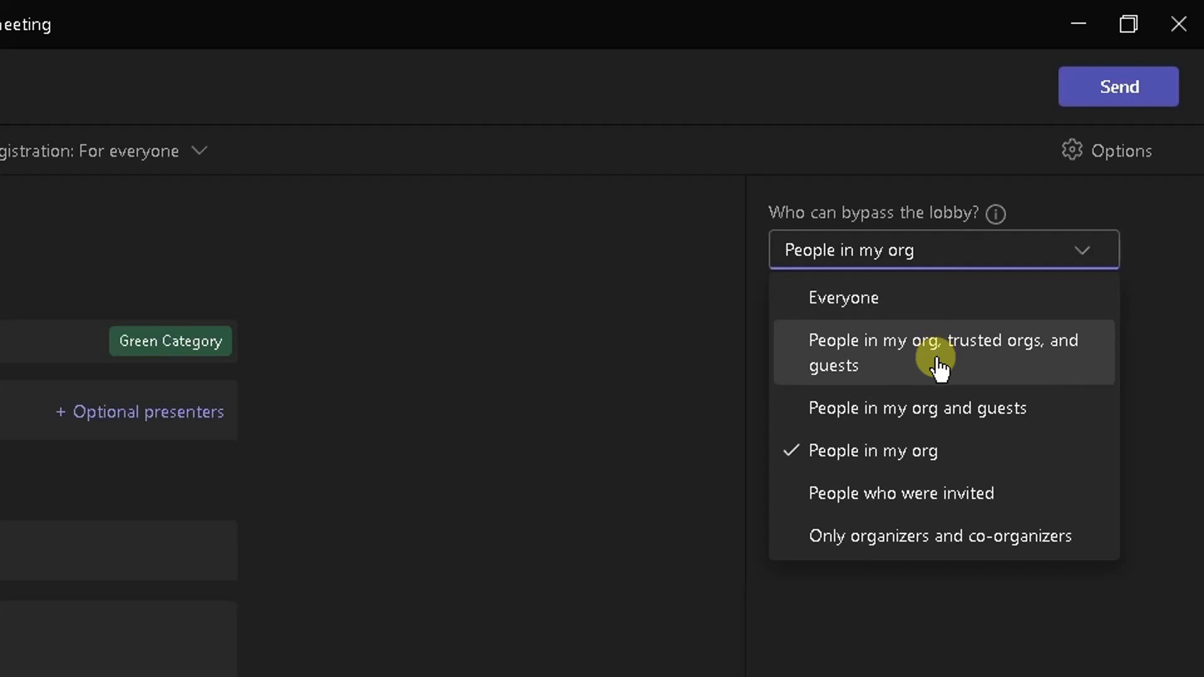
pyautogui.moveTo(940, 408)
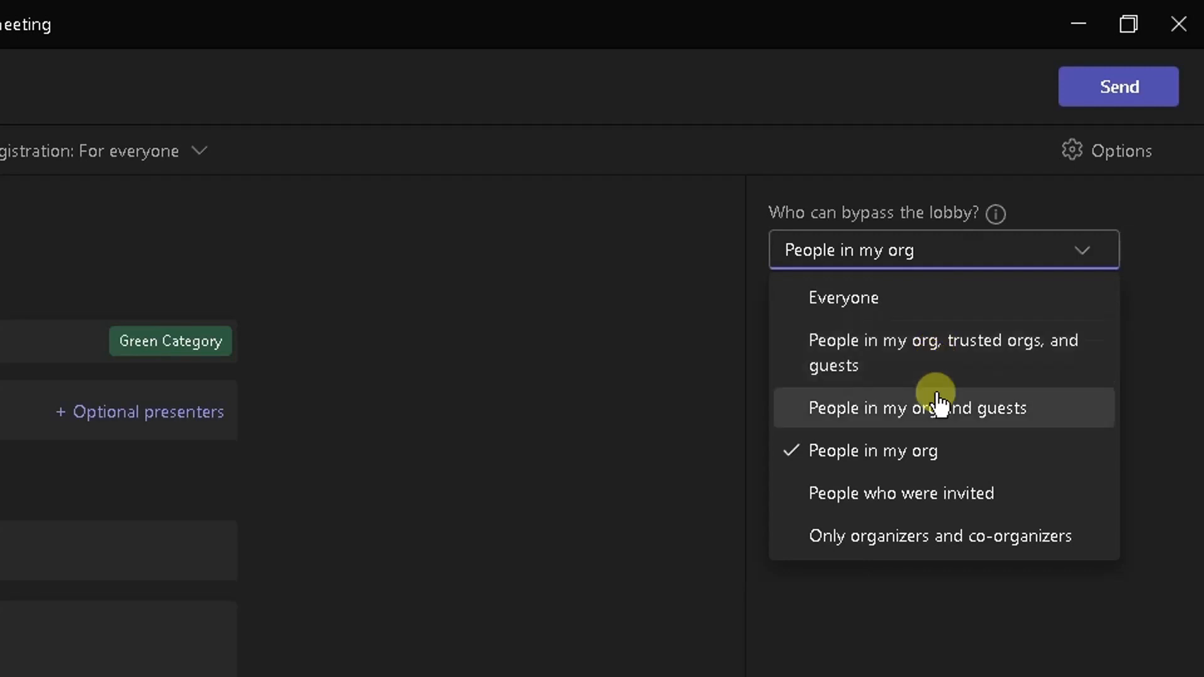
pyautogui.moveTo(941, 452)
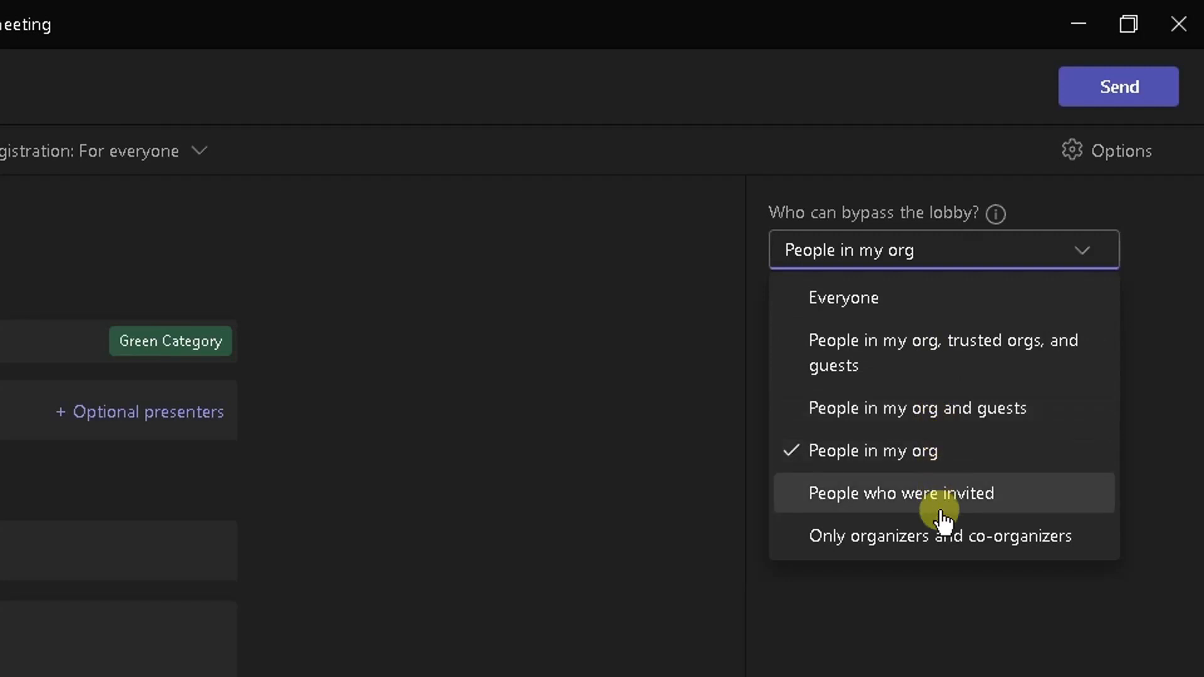
pyautogui.moveTo(1005, 557)
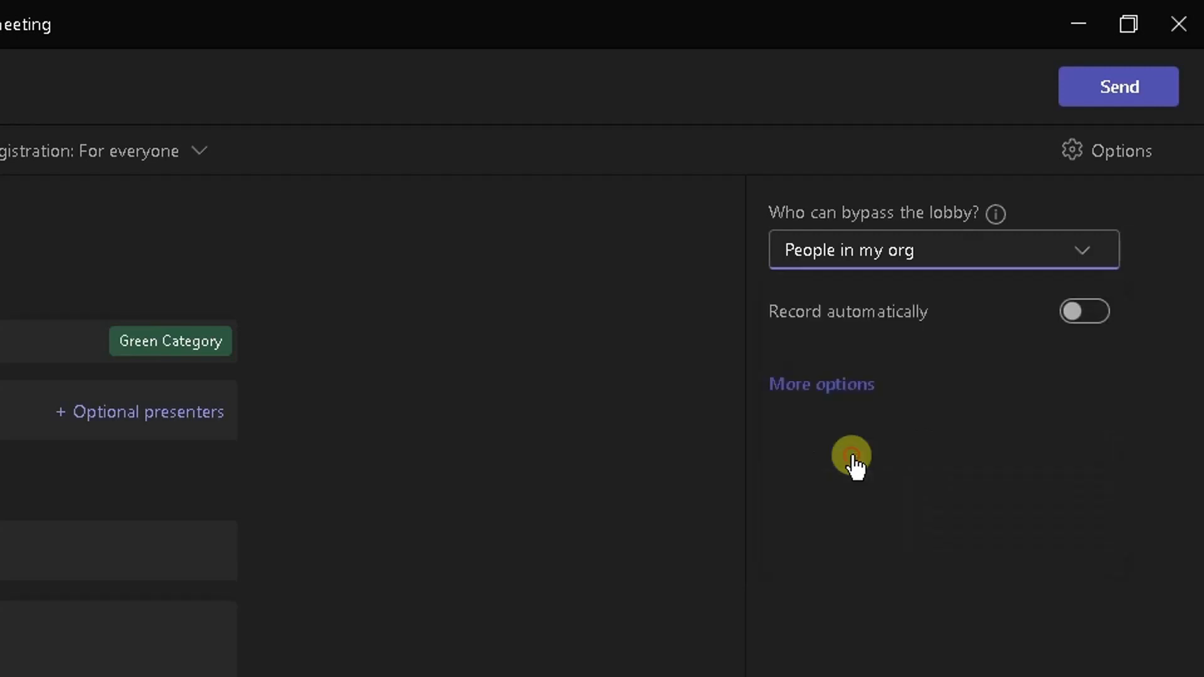
pyautogui.moveTo(990, 565)
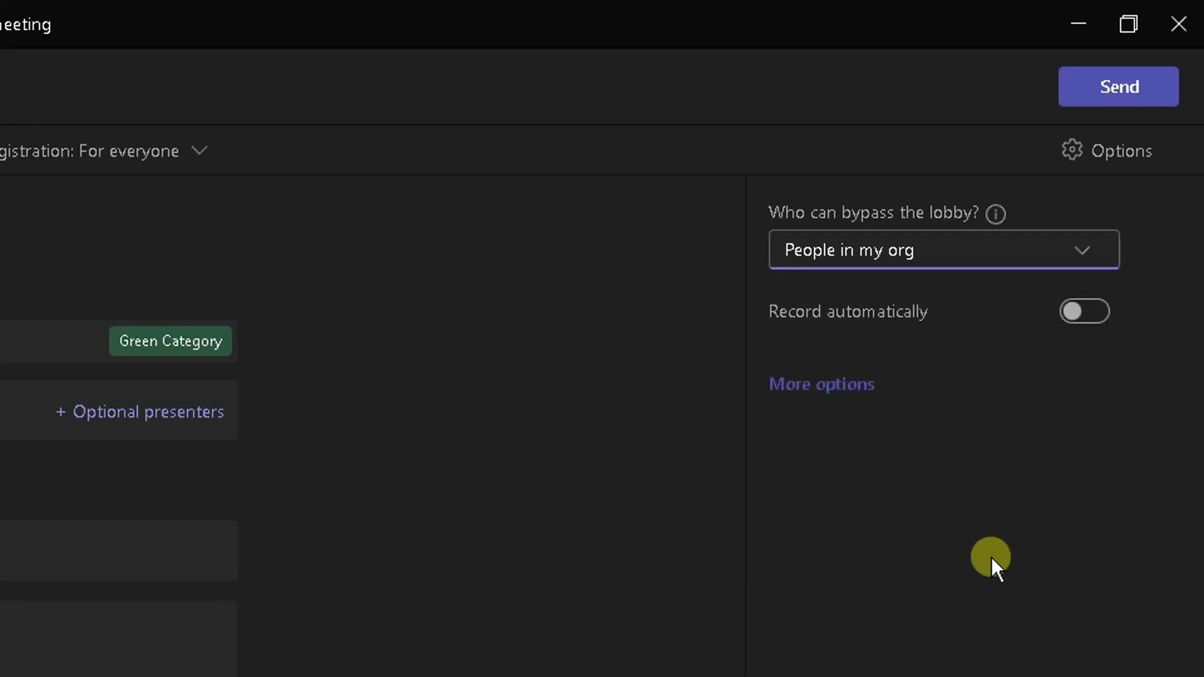
pyautogui.moveTo(963, 323)
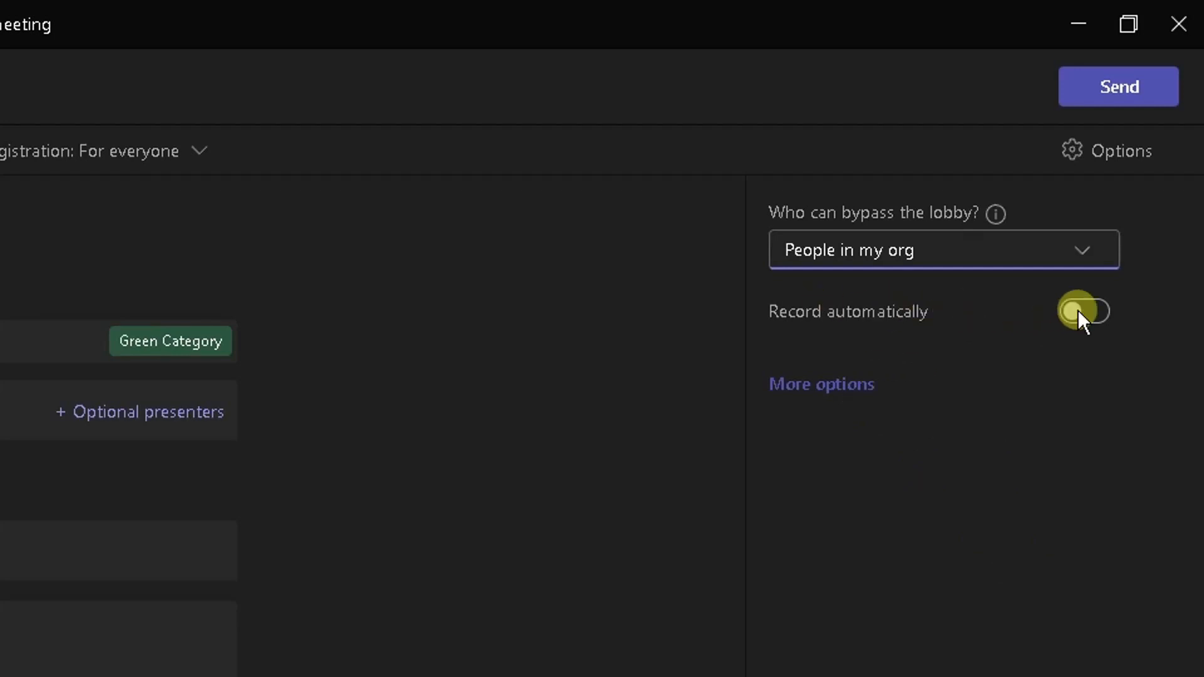
# Step: Toggle Record automatically on and back off, then open More options
pyautogui.click(1086, 311)
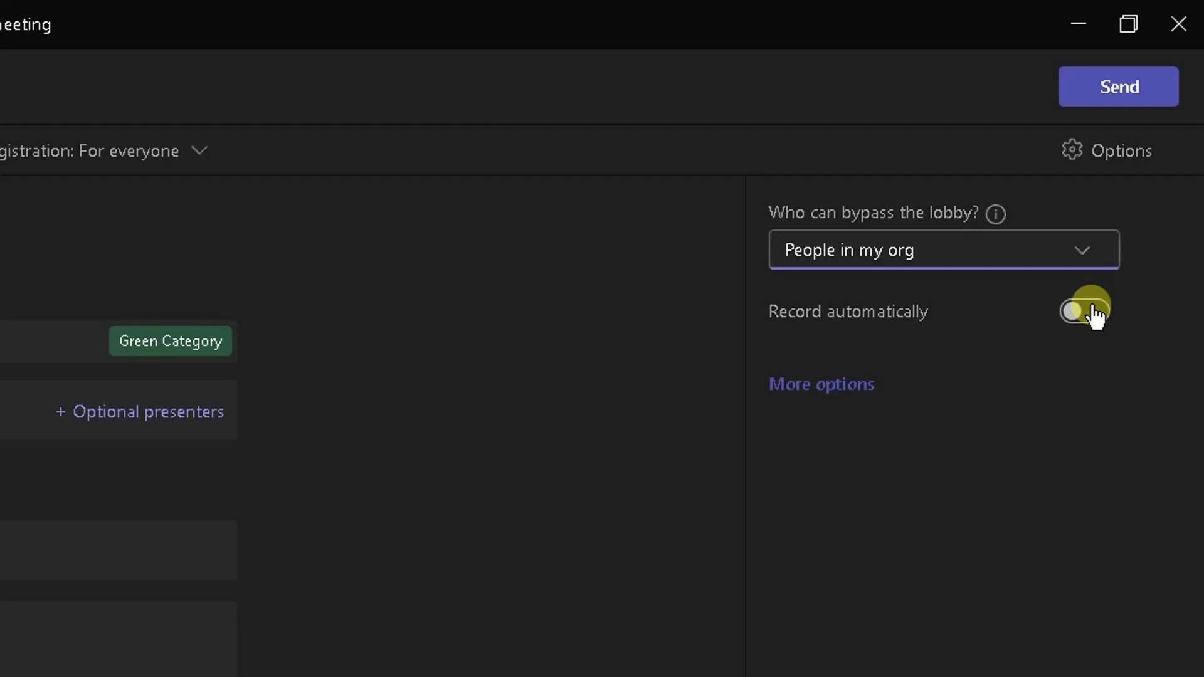
pyautogui.click(1083, 312)
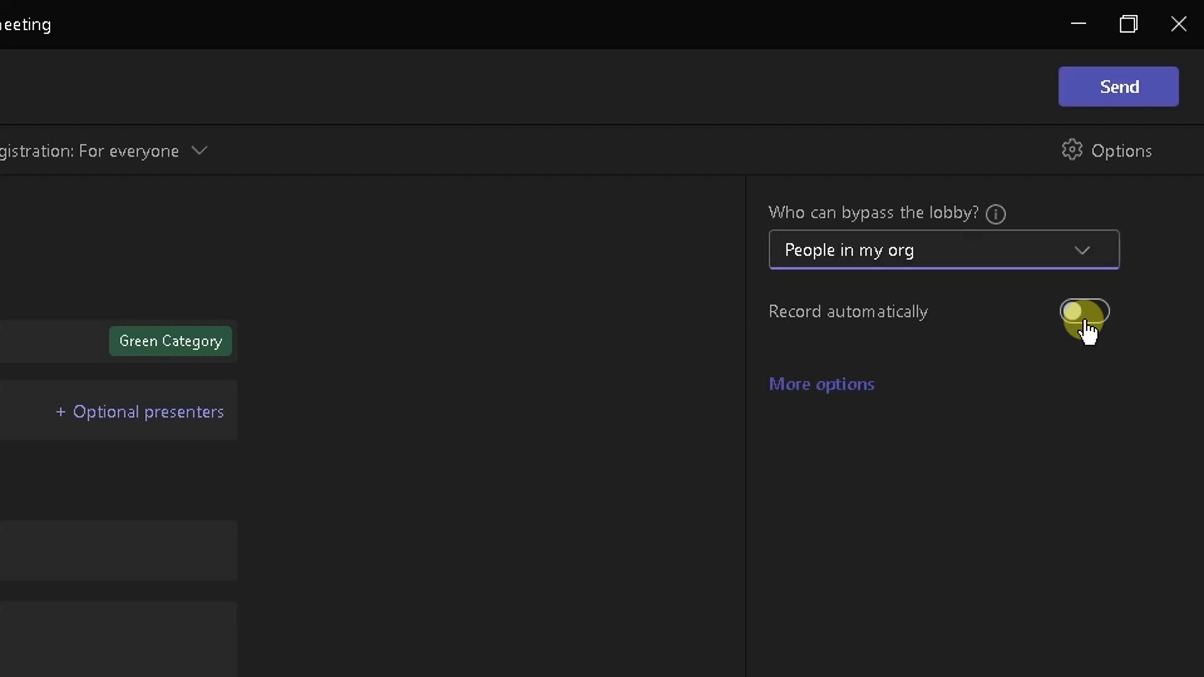
pyautogui.click(1084, 311)
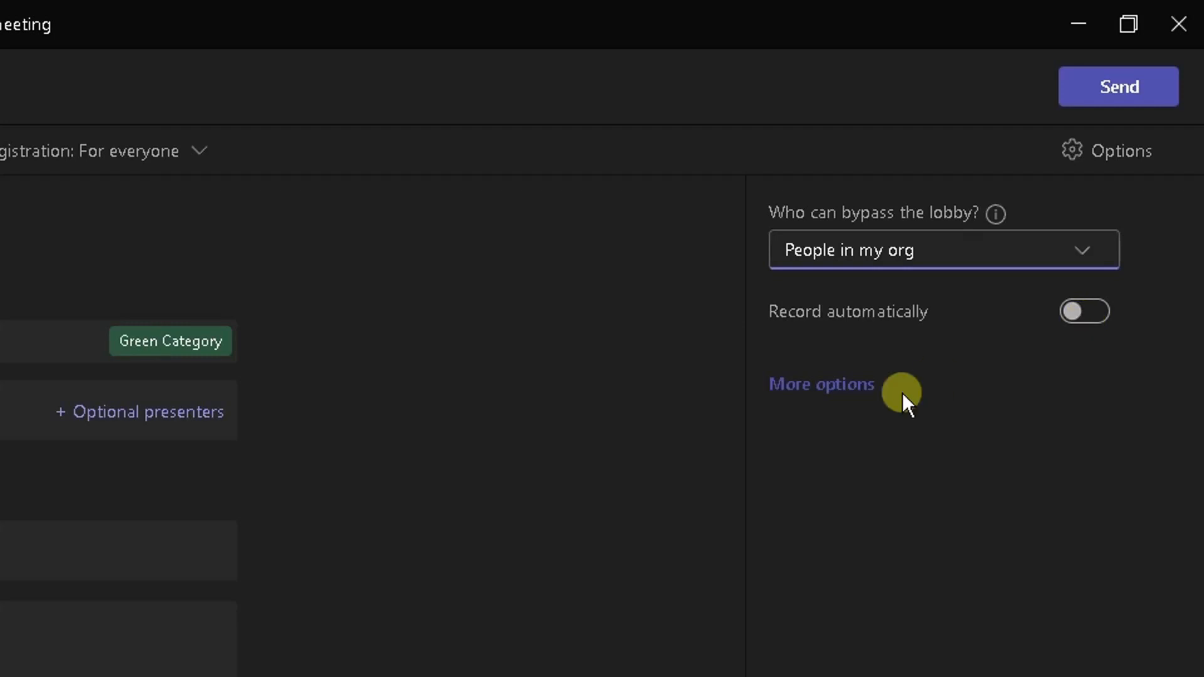
pyautogui.click(819, 384)
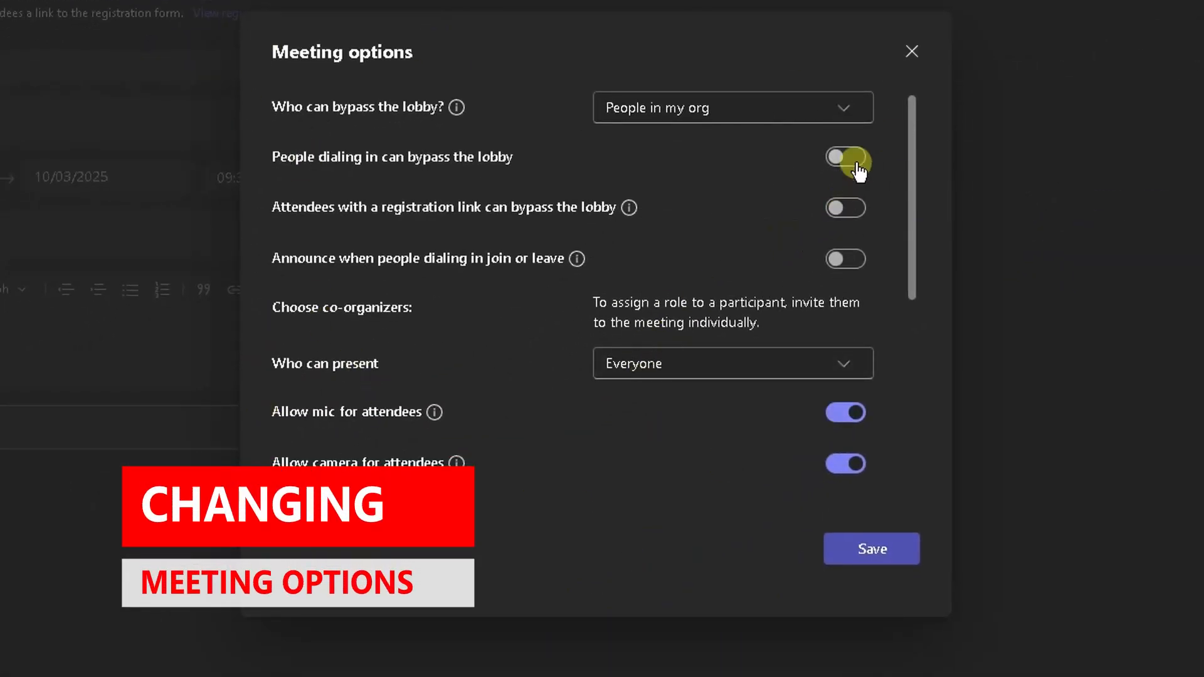
pyautogui.scroll(-3)
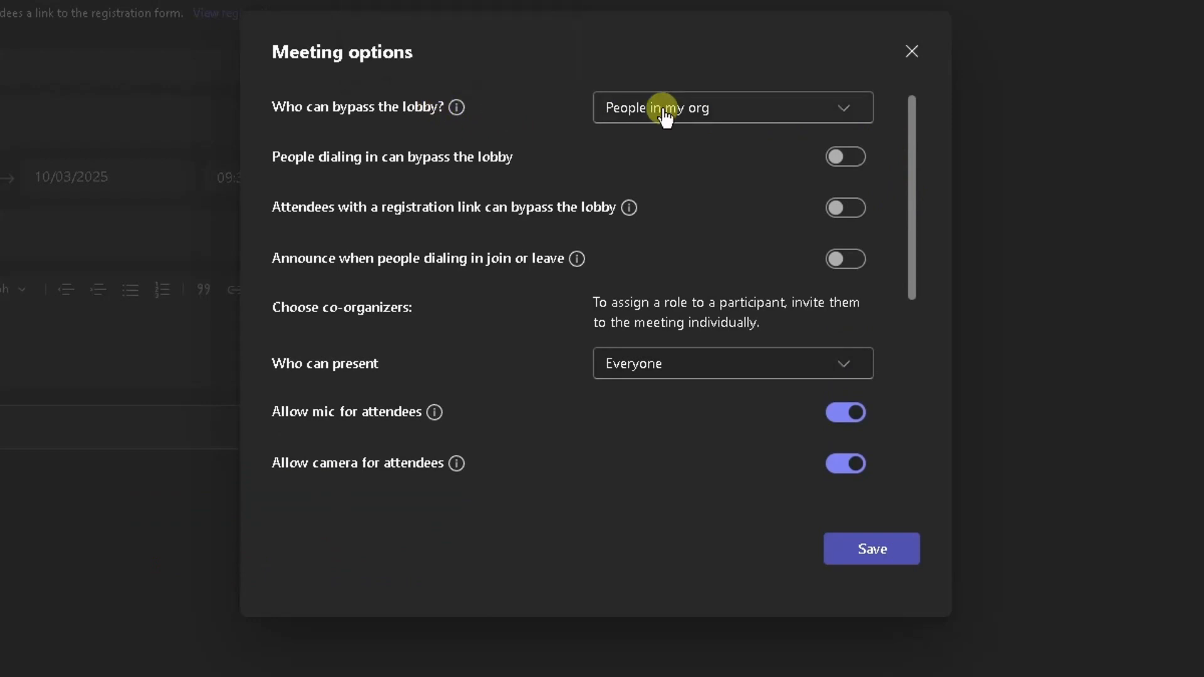
pyautogui.moveTo(499, 173)
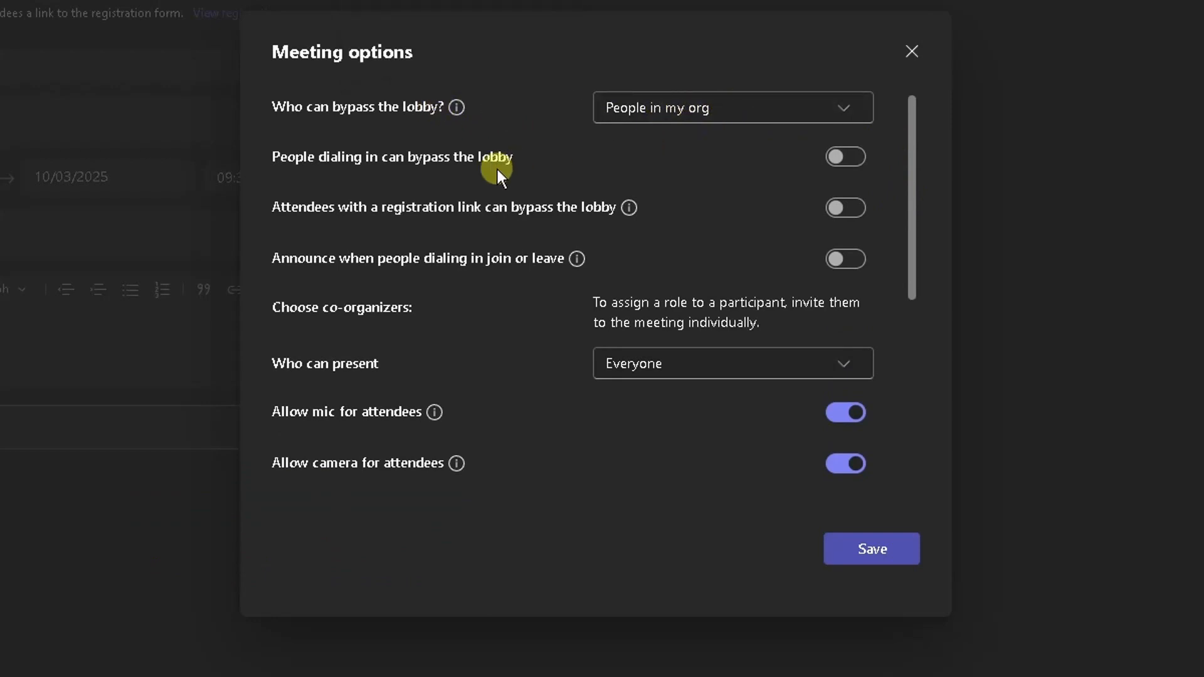
pyautogui.moveTo(544, 164)
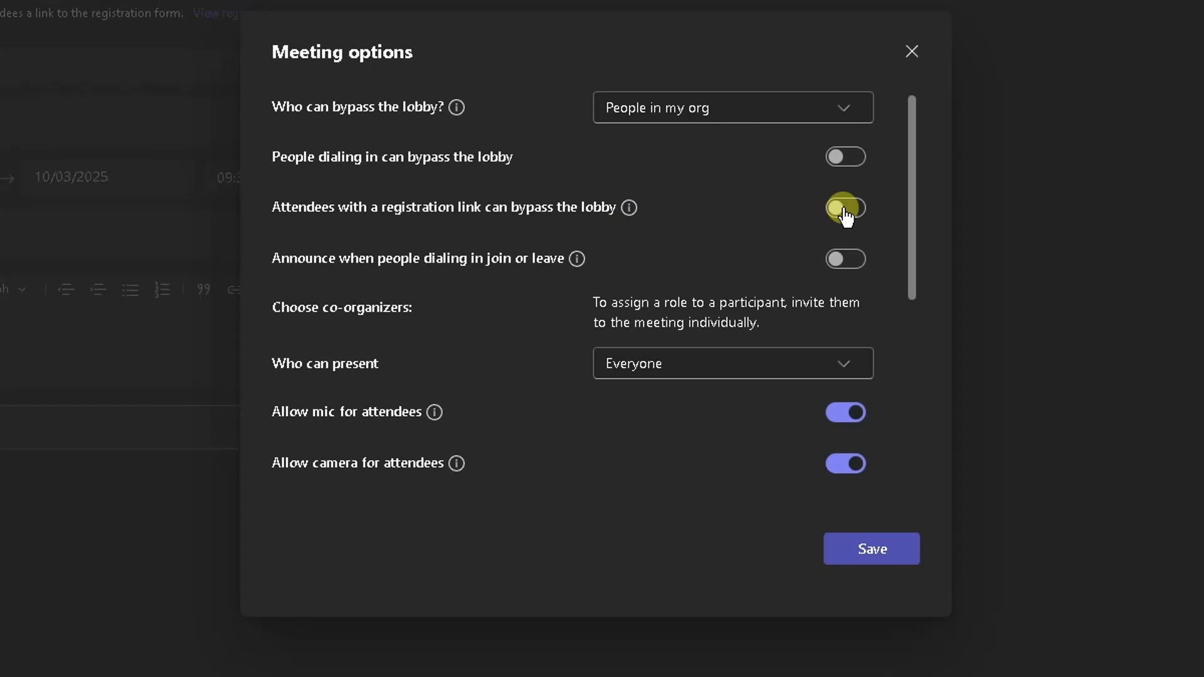
pyautogui.click(844, 208)
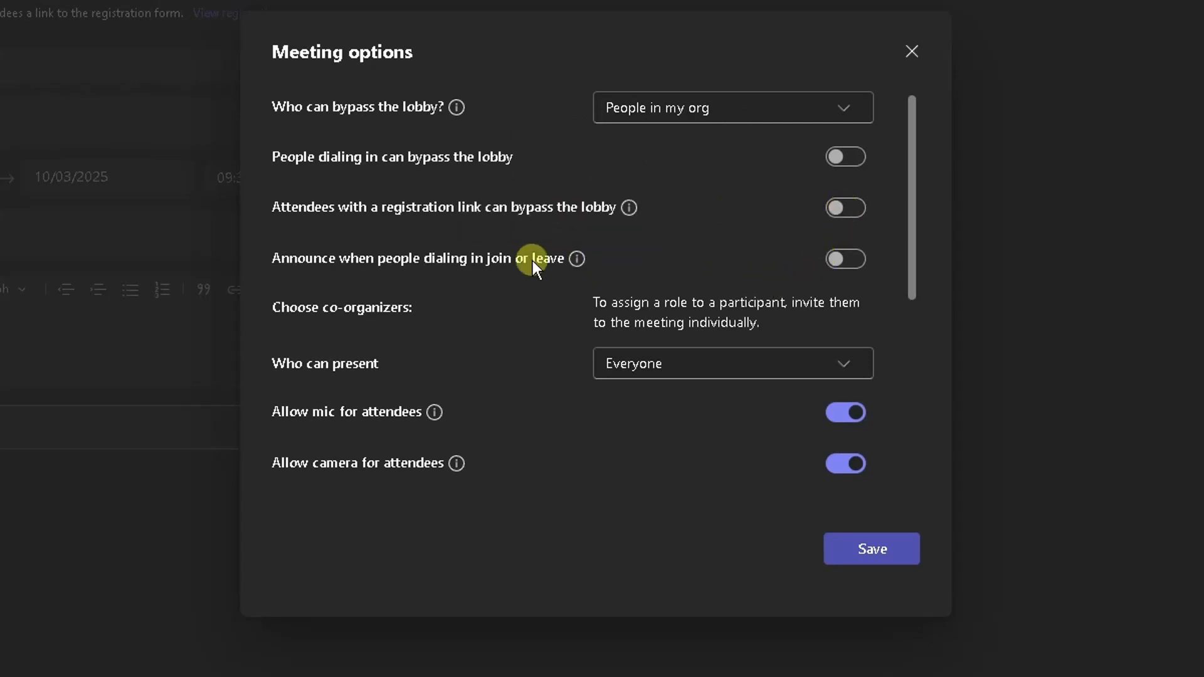
pyautogui.moveTo(698, 260)
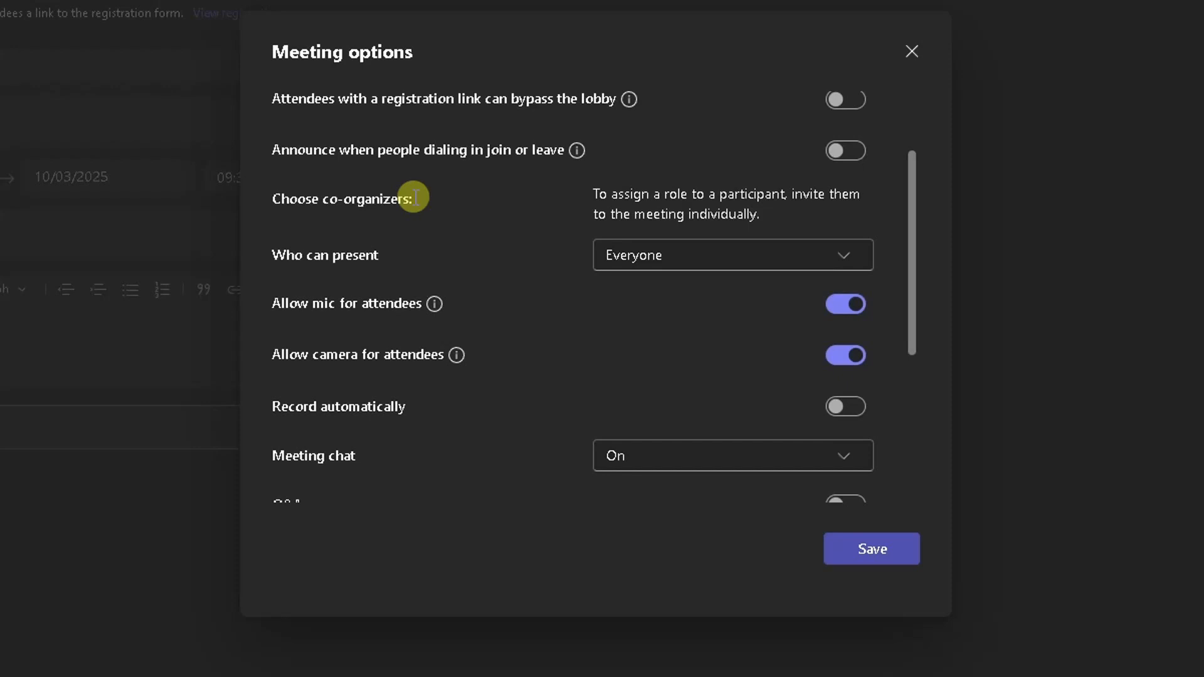
pyautogui.moveTo(489, 100)
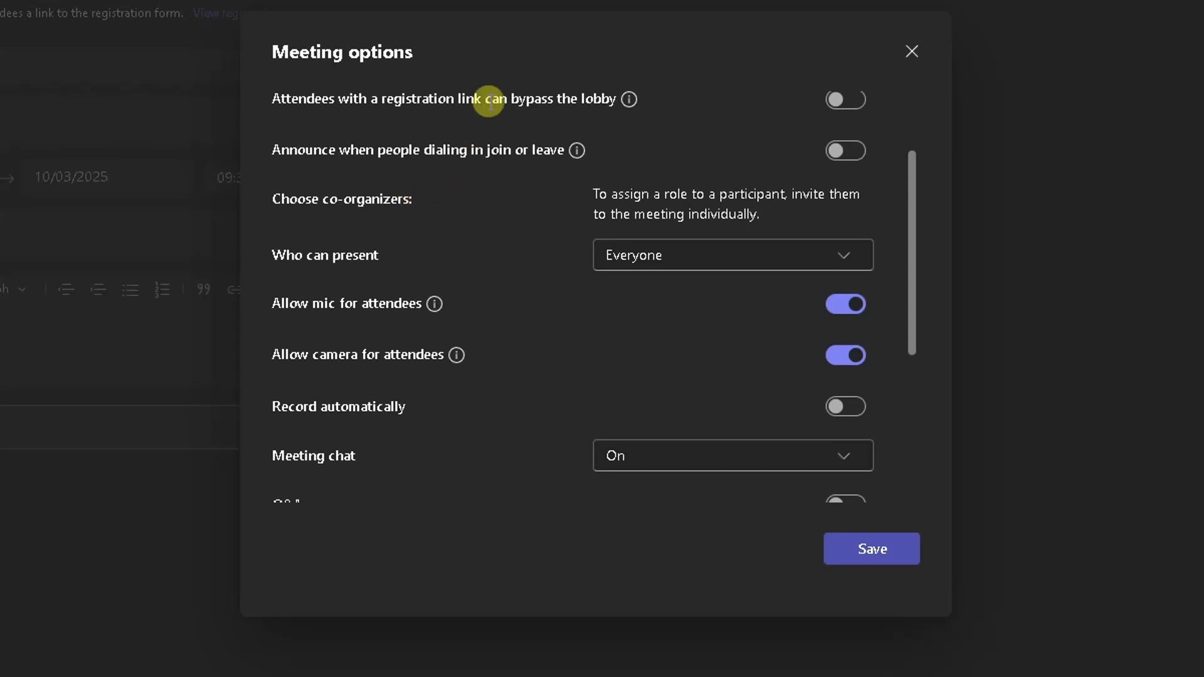
pyautogui.moveTo(384, 202)
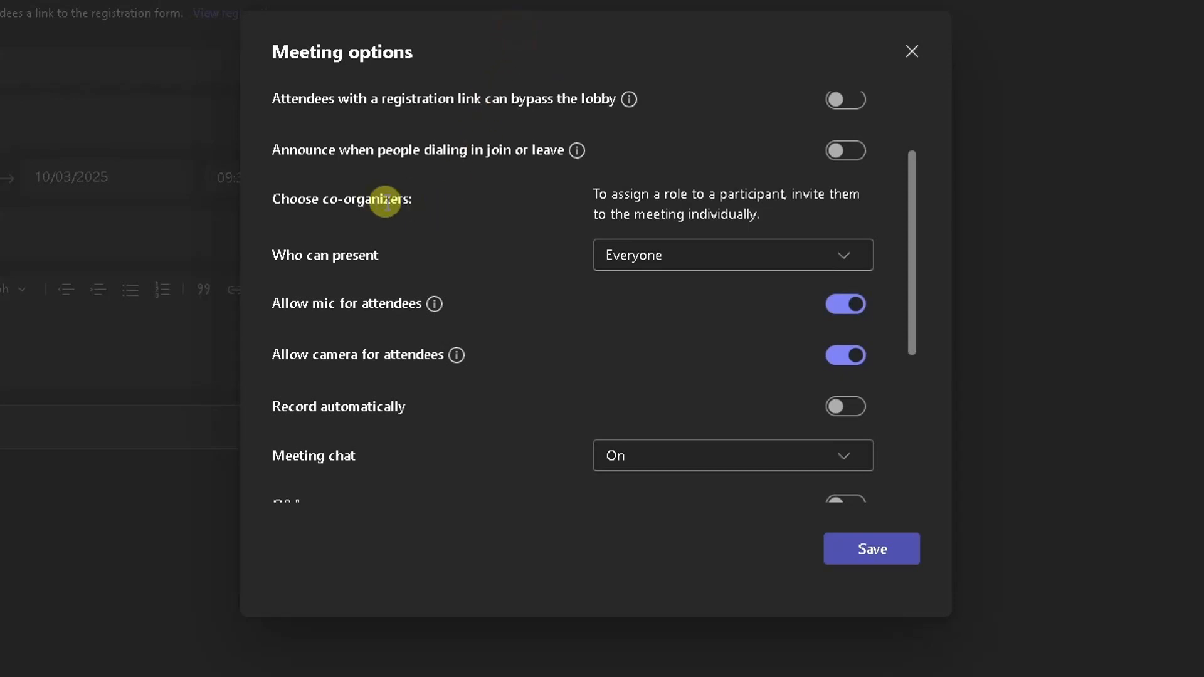
pyautogui.moveTo(702, 202)
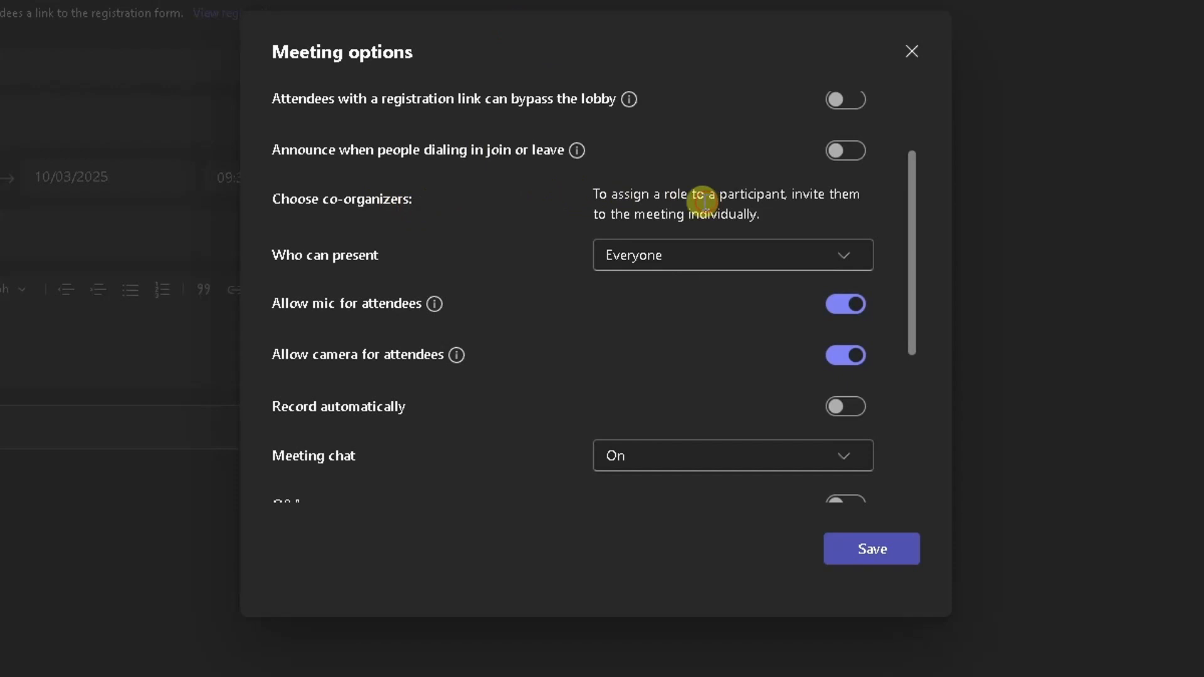
pyautogui.moveTo(131, 96)
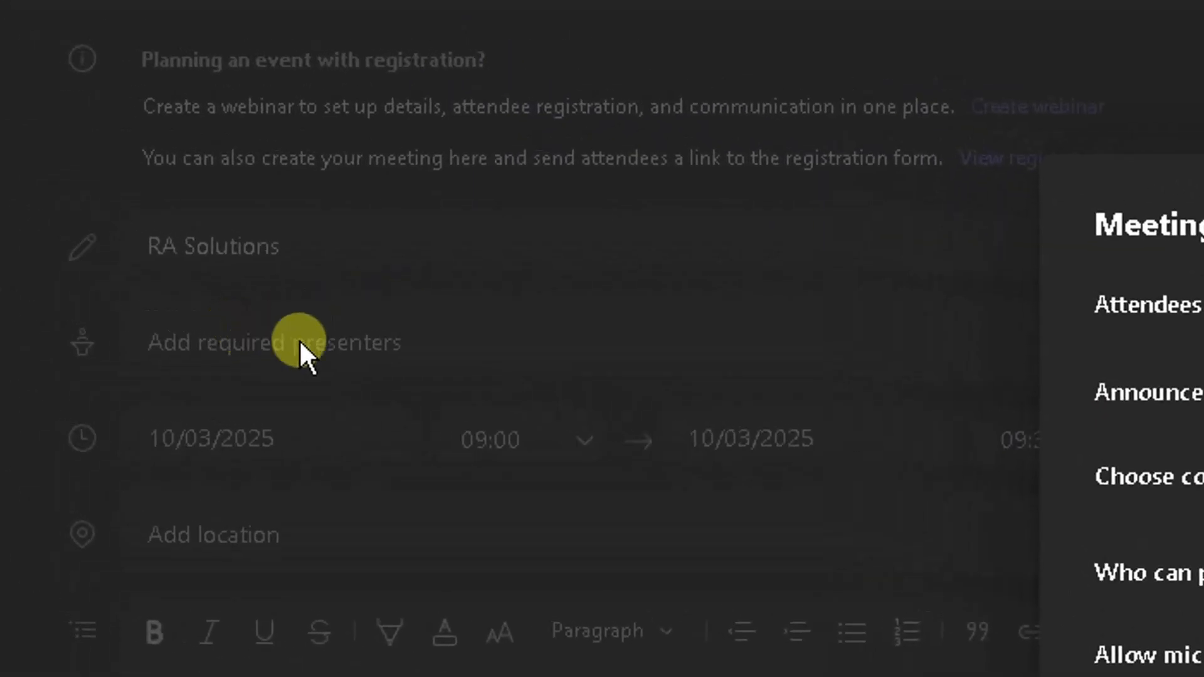
pyautogui.moveTo(395, 361)
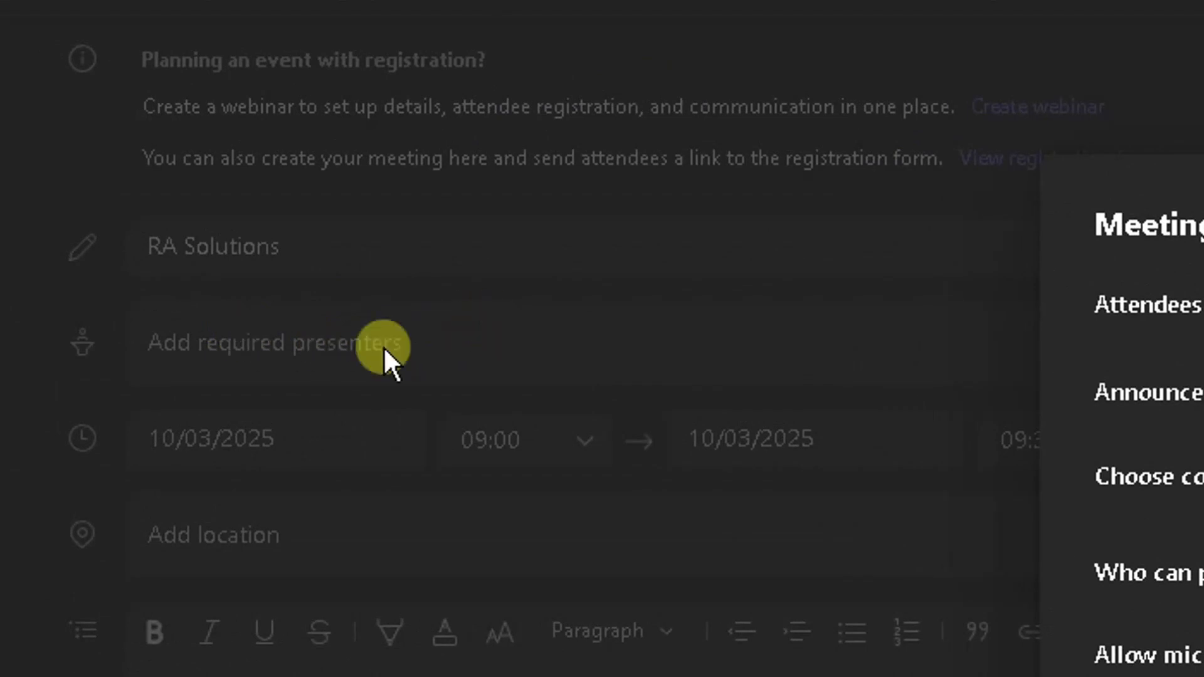
pyautogui.moveTo(254, 361)
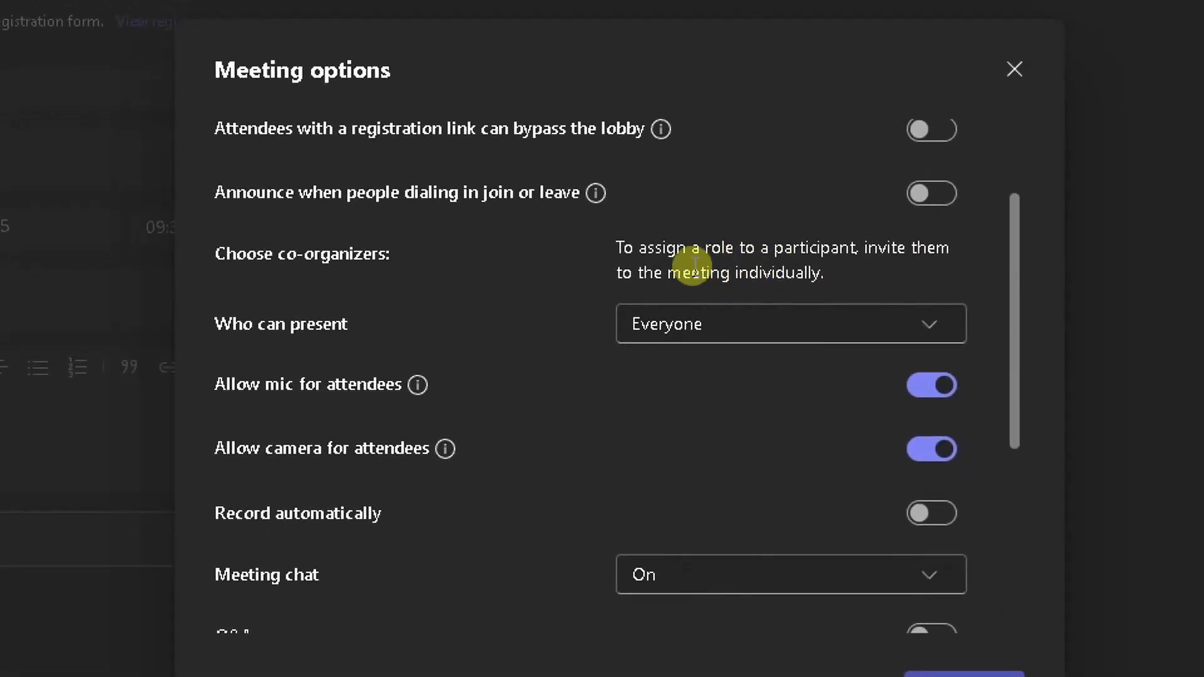
pyautogui.moveTo(790, 280)
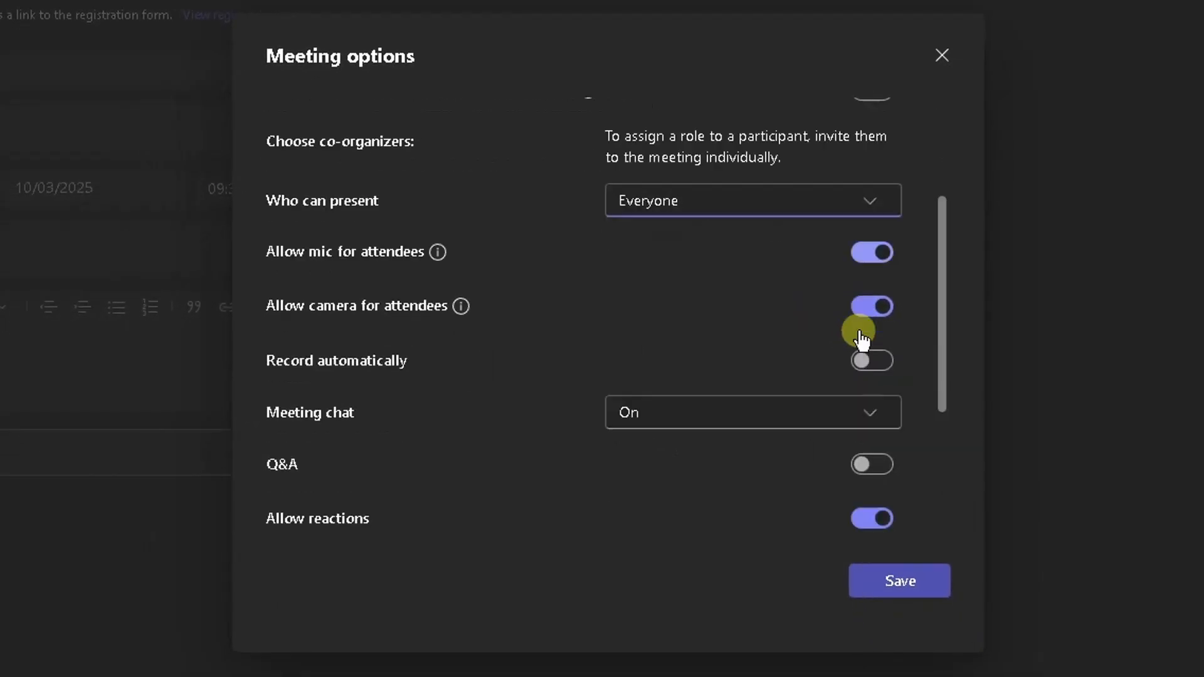
# Step: Turn on attendance report, set Copilot to With transcription, save, and close options
pyautogui.scroll(-3)
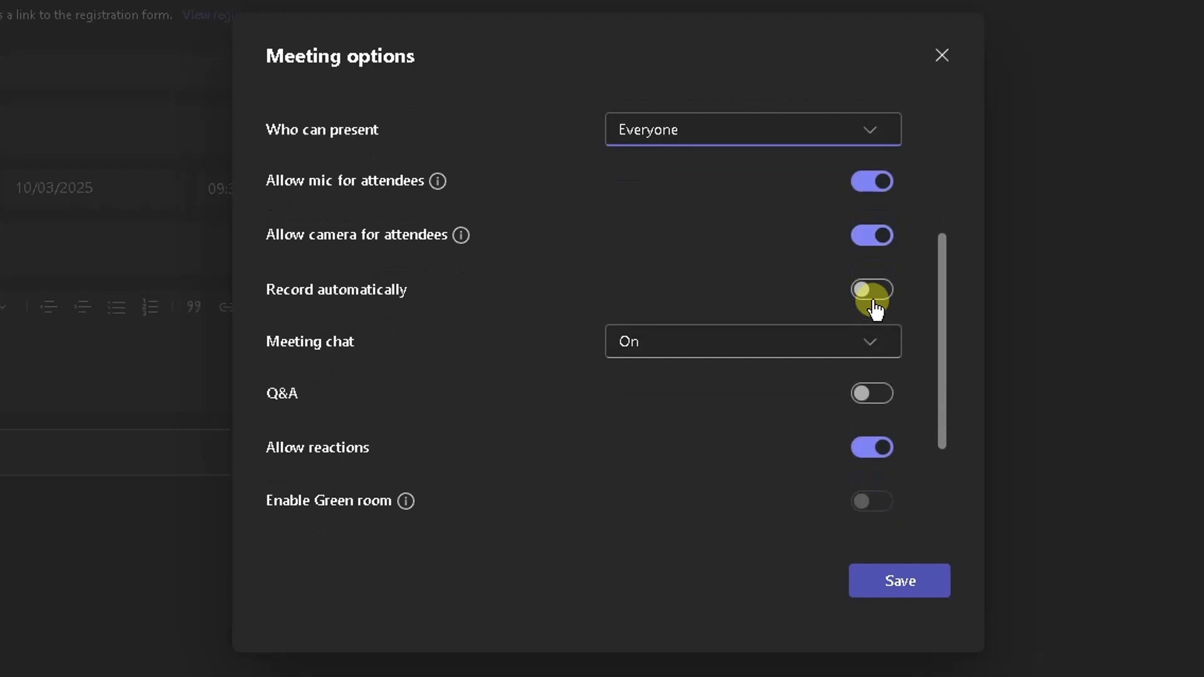
pyautogui.click(871, 289)
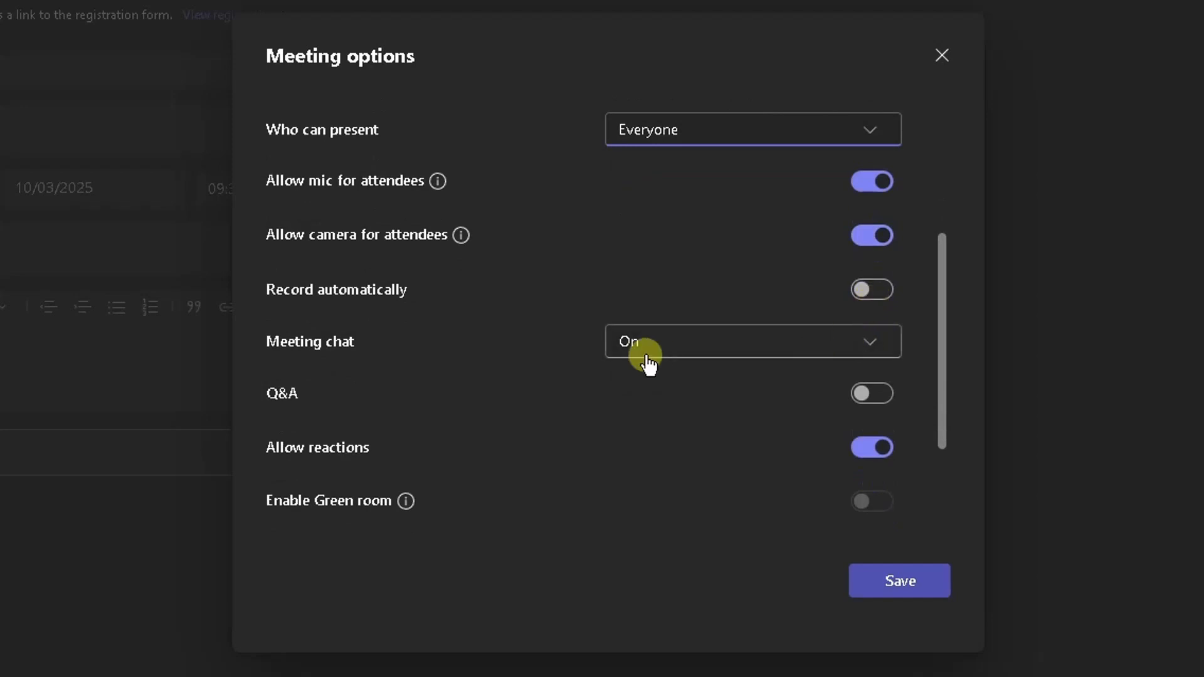
pyautogui.moveTo(298, 398)
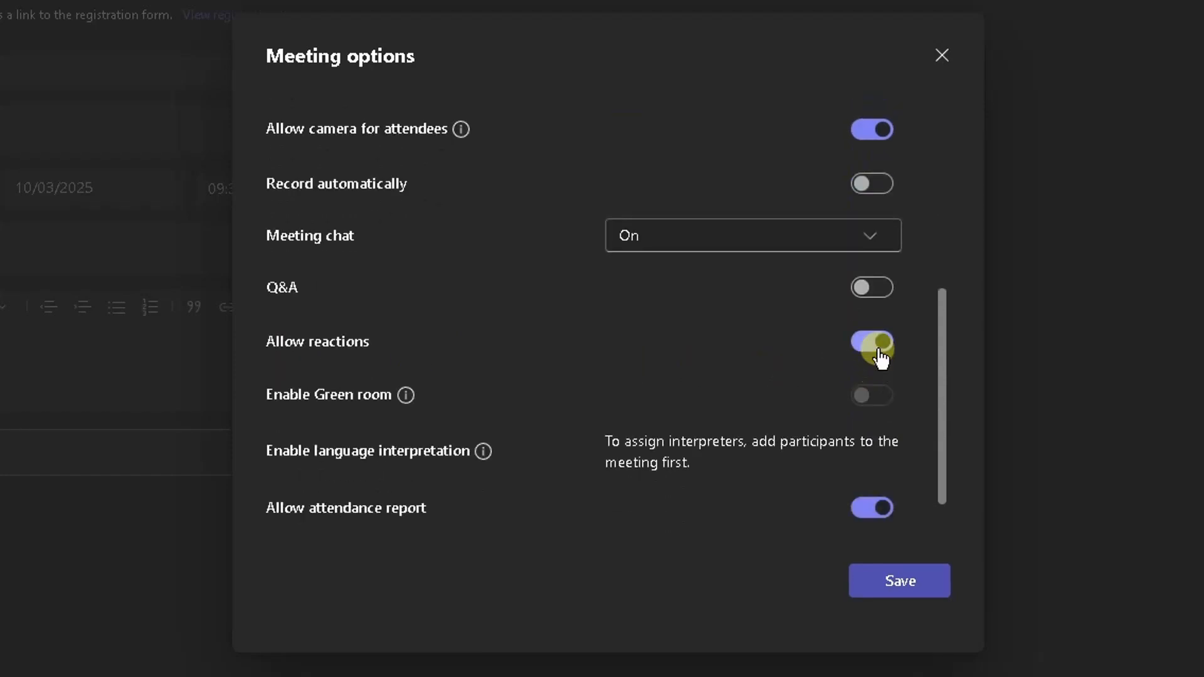
pyautogui.scroll(-3)
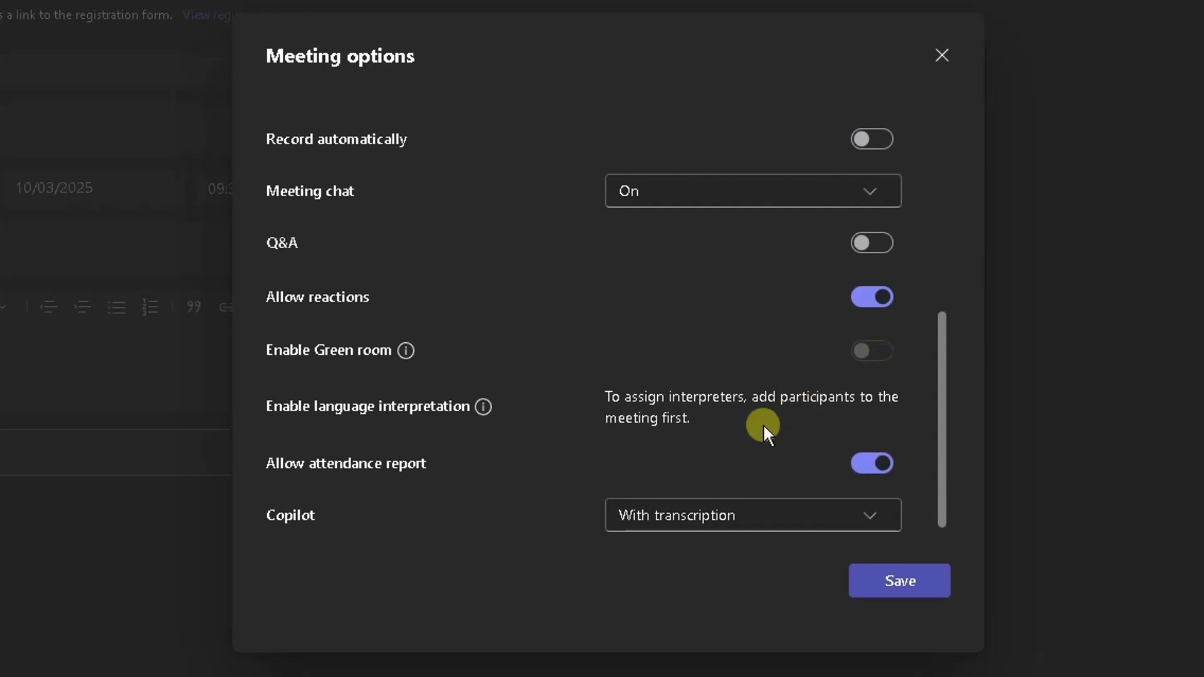
pyautogui.moveTo(679, 421)
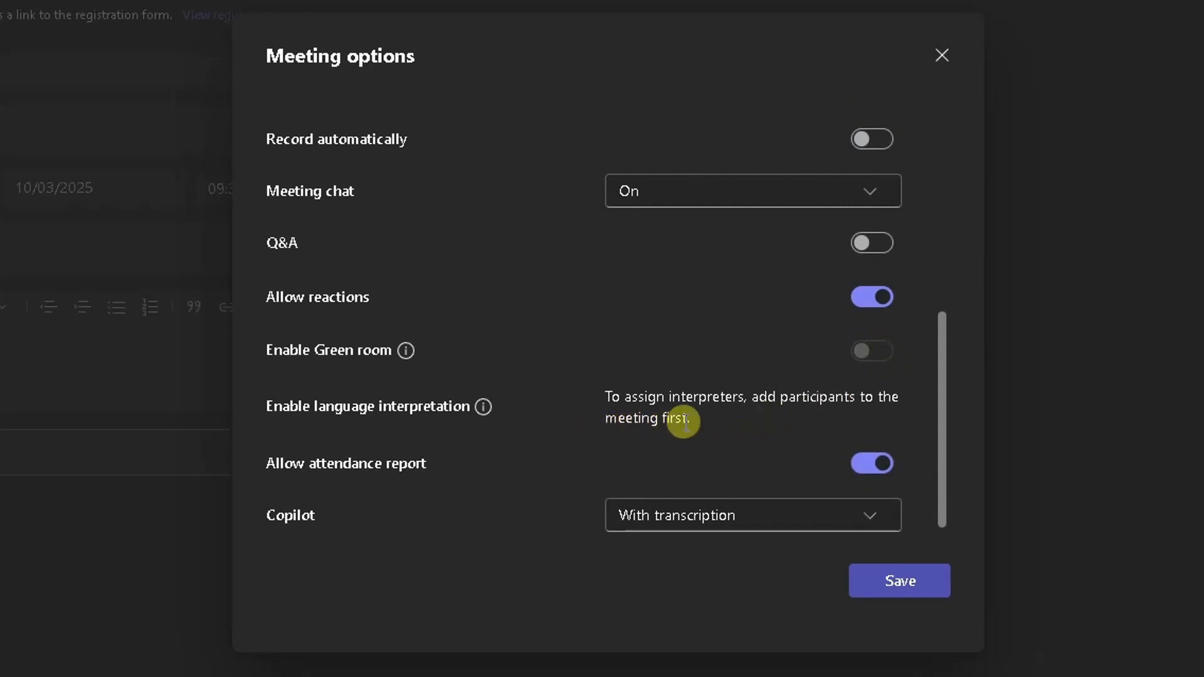
pyautogui.moveTo(792, 399)
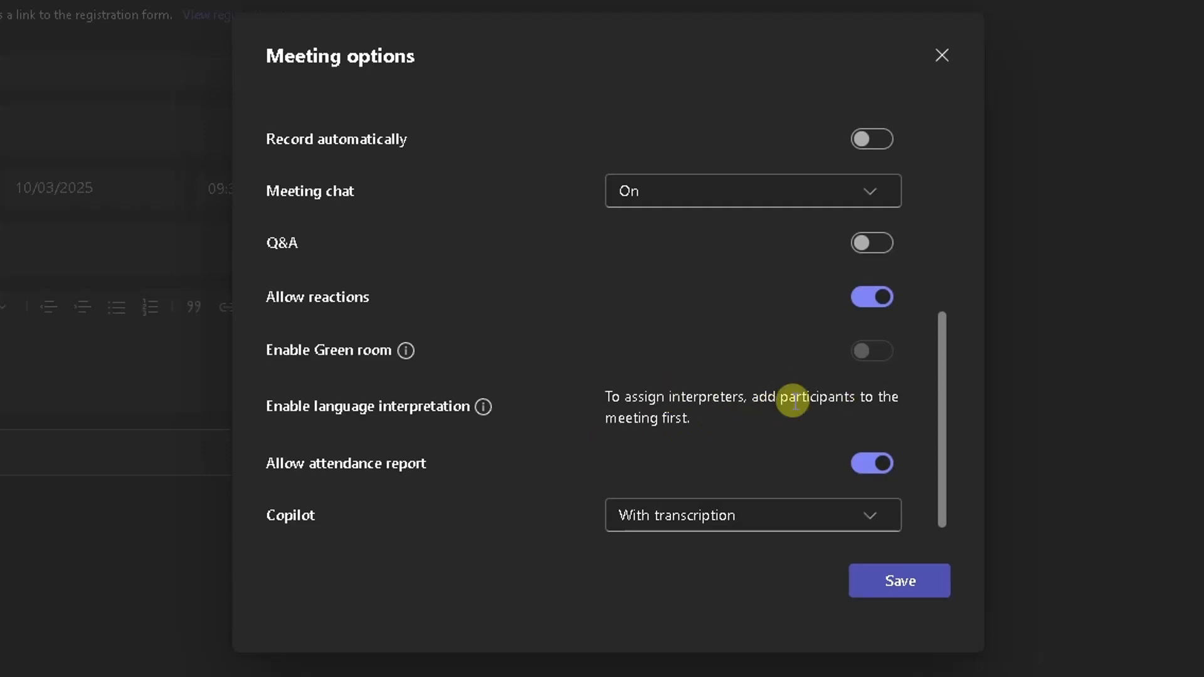
pyautogui.moveTo(765, 428)
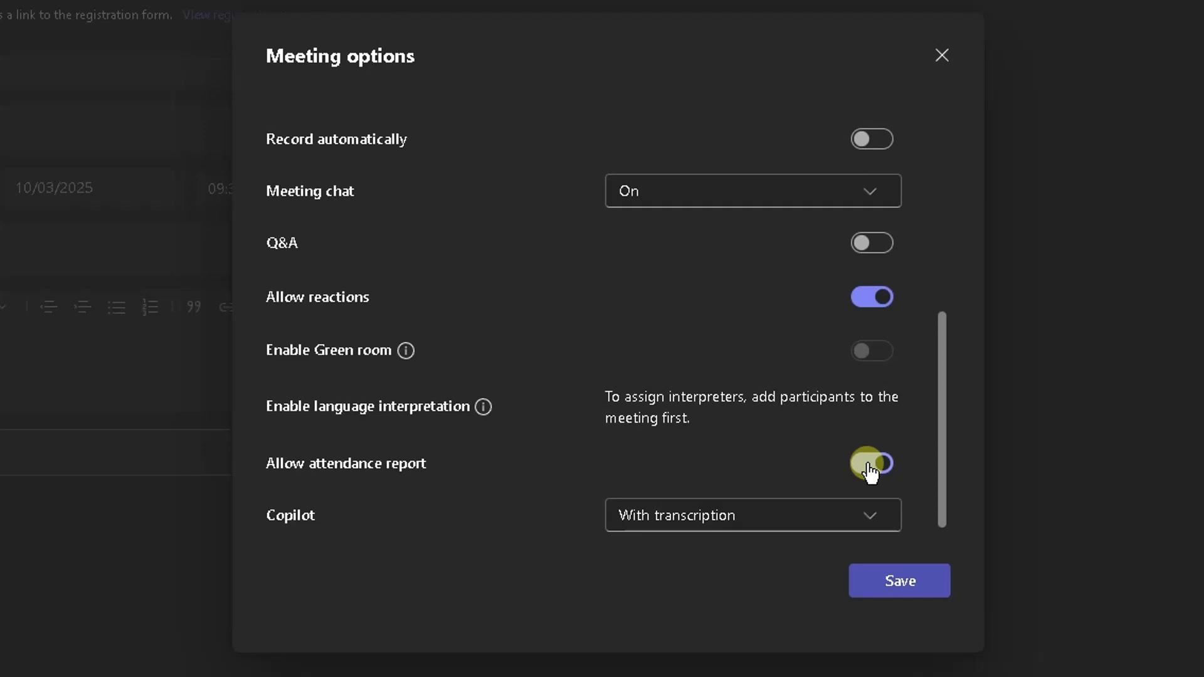
pyautogui.click(872, 463)
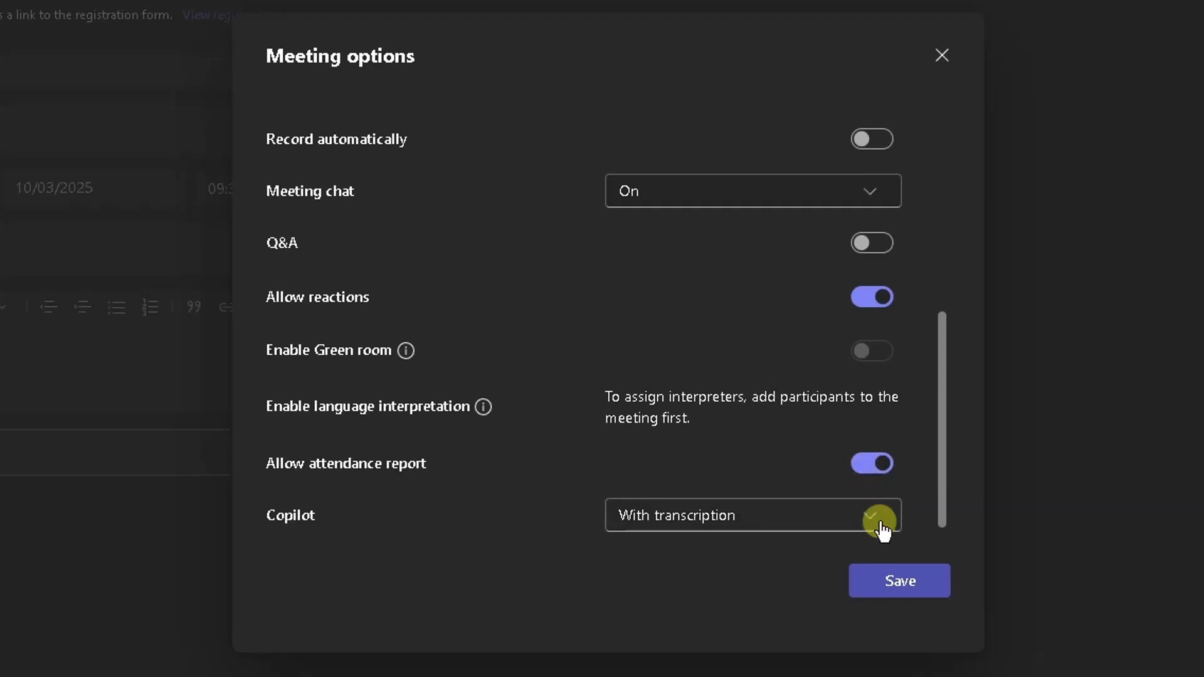
pyautogui.click(752, 514)
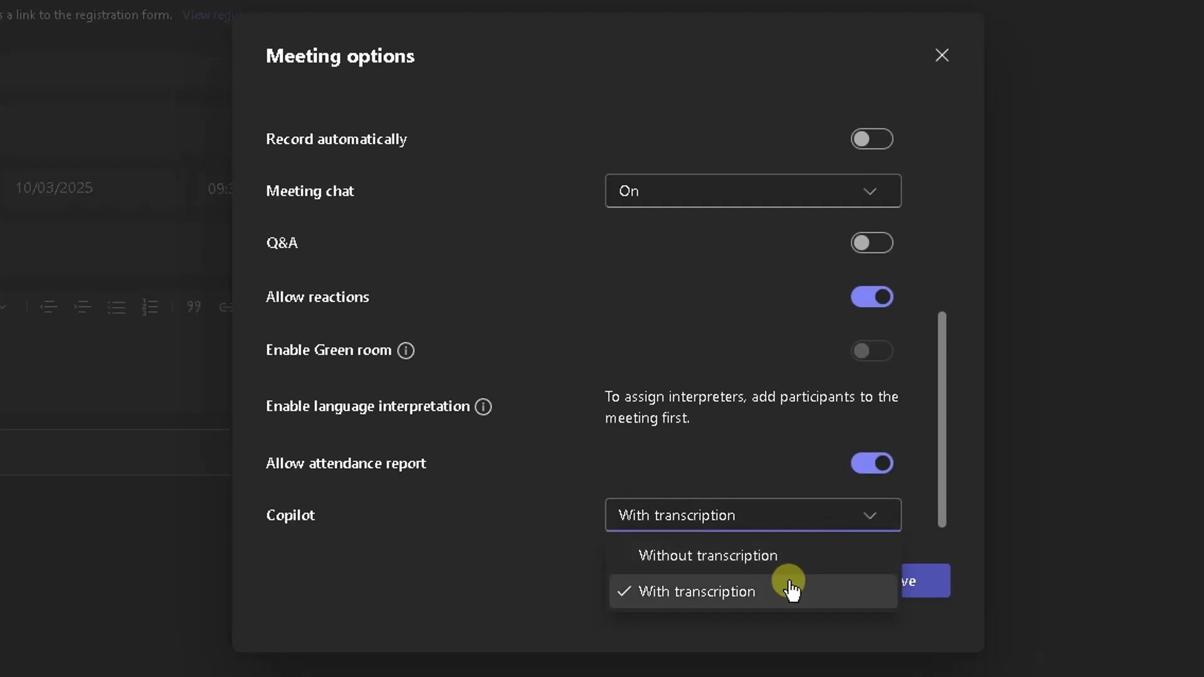
pyautogui.click(695, 591)
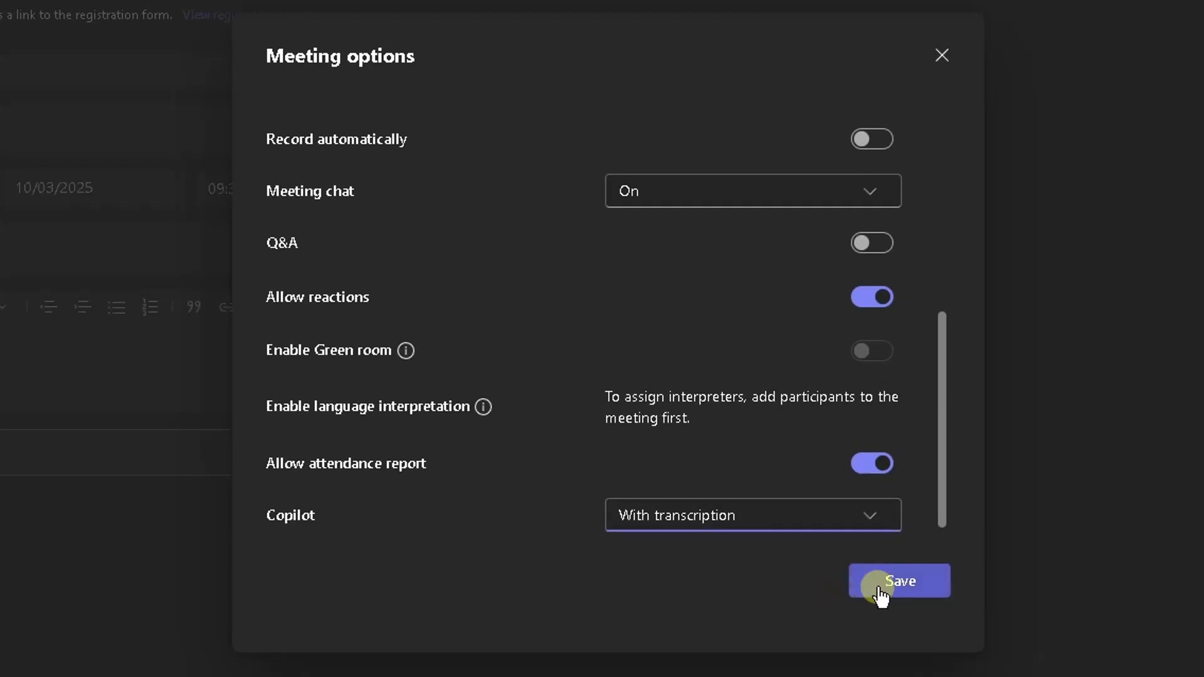
pyautogui.click(898, 581)
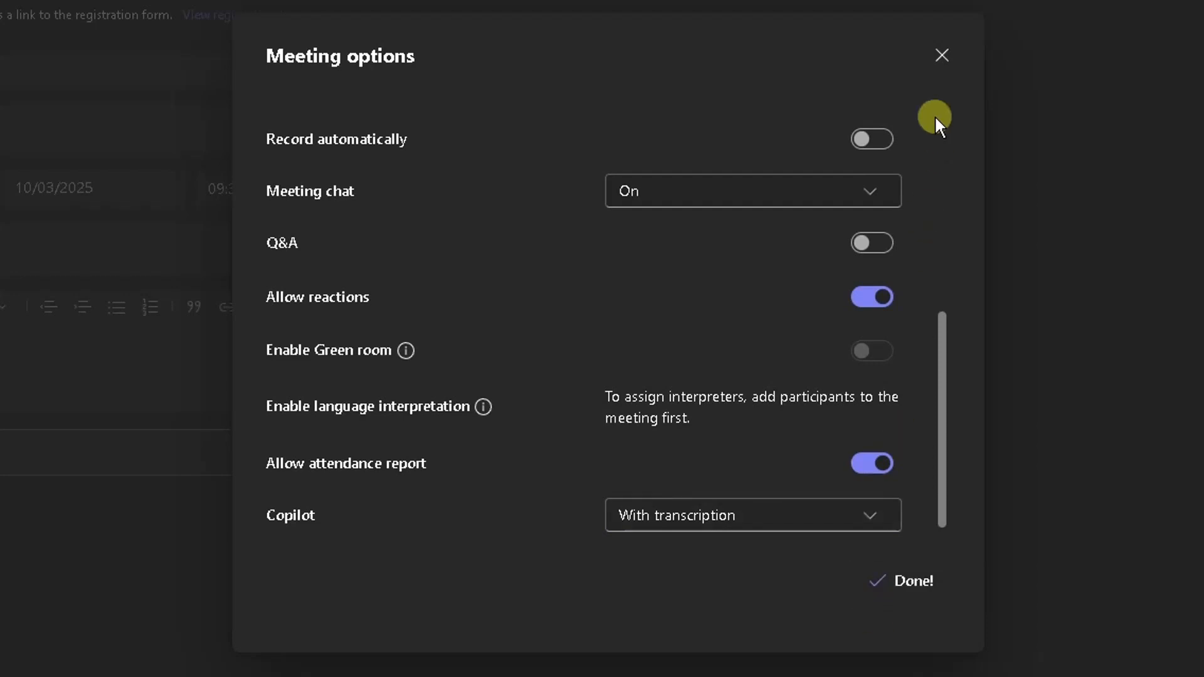
pyautogui.click(941, 54)
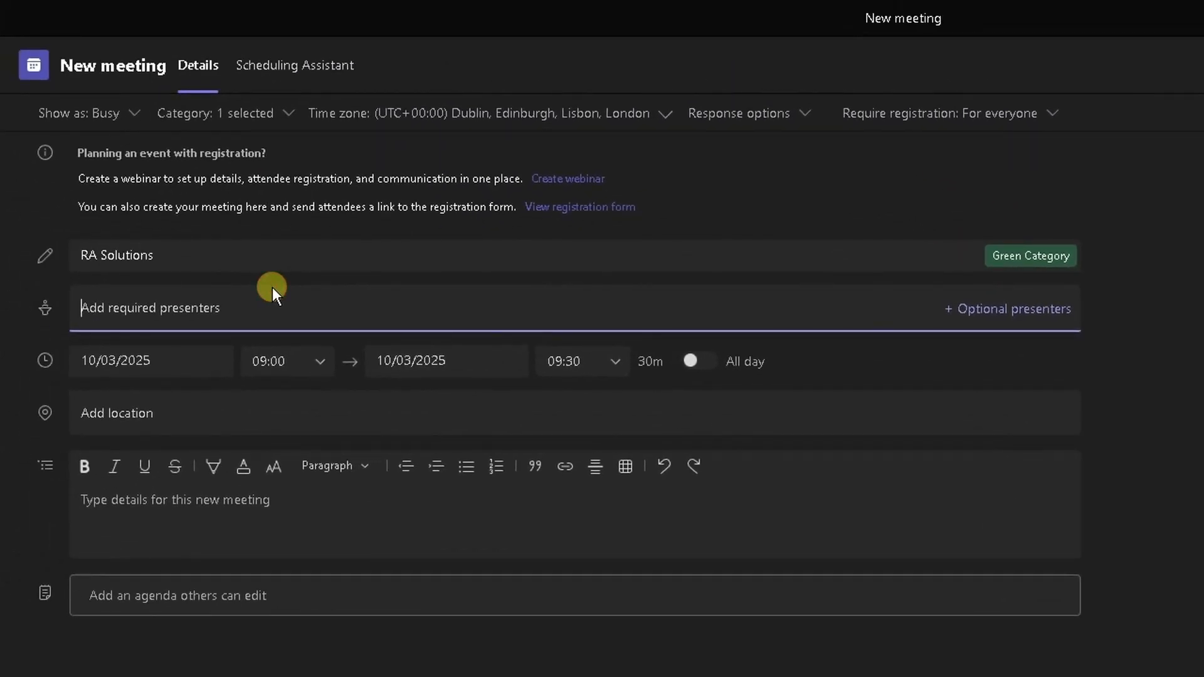
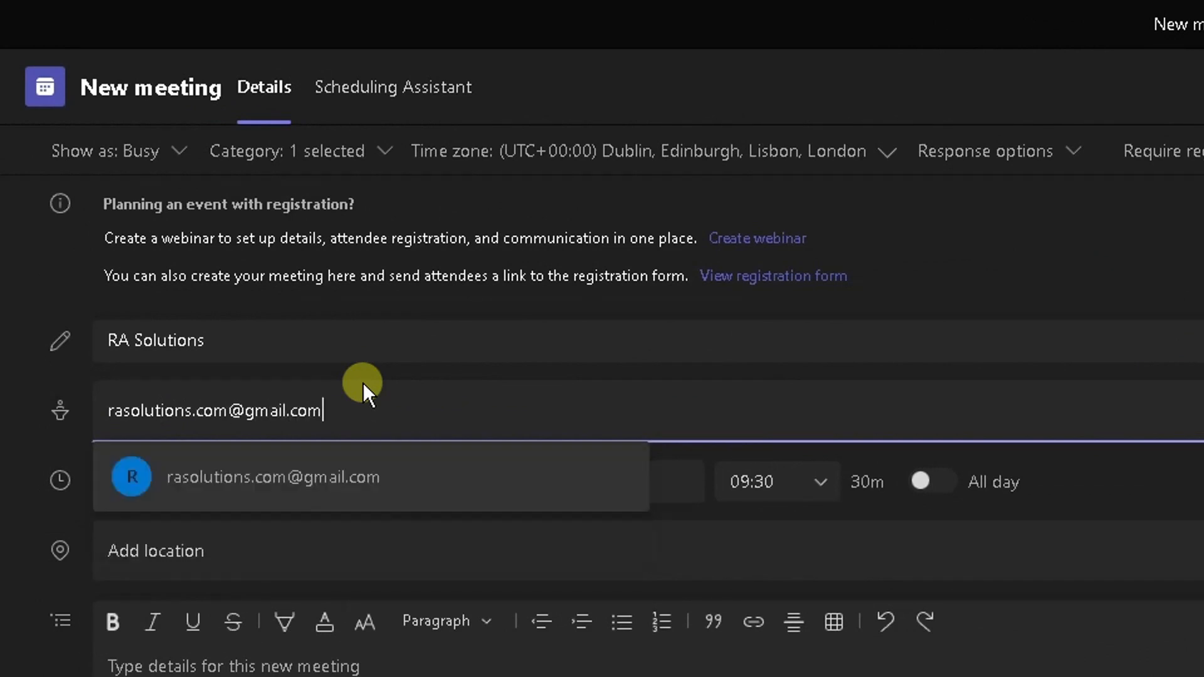
pyautogui.click(271, 476)
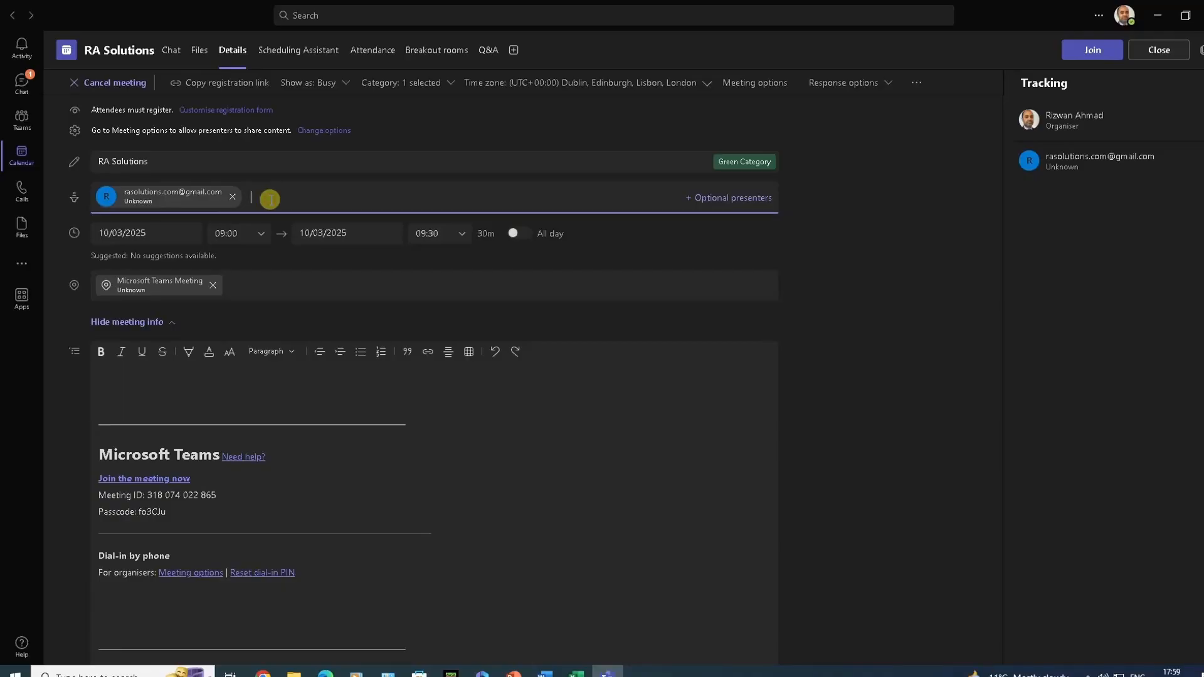
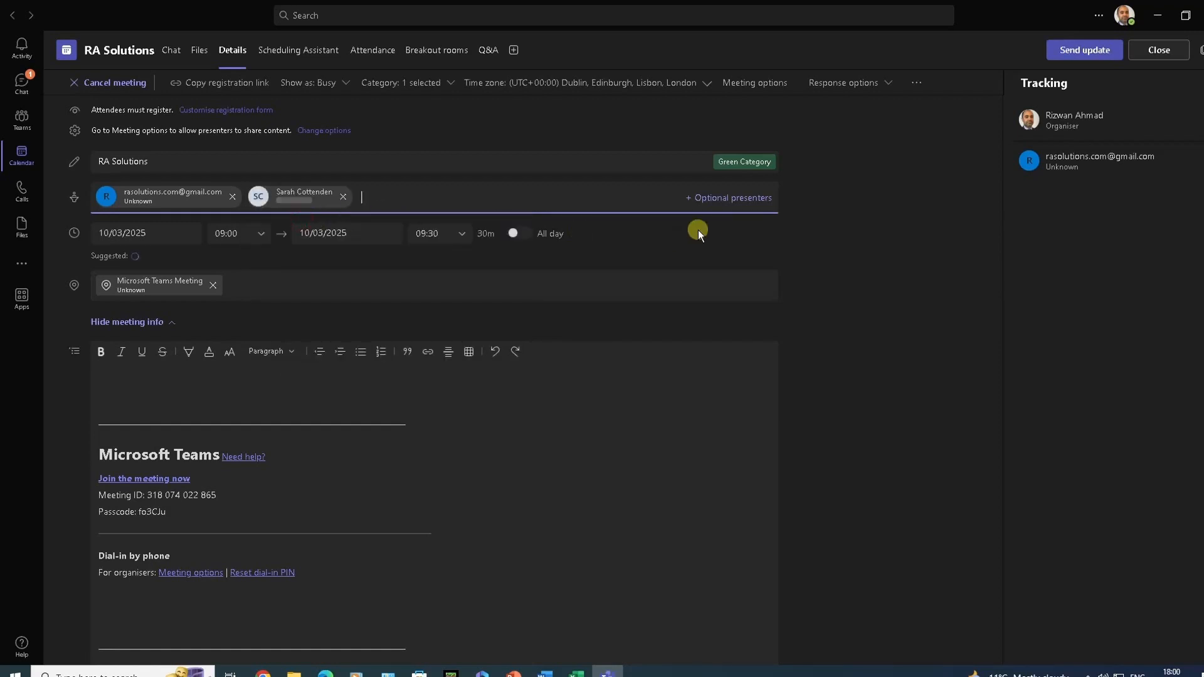
pyautogui.click(1157, 50)
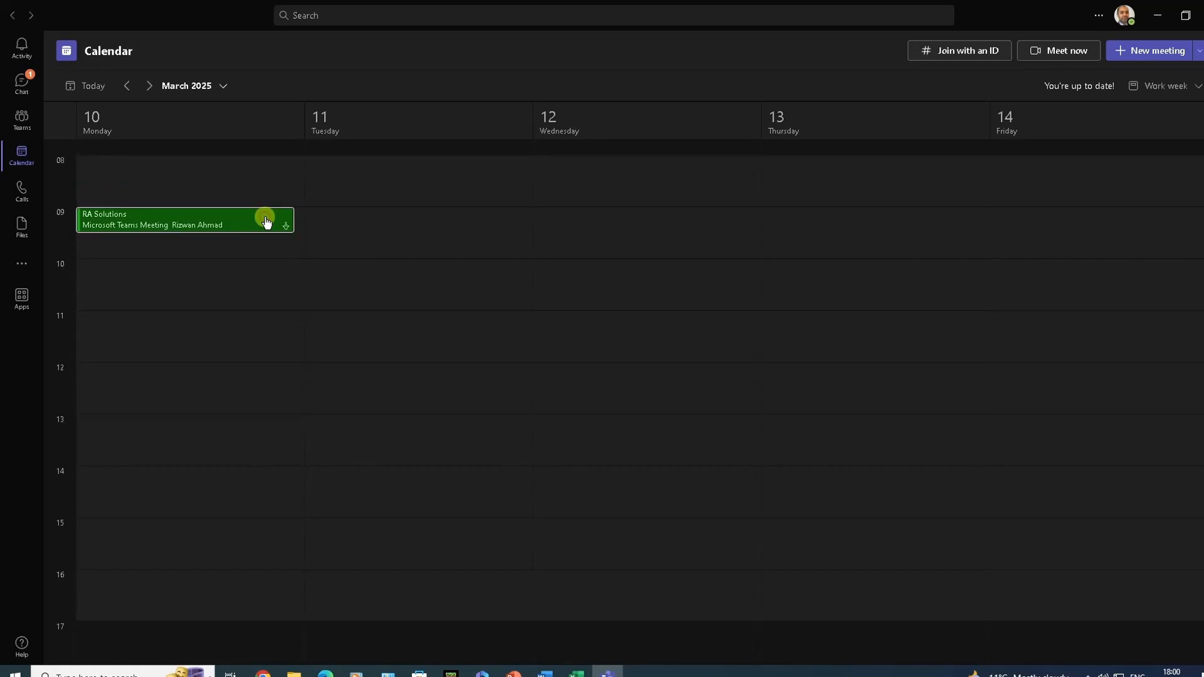
# Step: In the RA Solutions Meeting options, choose the newly added presenter as co-organizer
pyautogui.click(184, 223)
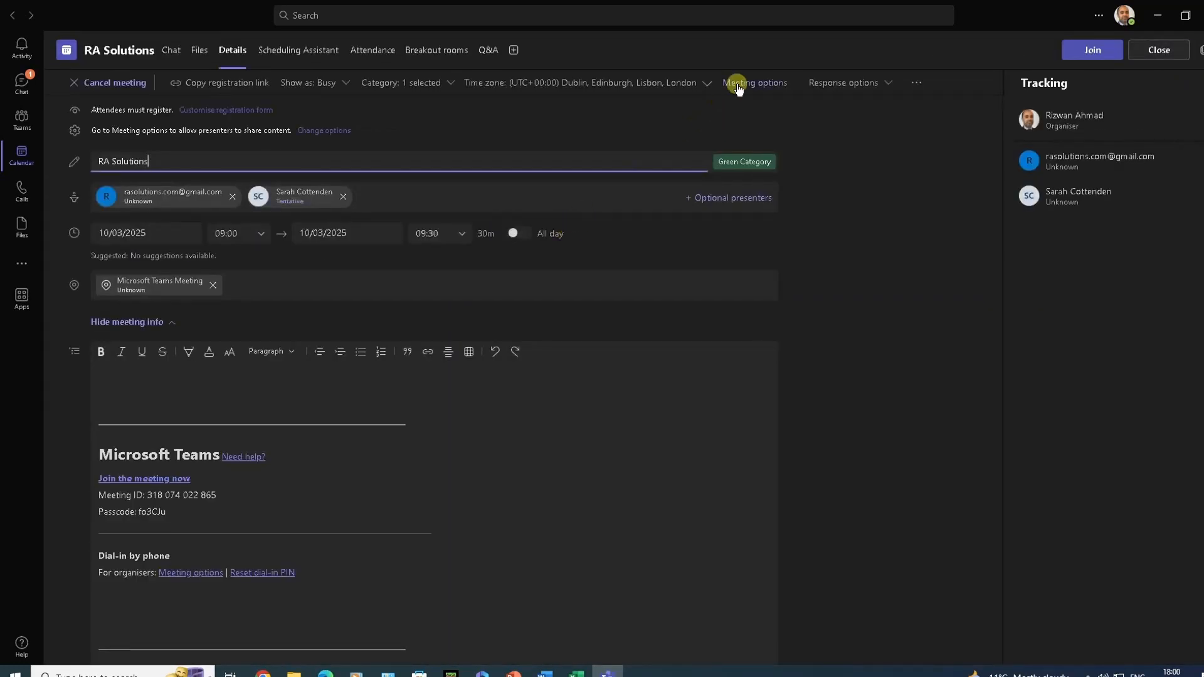
pyautogui.click(753, 83)
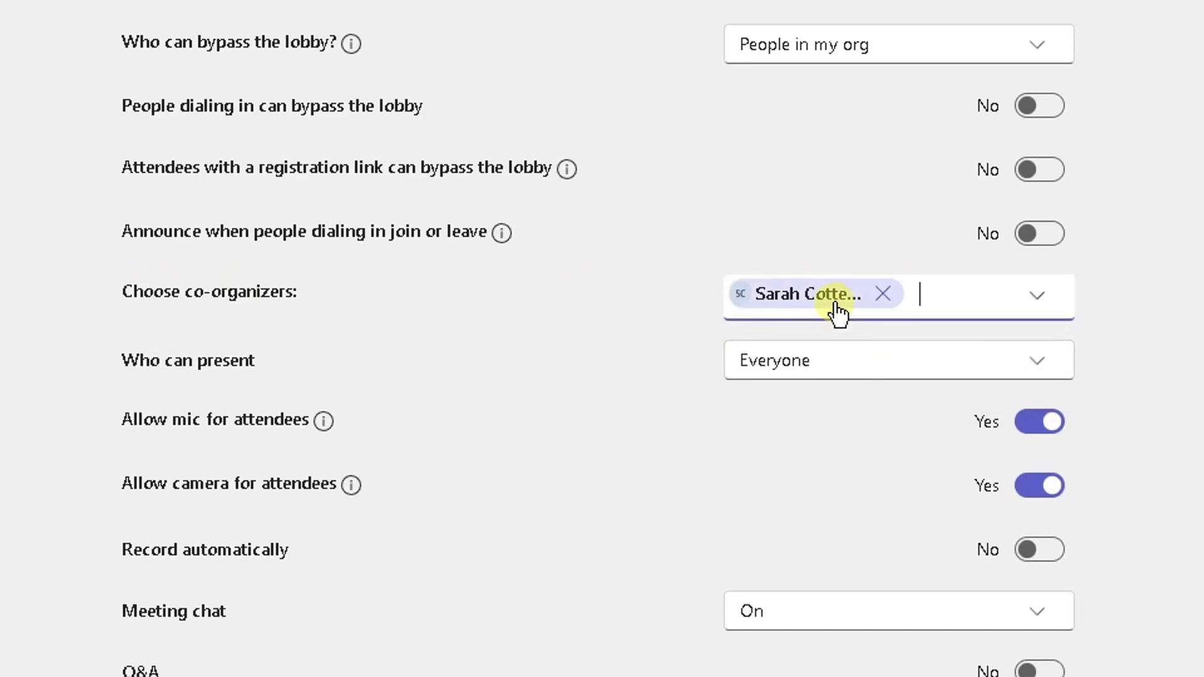
pyautogui.scroll(-3)
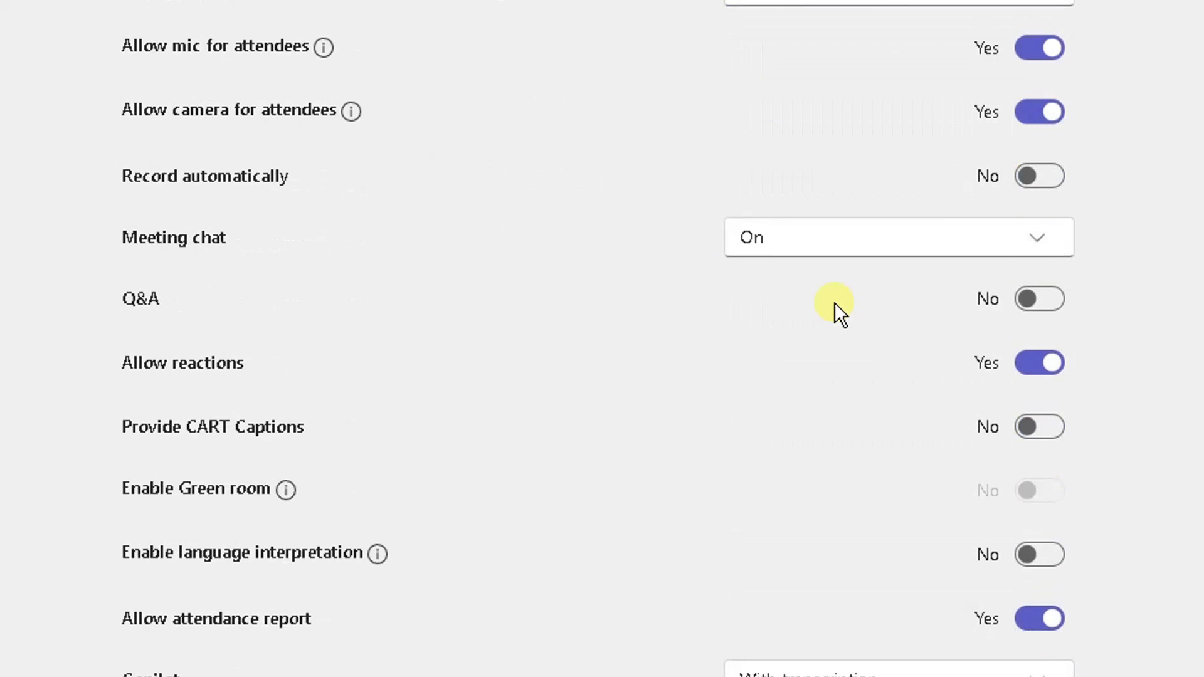
pyautogui.moveTo(848, 307)
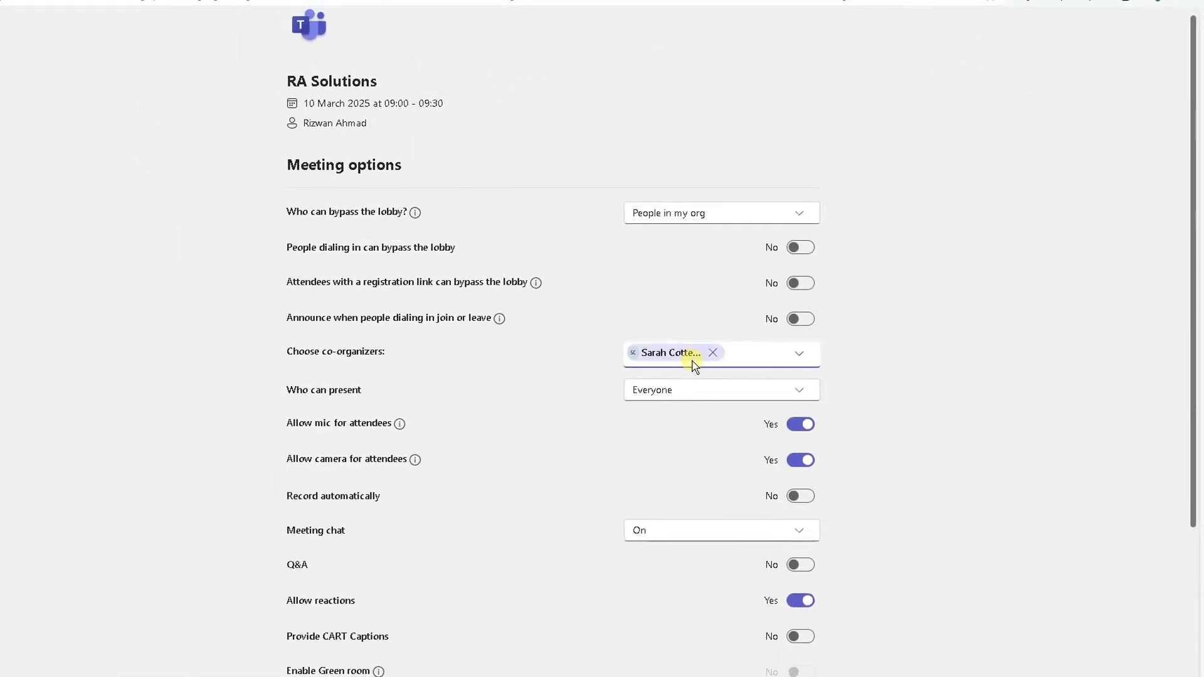
pyautogui.scroll(-3)
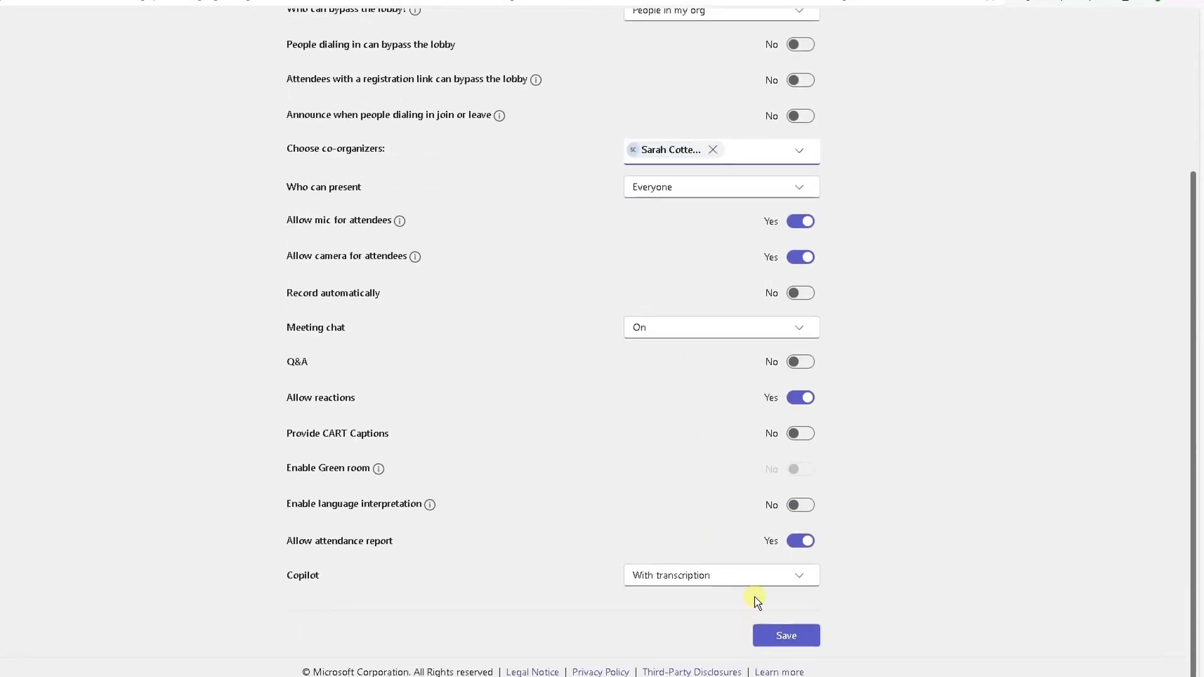
pyautogui.scroll(3)
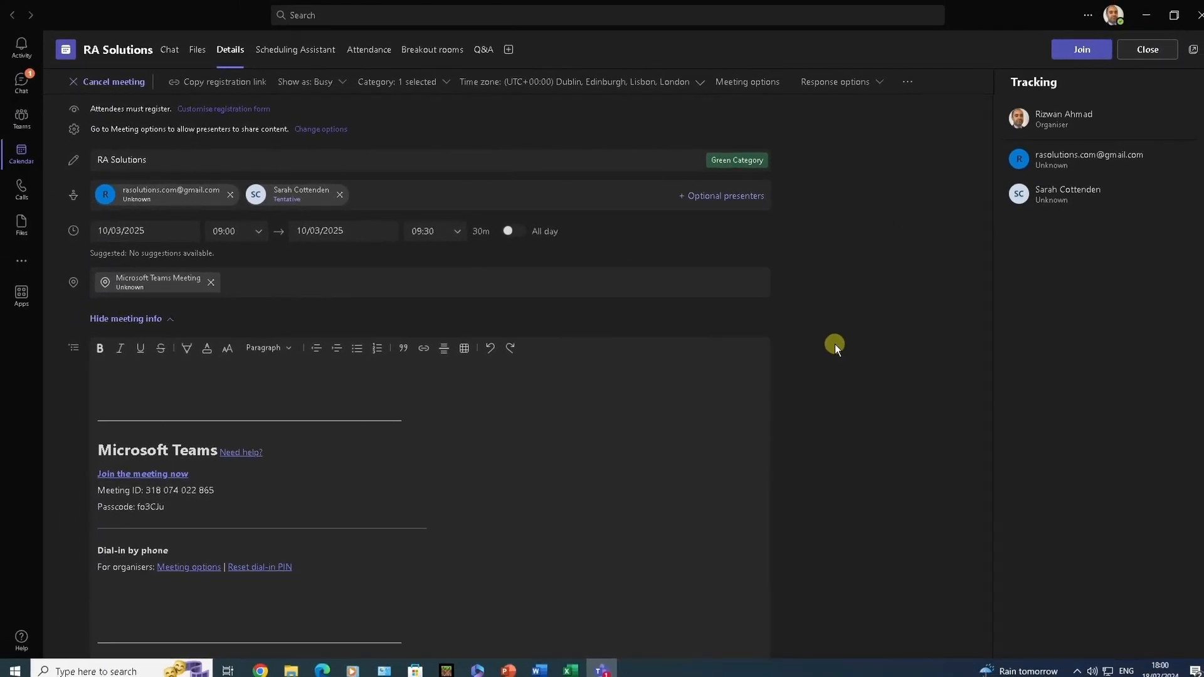
pyautogui.moveTo(1050, 195)
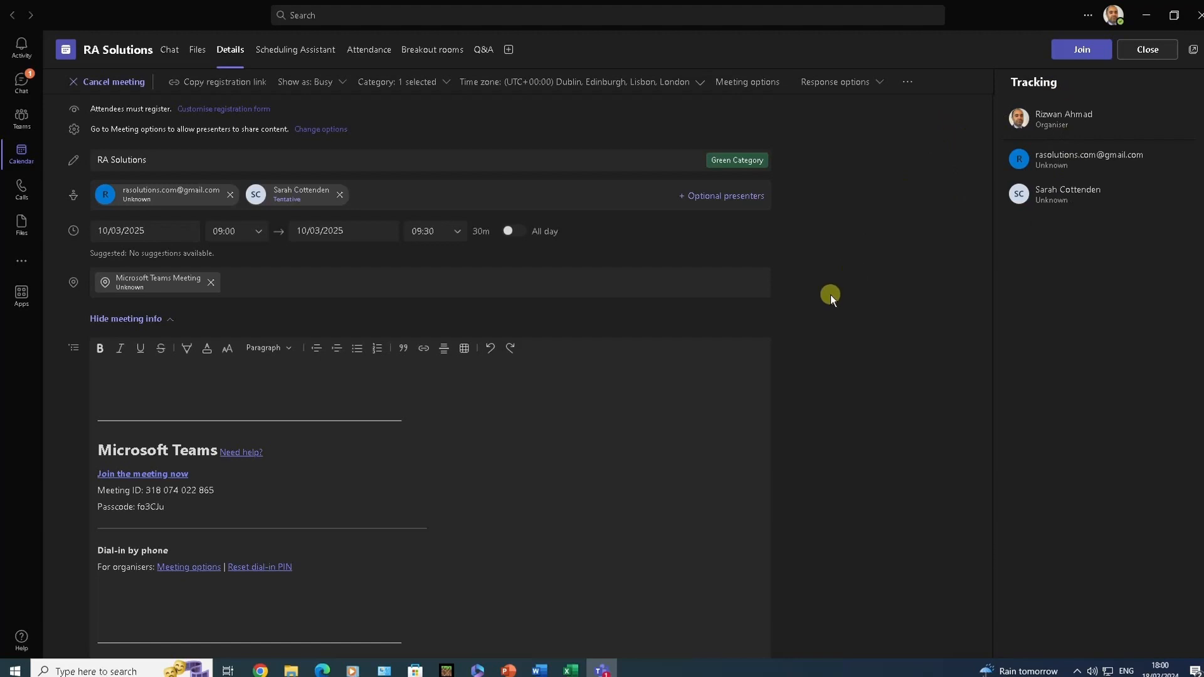
# Step: Close and reopen RA Solutions from the calendar, then copy its registration link
pyautogui.scroll(-3)
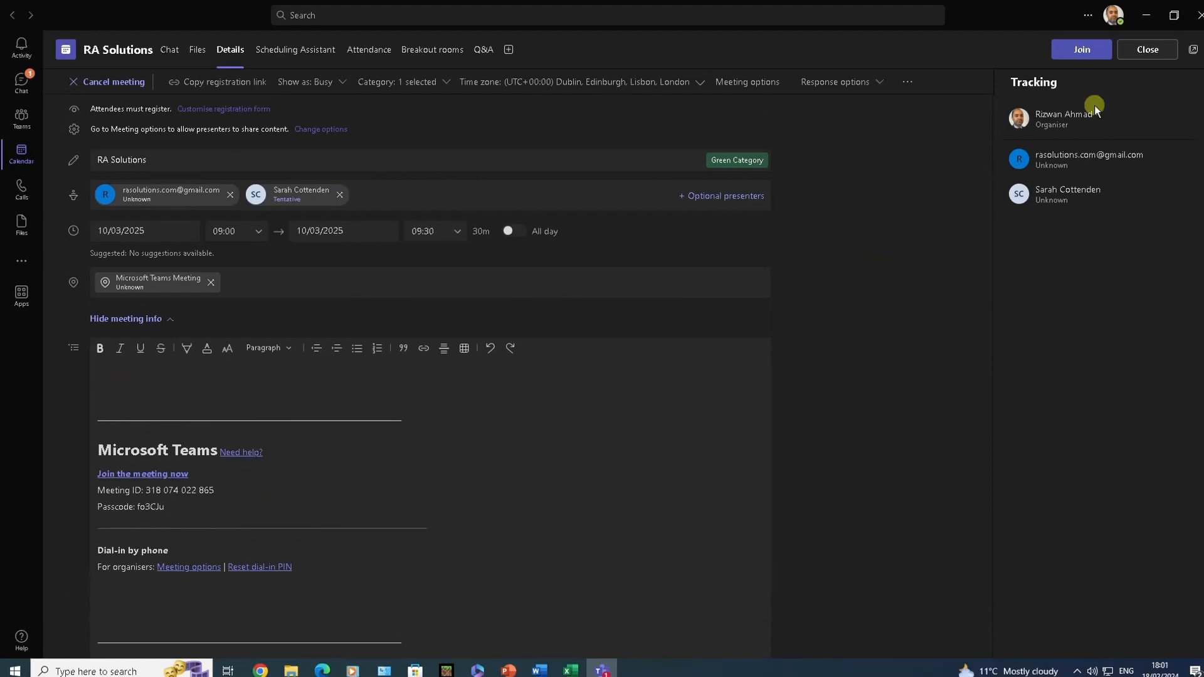
pyautogui.click(1147, 49)
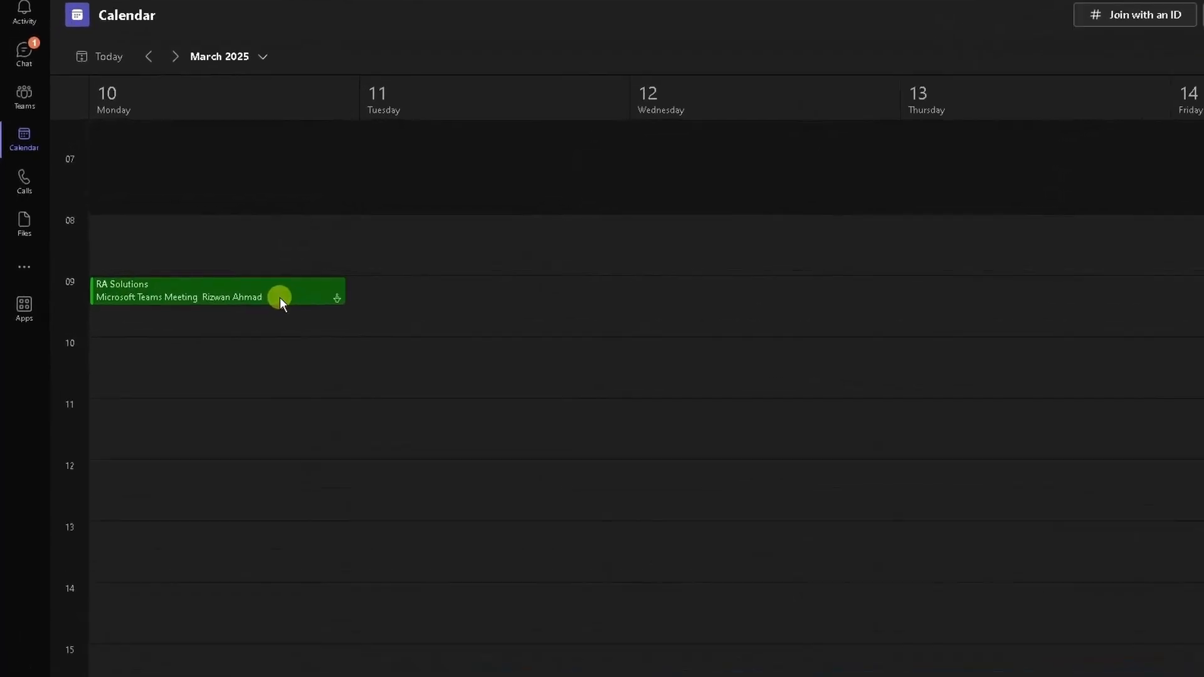
pyautogui.click(280, 297)
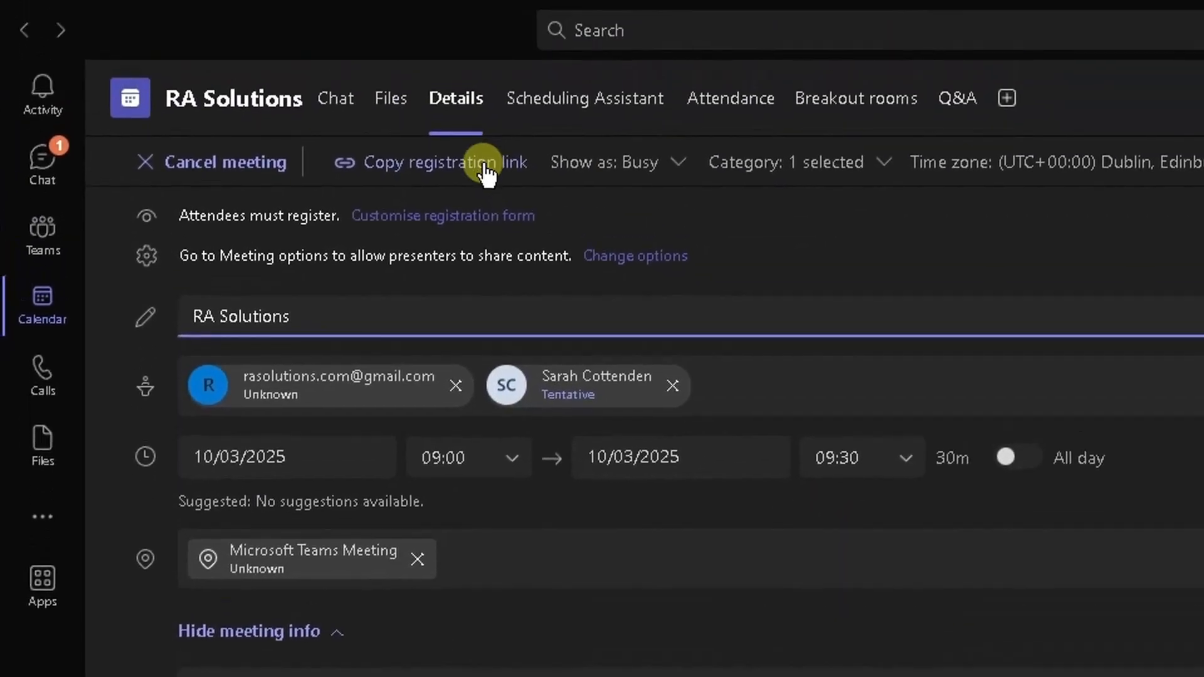
pyautogui.click(445, 161)
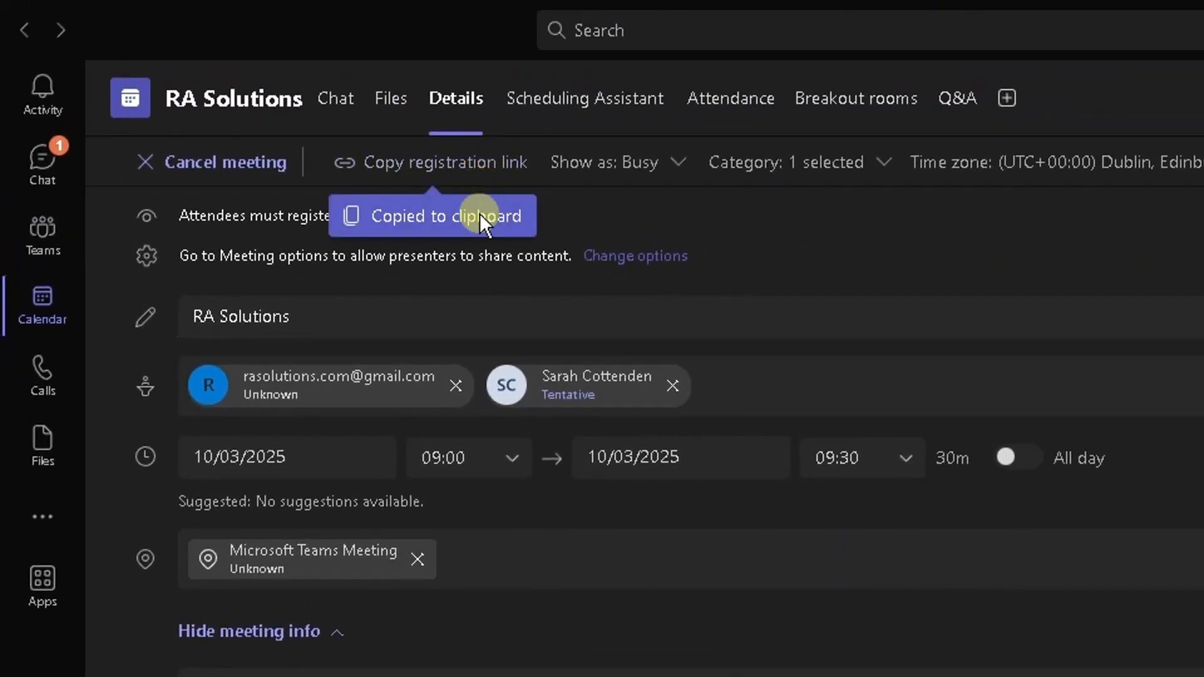